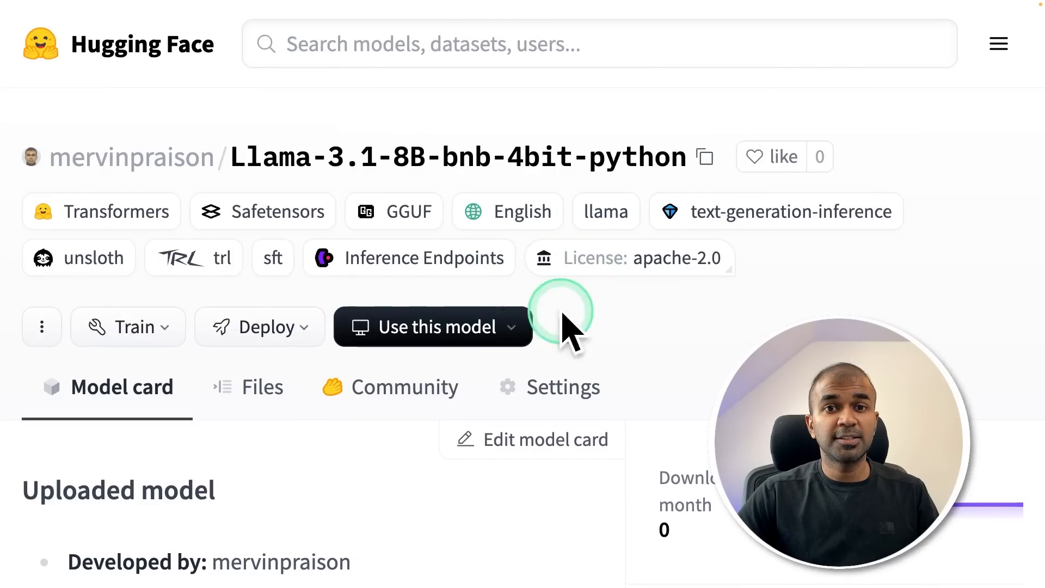
Run me/llama3.1-python in Ollama and ask it to 'Create a function to add 1,2,3,4,5'
{"action": "scroll", "scroll_direction": "down", "scroll_amount": 3}
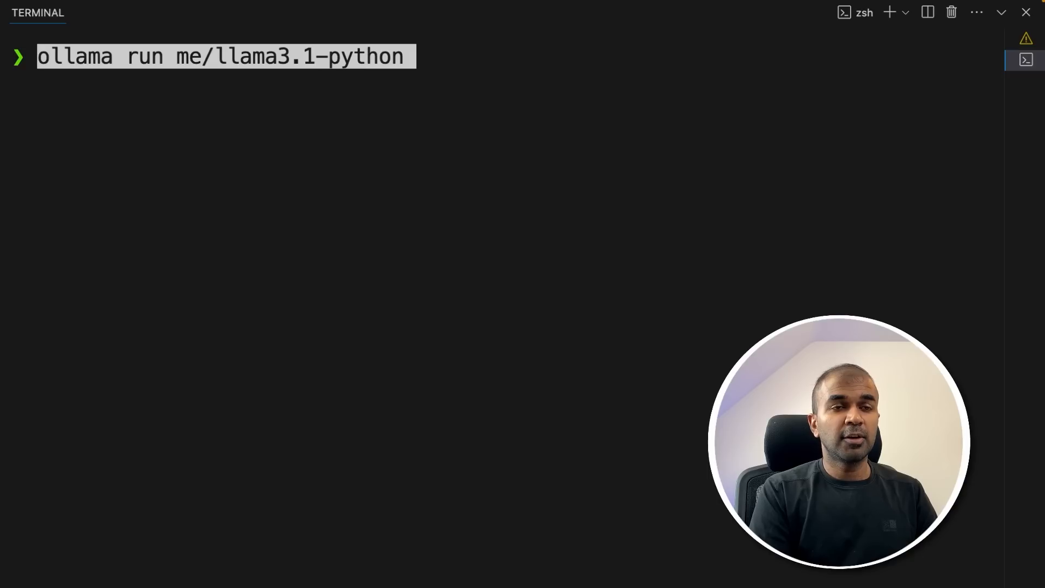
{"action": "key", "text": "Return"}
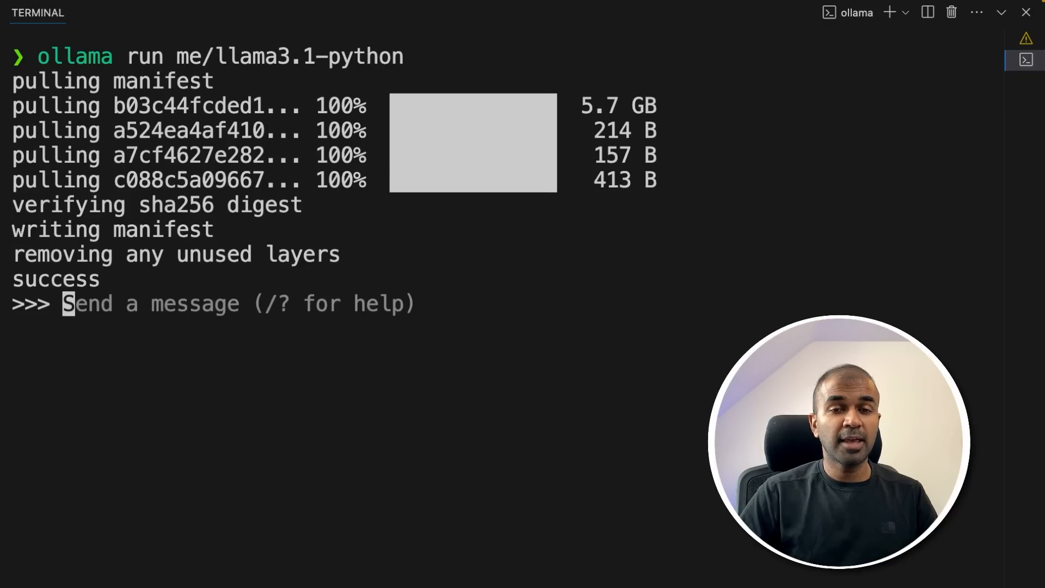
{"action": "type", "text": "Create a fun"}
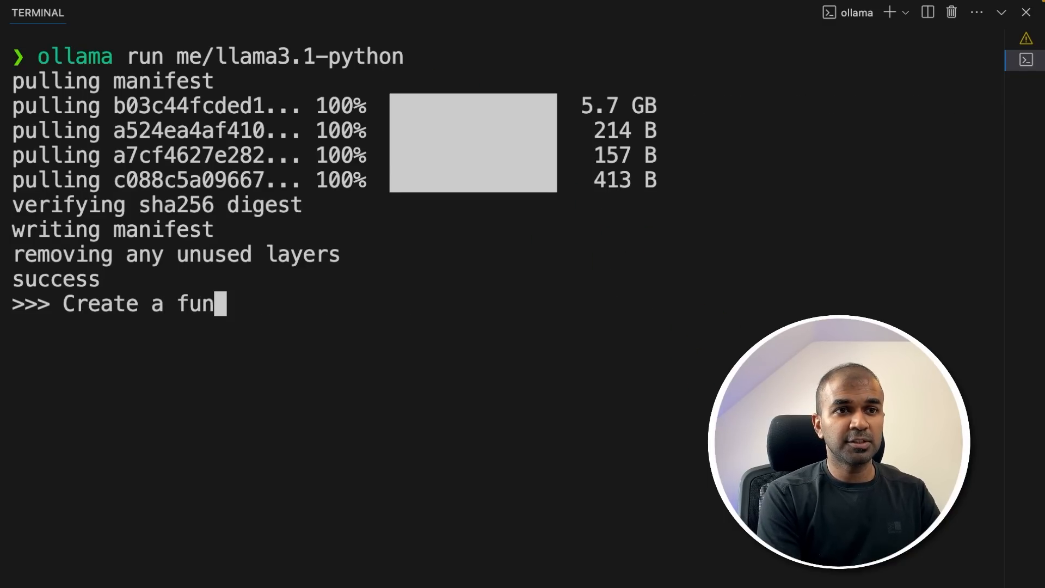
{"action": "type", "text": "ction to add 1,2,3,4,5"}
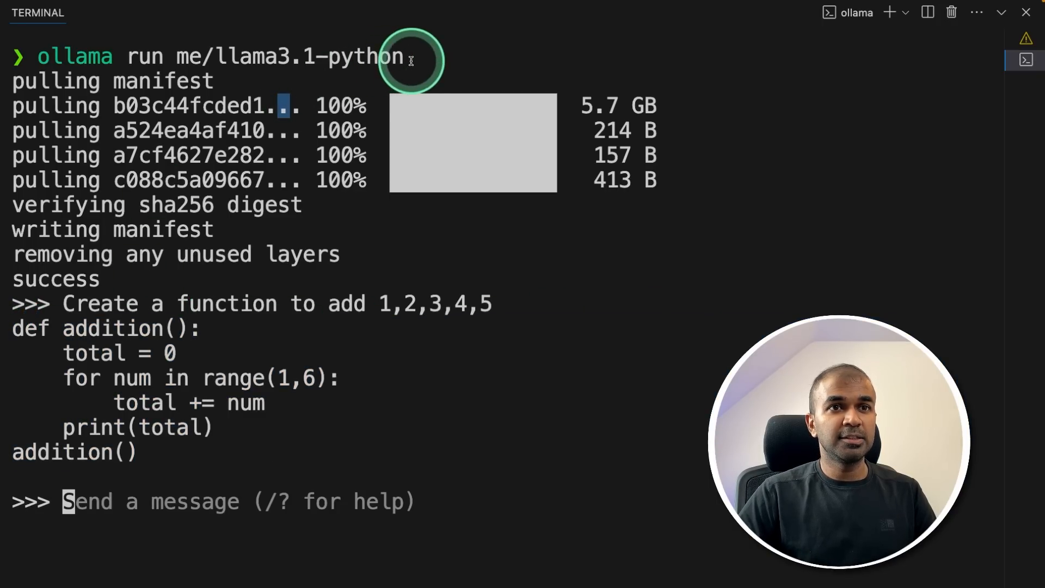
{"action": "double_click", "coordinate": [290, 56]}
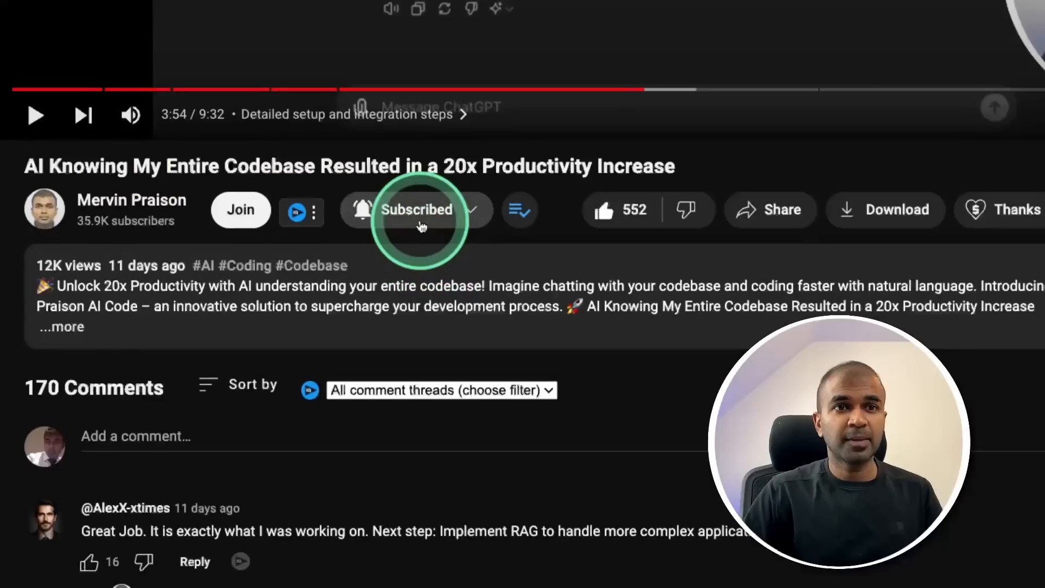
{"action": "left_click", "coordinate": [363, 209]}
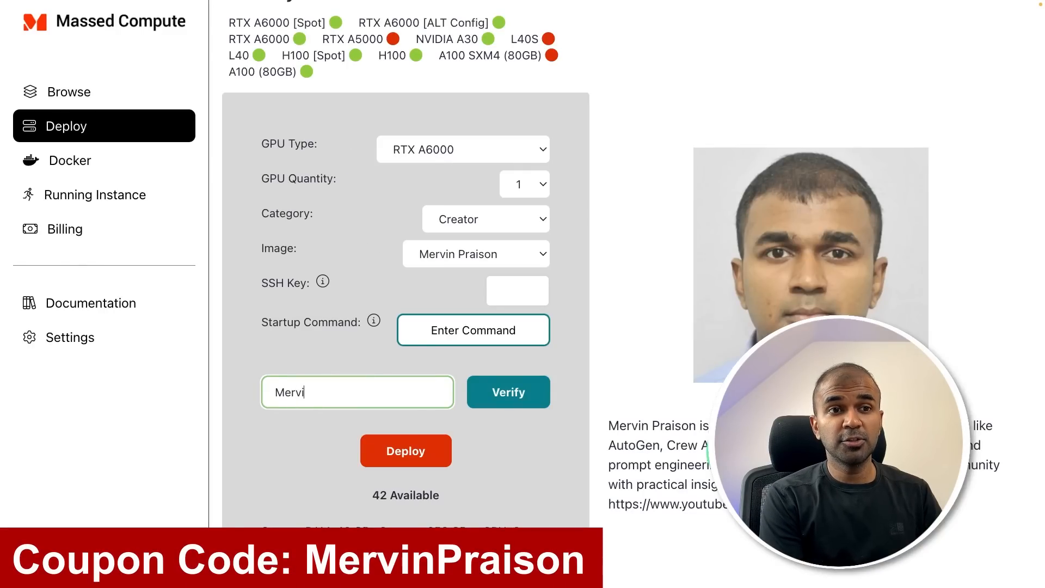
{"action": "type", "text": "nPraison"}
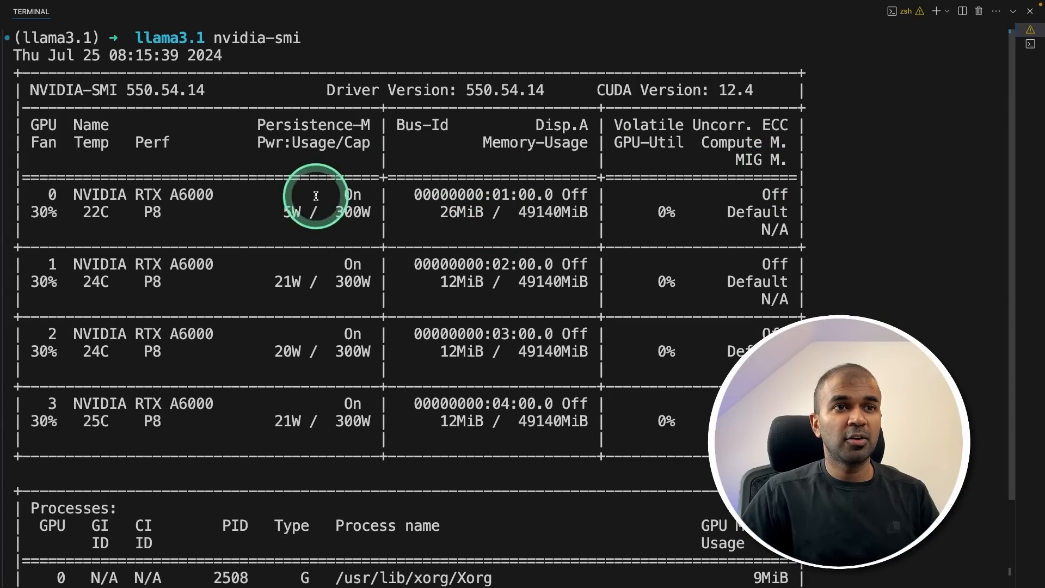
{"action": "double_click", "coordinate": [142, 194]}
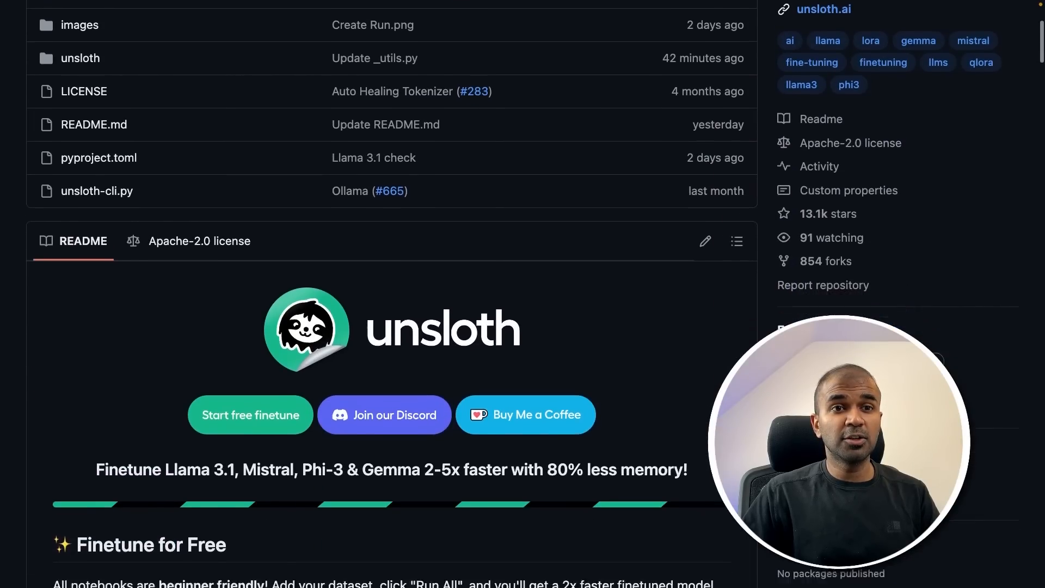
{"action": "scroll", "scroll_direction": "down", "scroll_amount": 3}
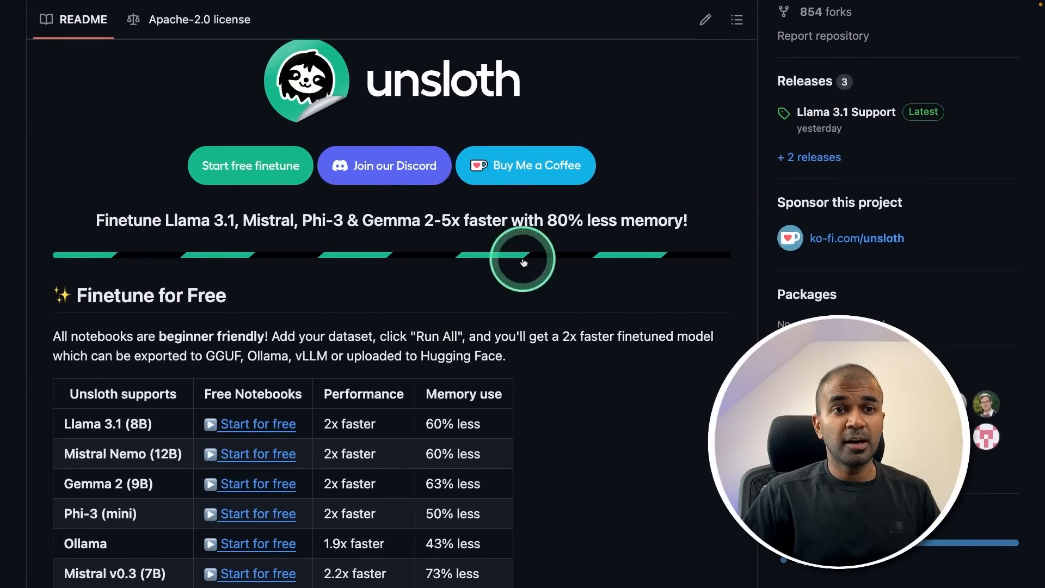
{"action": "mouse_move", "coordinate": [560, 337]}
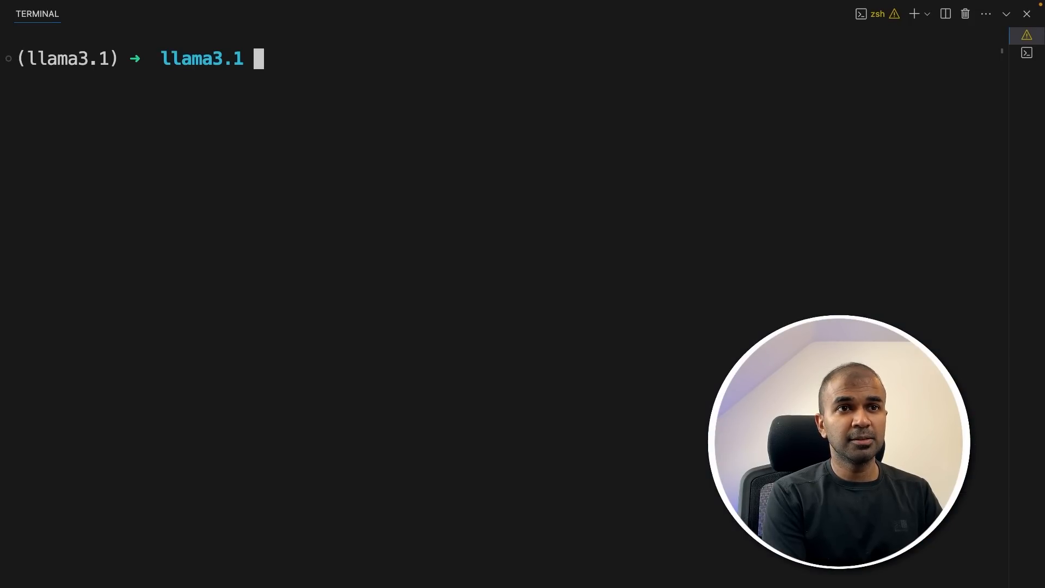
Pip install huggingface_hub, ipython and unsloth[colab], then create an empty app.py
{"action": "type", "text": "pip install huggingface_hub ipython \"unsloth[colab] @ git+https://github.com/unslothai/unsloth.git\" \"unsloth[conda] @ git+https://github.com/unslothai/unsloth.git\""}
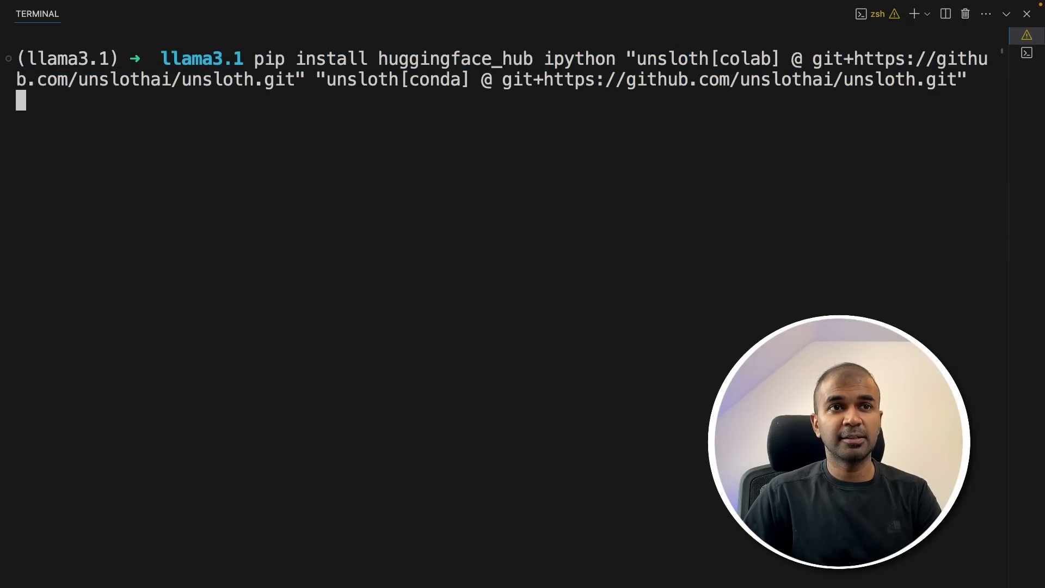
{"action": "key", "text": "Return"}
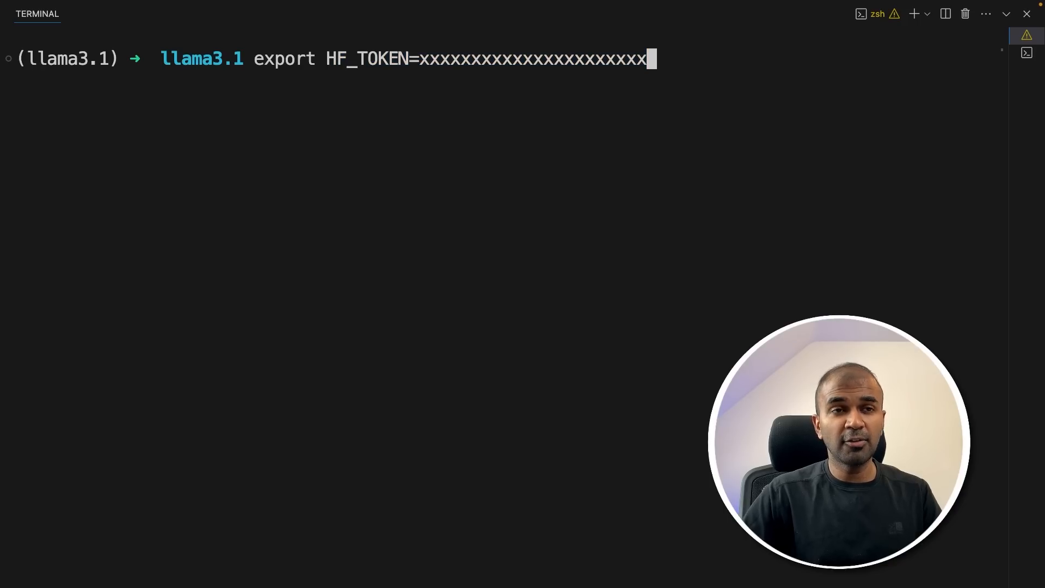
{"action": "type", "text": "touch app.py"}
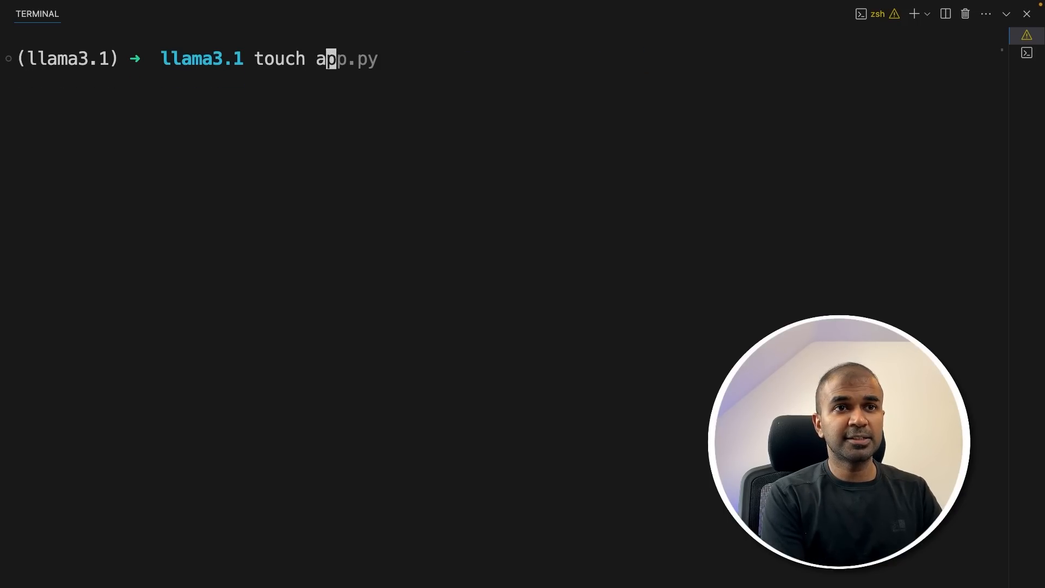
{"action": "key", "text": "Return"}
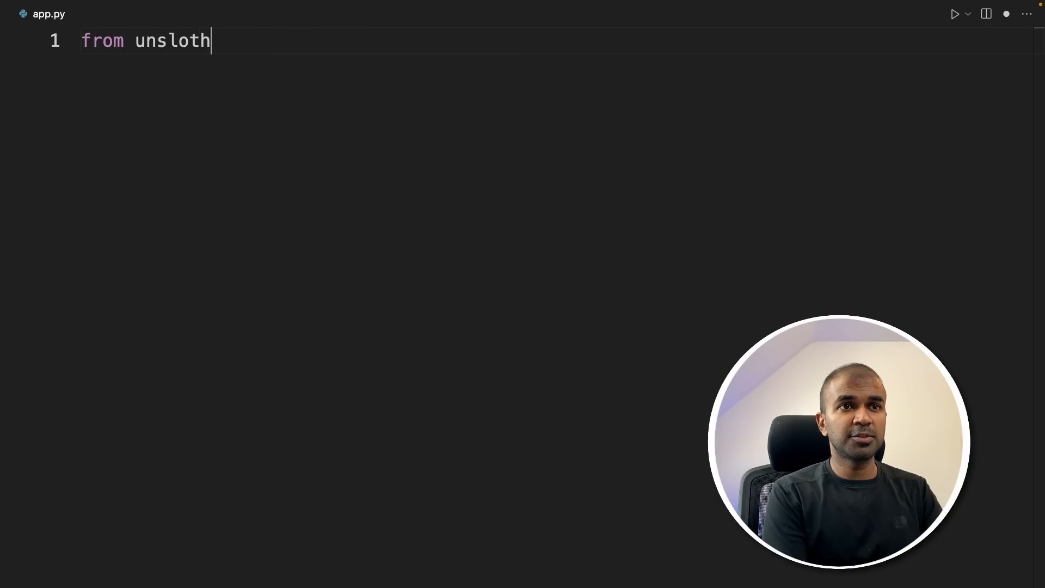
Type imports for FastLanguageModel, torch, load_dataset, TrainingArguments and is_bfloat16_supported
{"action": "type", "text": "import FastLanguageModel"}
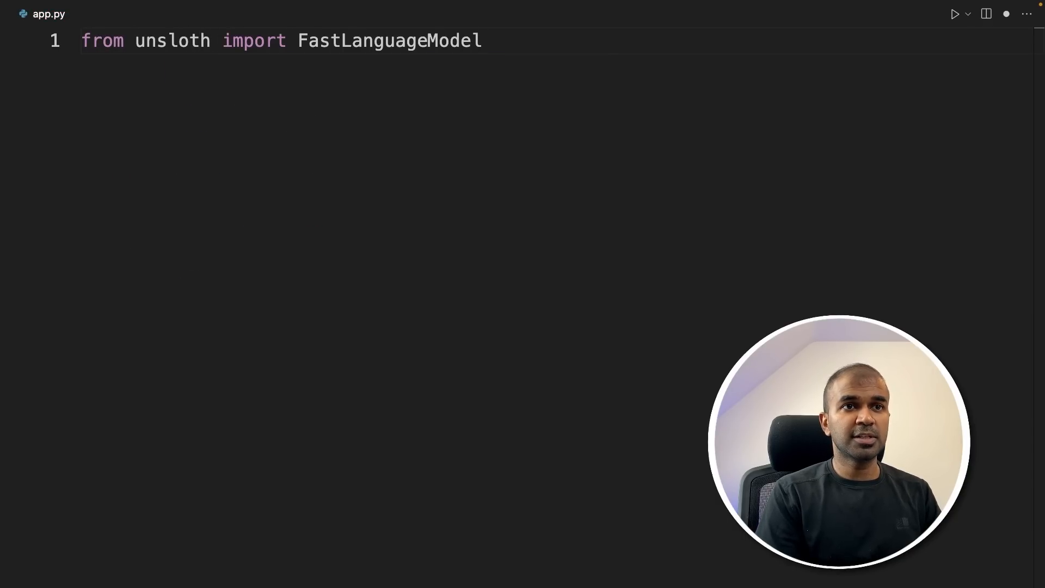
{"action": "type", "text": "import torch"}
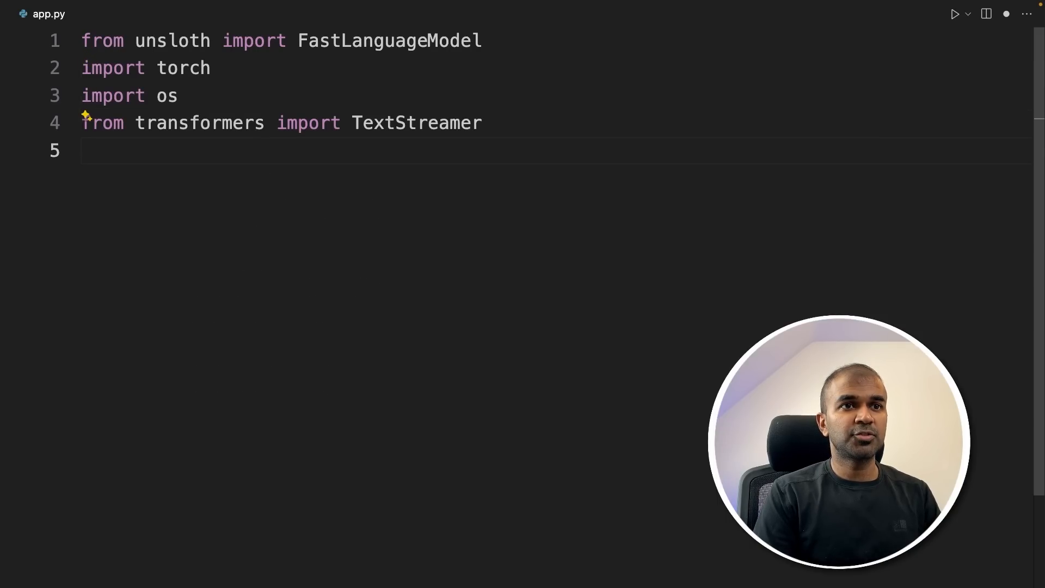
{"action": "type", "text": "from datasets import load_dataset"}
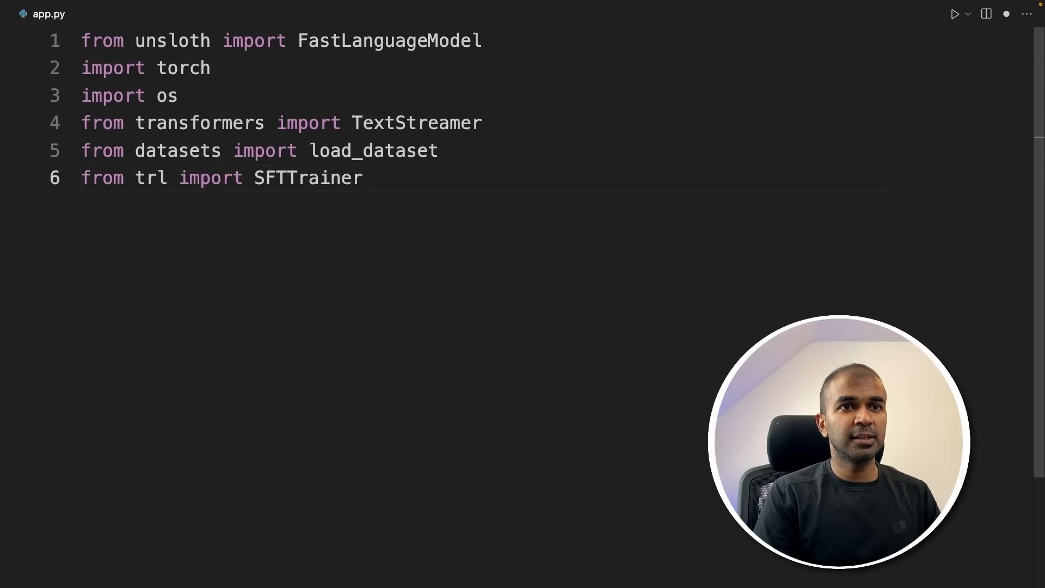
{"action": "type", "text": "from transformers import TrainingArguments"}
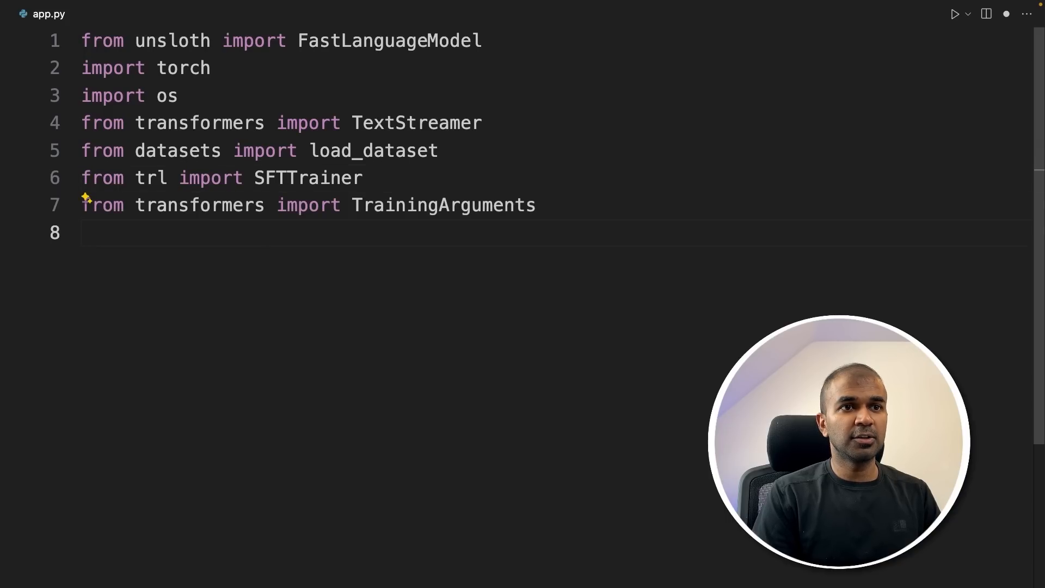
{"action": "type", "text": "from unsloth import is_bfloat16_supported"}
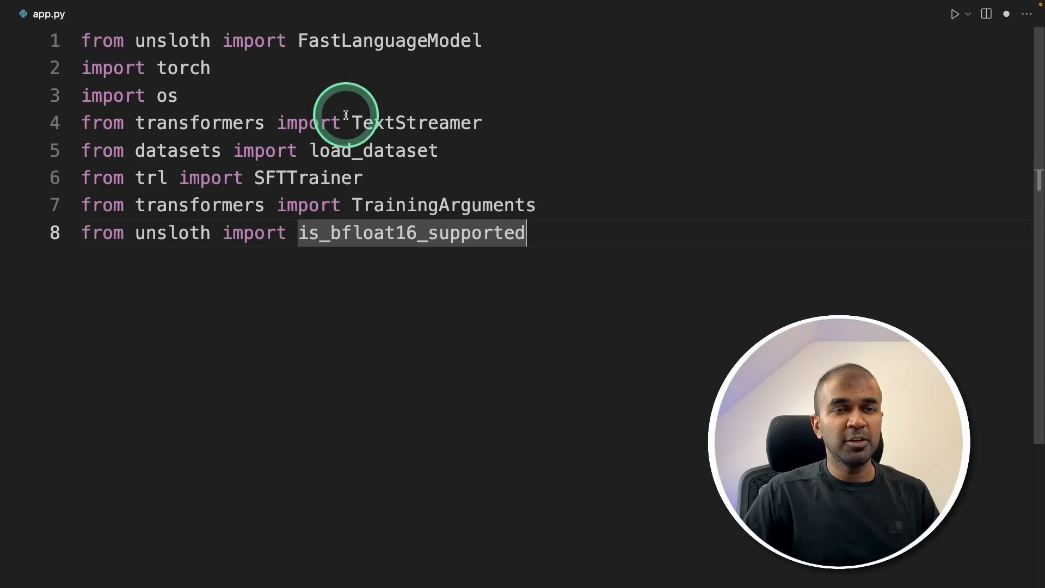
{"action": "mouse_move", "coordinate": [433, 233]}
{"action": "type", "text": "max_seq_length = 2048"}
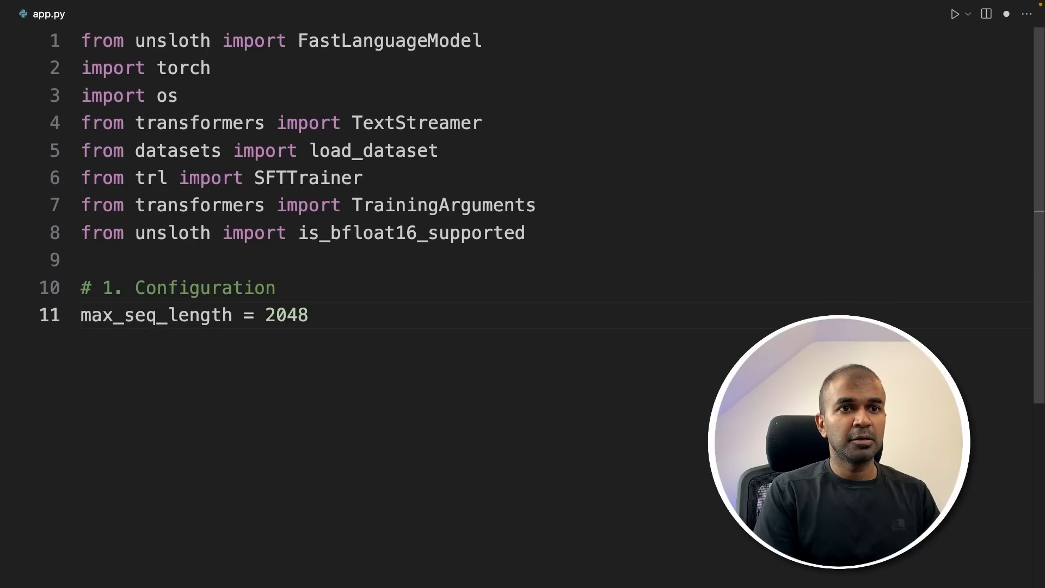
Write the config (dtype None, Alpaca template, sum-of-integers instruction) and a '# 2. Before Training' heading
{"action": "type", "text": "dtype = None"}
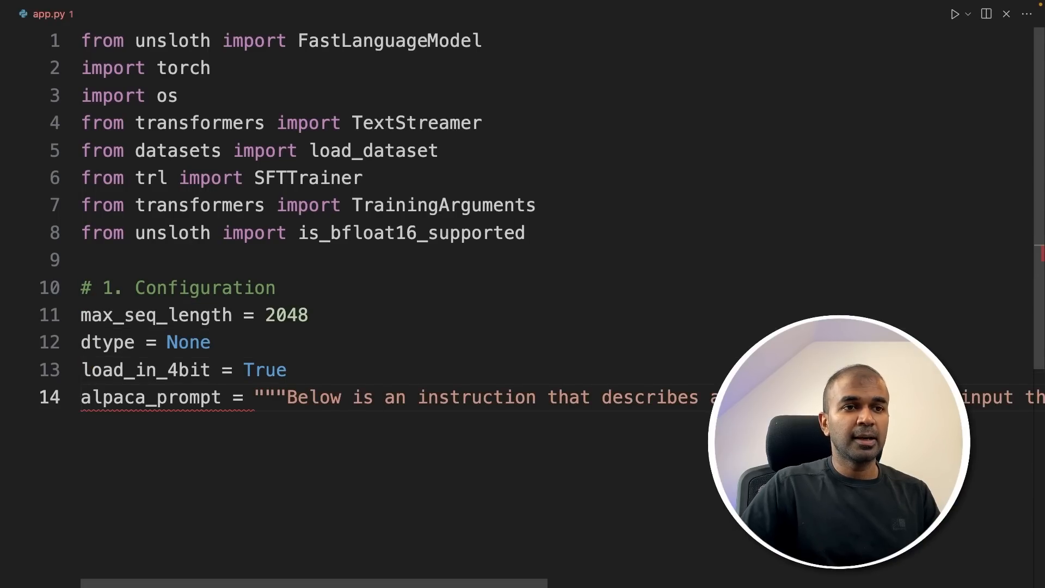
{"action": "scroll", "scroll_direction": "down", "scroll_amount": 3}
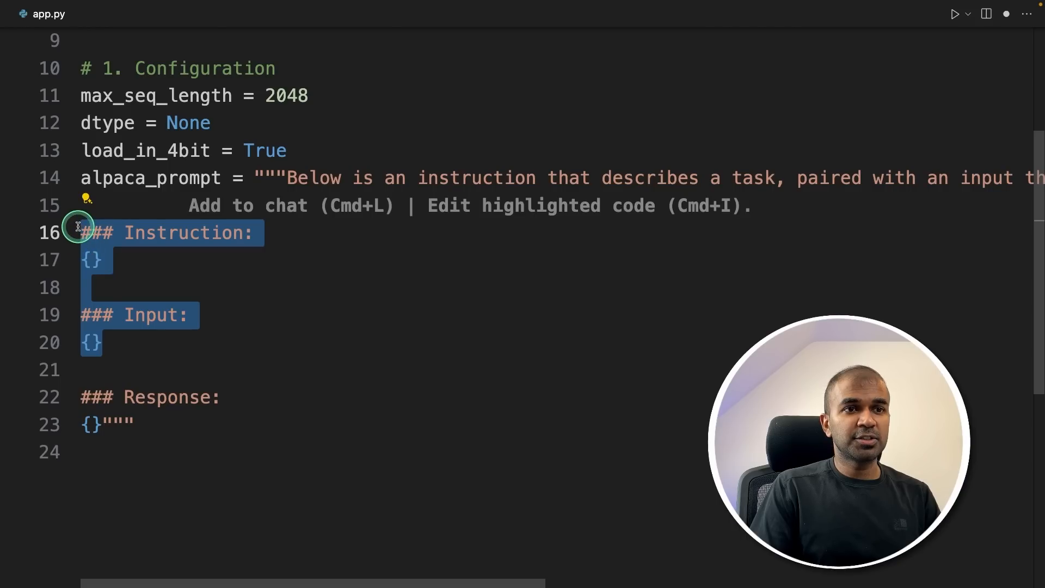
{"action": "left_click", "coordinate": [75, 396]}
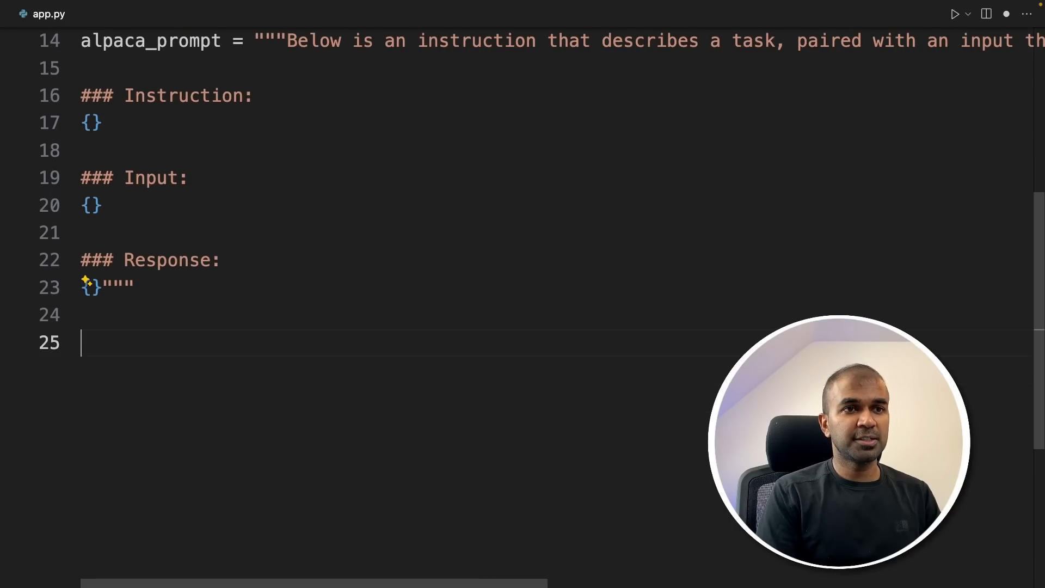
{"action": "type", "text": "instruction = \"Create a function to calculate the sum of a sequence of integers.\""}
{"action": "type", "text": "input = \"[1, 2, 3, 4, 5]\""}
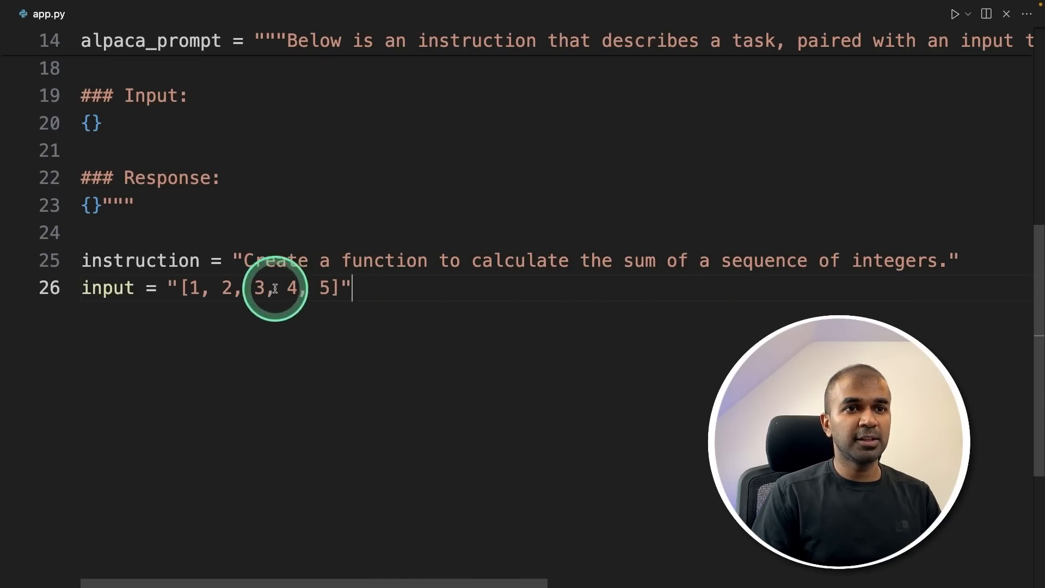
{"action": "scroll", "scroll_direction": "up", "scroll_amount": 3}
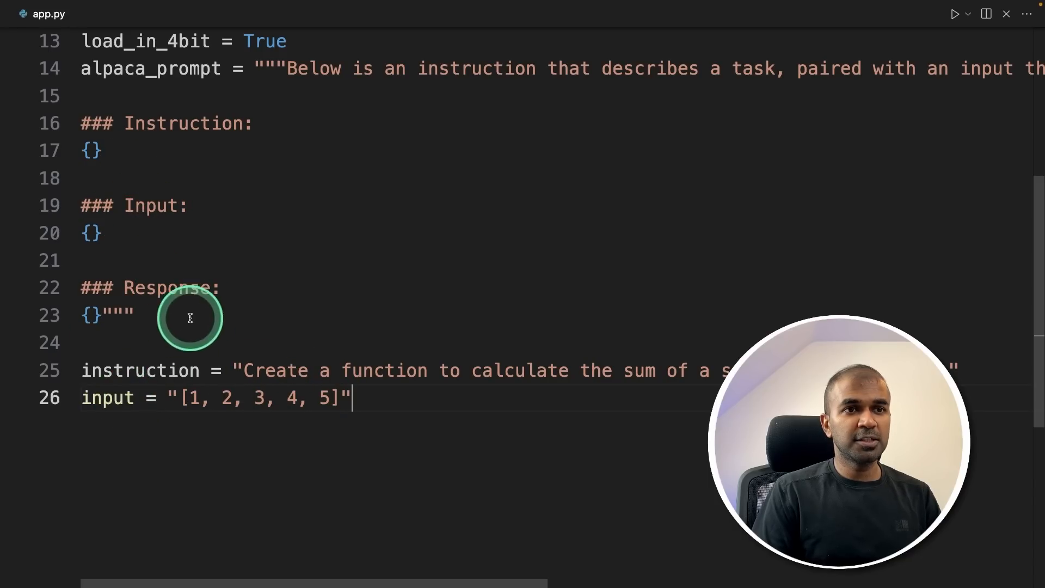
{"action": "mouse_move", "coordinate": [148, 302]}
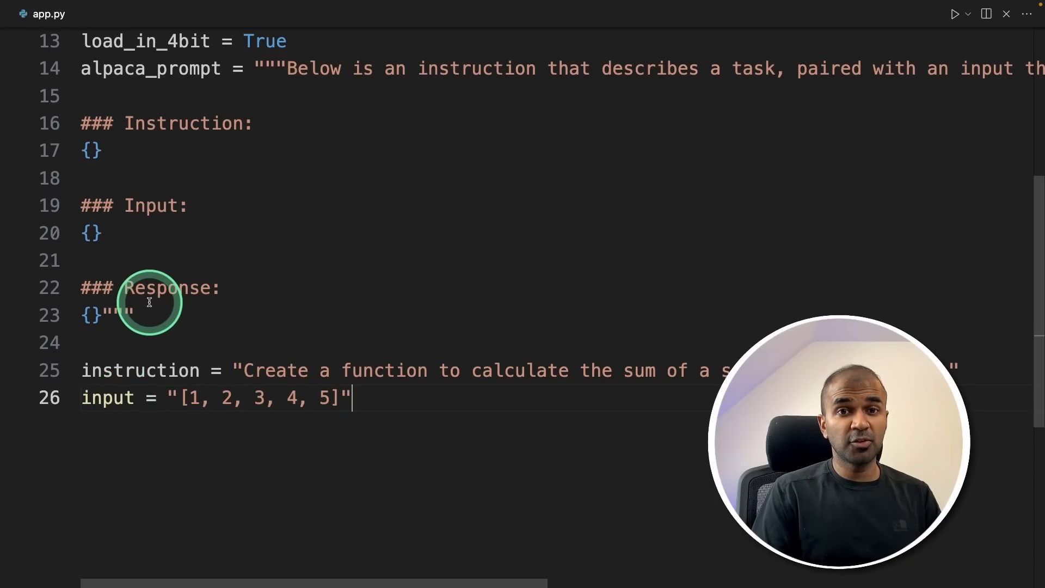
{"action": "type", "text": "# 2. Before Training"}
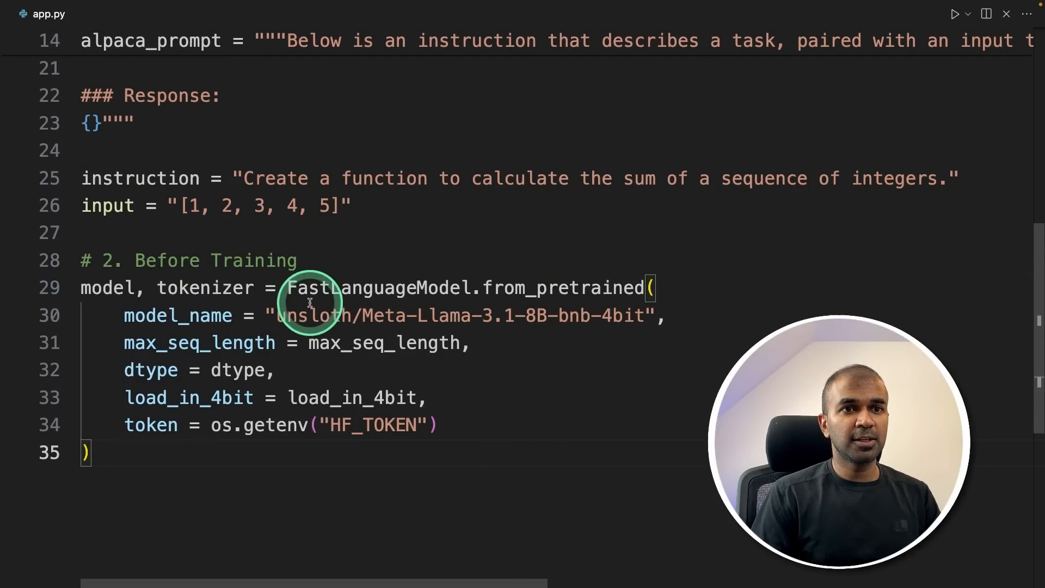
Add pre-training inference code, including text_streamer = TextStreamer(tokenizer) after the tokenizer call
{"action": "double_click", "coordinate": [371, 287]}
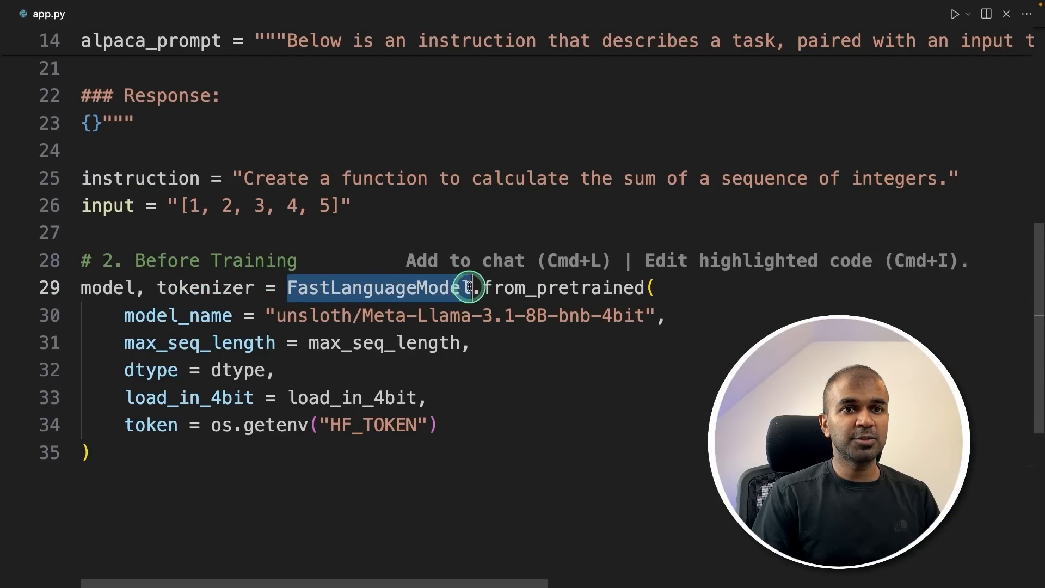
{"action": "scroll", "scroll_direction": "up", "scroll_amount": 3}
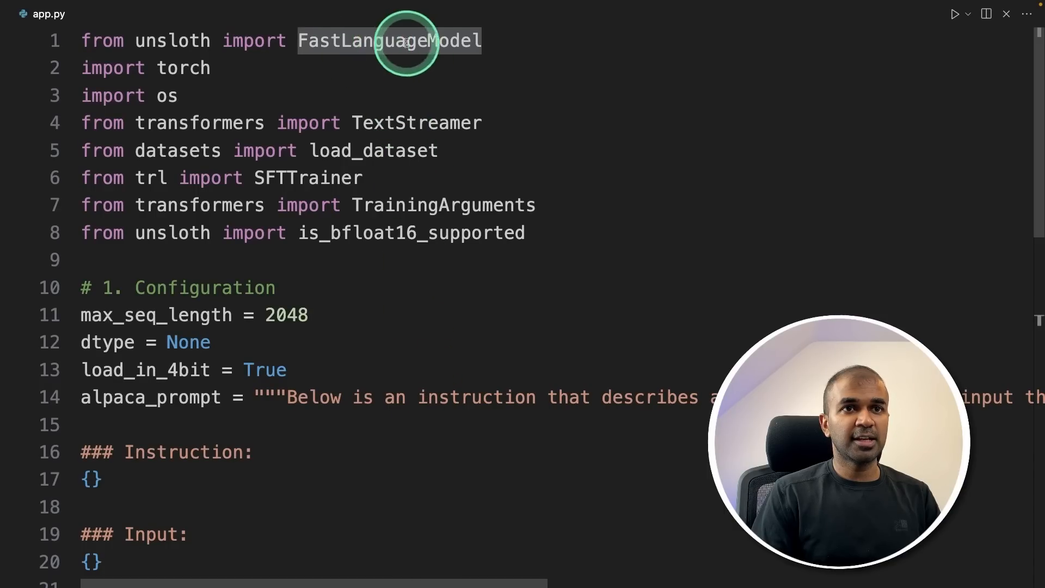
{"action": "scroll", "scroll_direction": "down", "scroll_amount": 3}
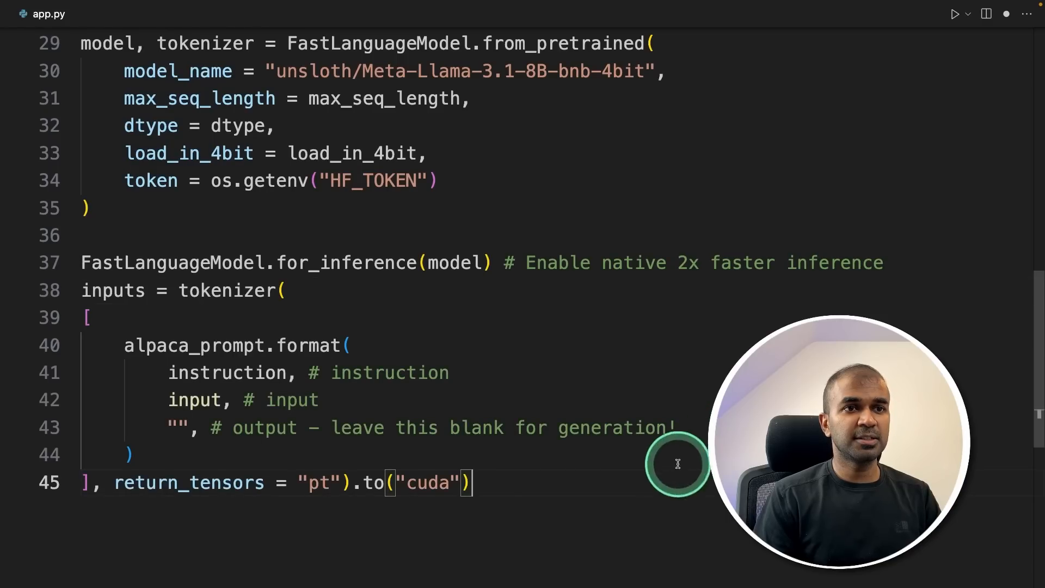
{"action": "mouse_move", "coordinate": [85, 308]}
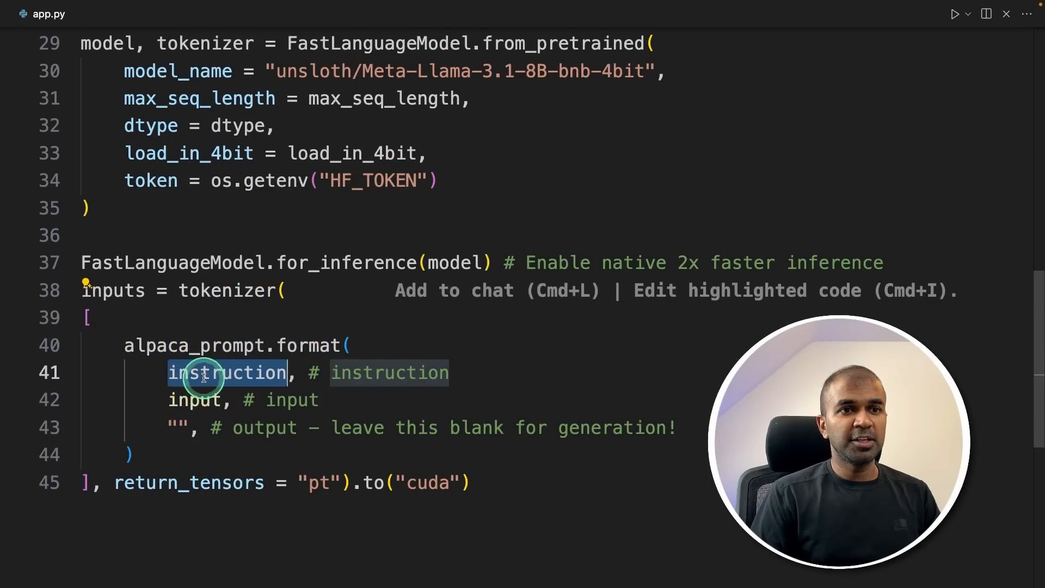
{"action": "scroll", "scroll_direction": "up", "scroll_amount": 3}
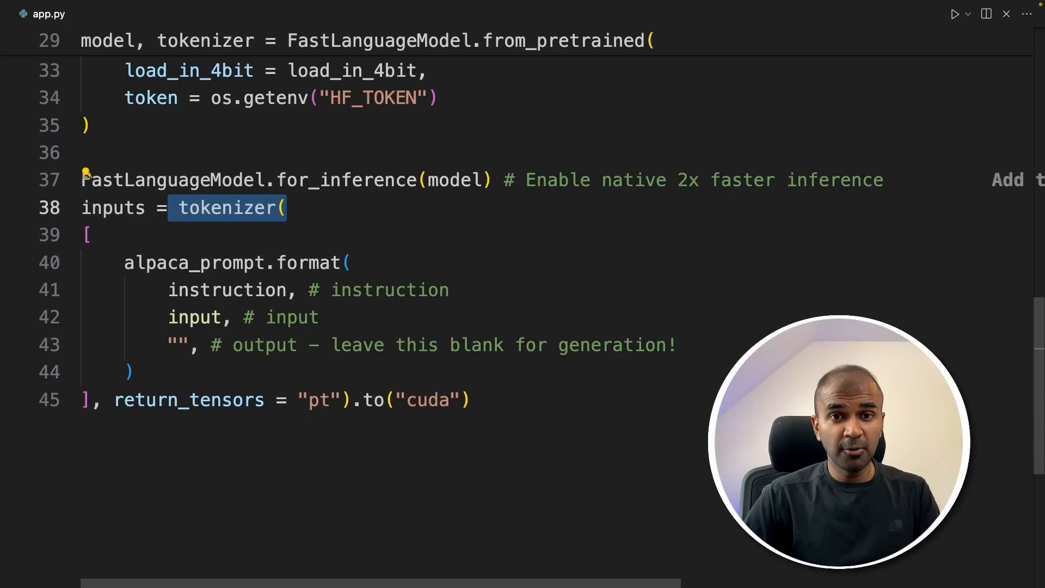
{"action": "left_click", "coordinate": [273, 367]}
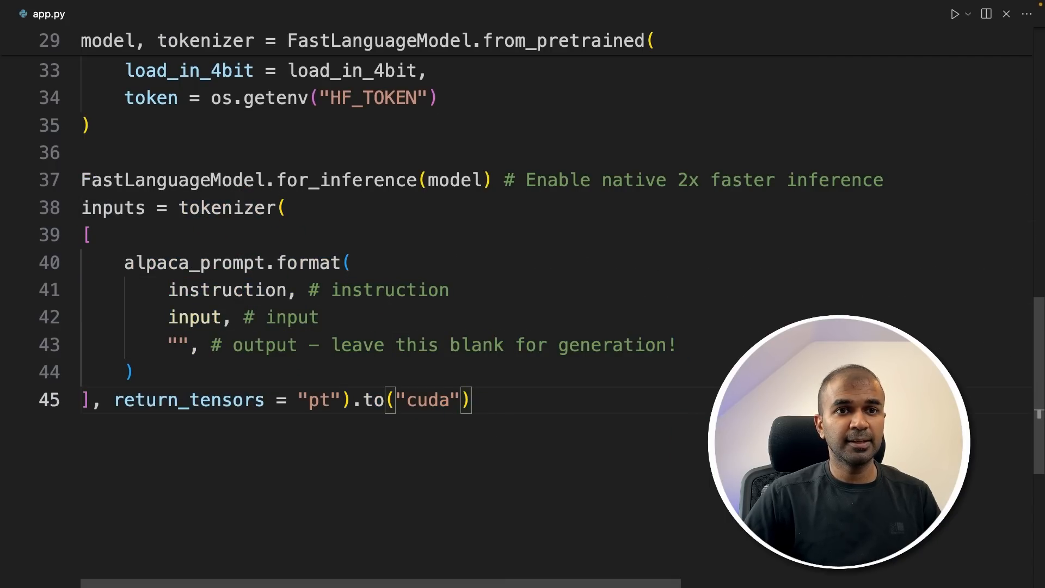
{"action": "type", "text": "text_streamer = TextStreamer(tokenizer)"}
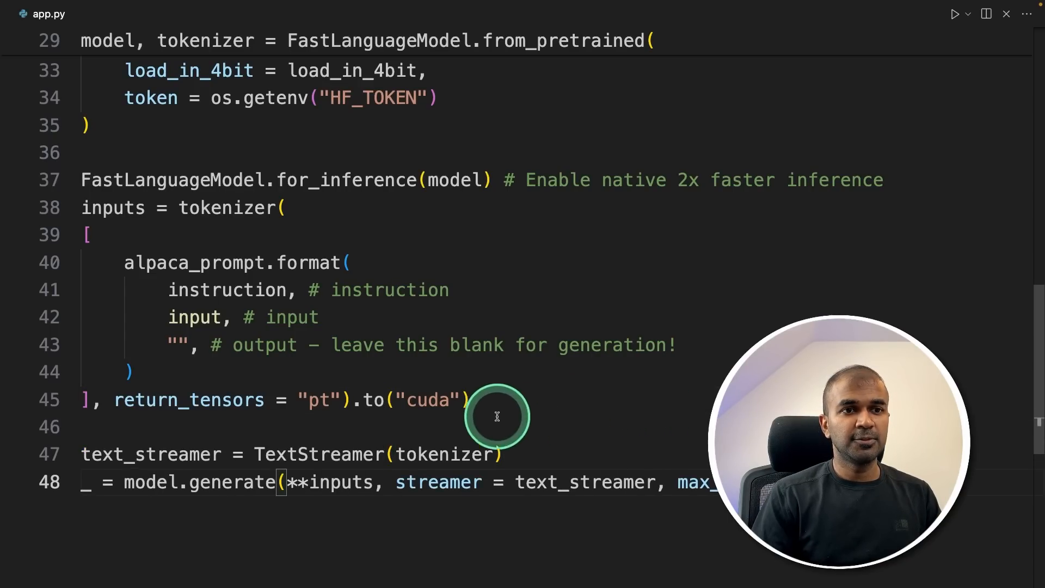
{"action": "scroll", "scroll_direction": "up", "scroll_amount": 3}
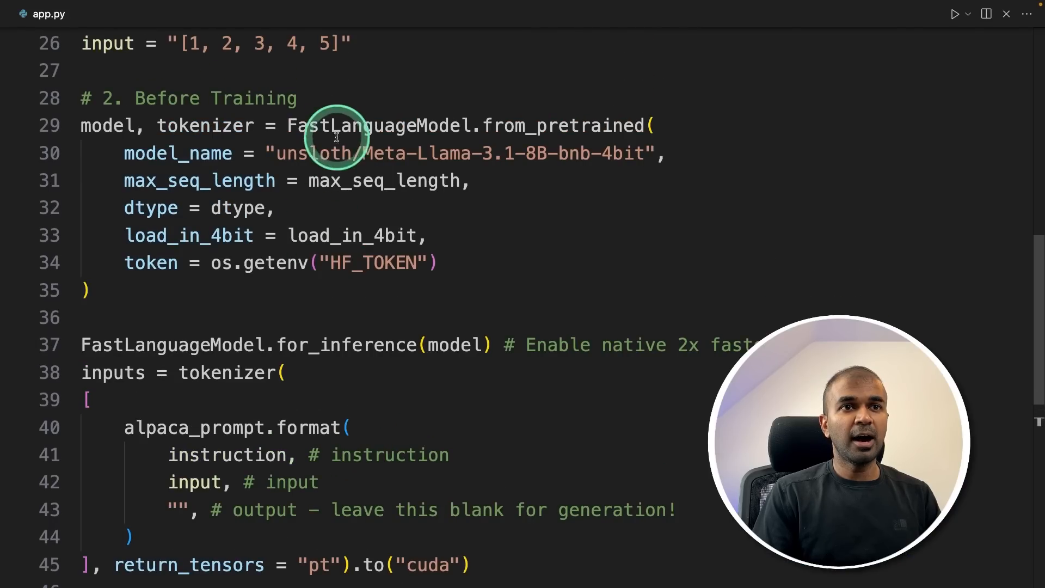
{"action": "scroll", "scroll_direction": "down", "scroll_amount": 3}
{"action": "type", "text": "EOS_TOKEN = tokenizer.eos_token # Must add EOS_TOKEN"}
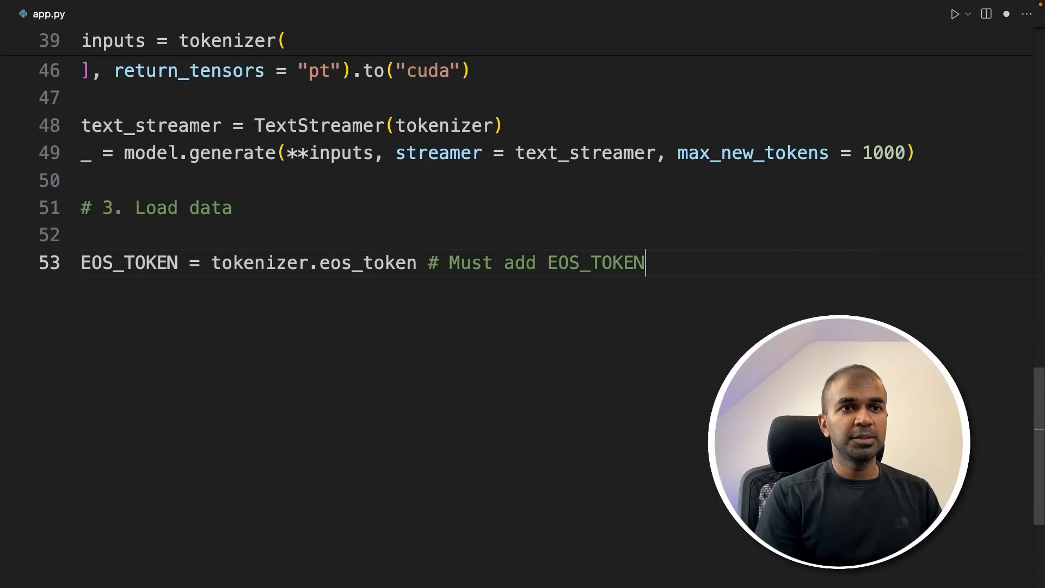
Start writing the formatting_prompts_func definition below the EOS_TOKEN line
{"action": "key", "text": "enter"}
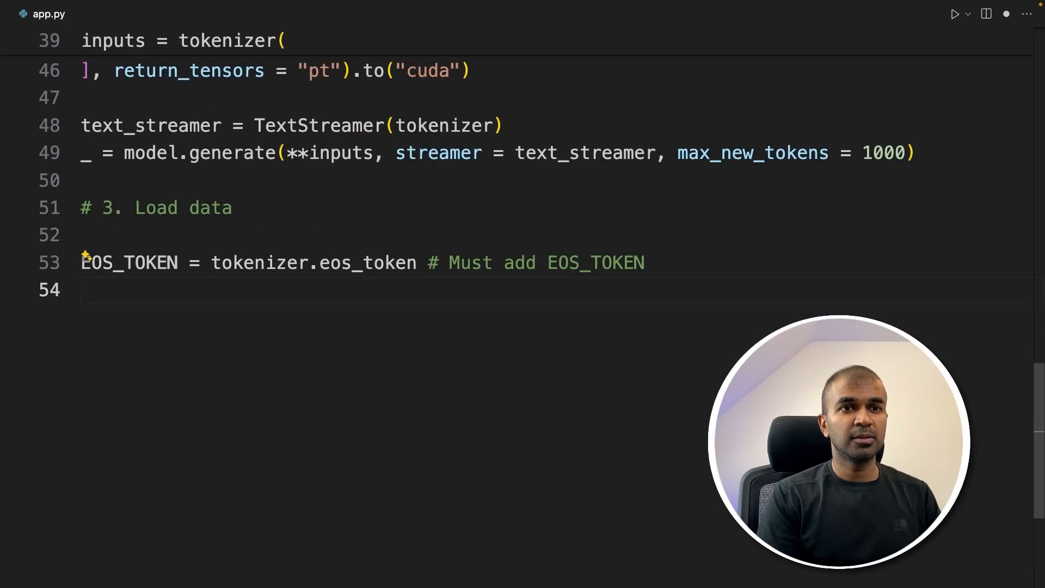
{"action": "type", "text": "def"}
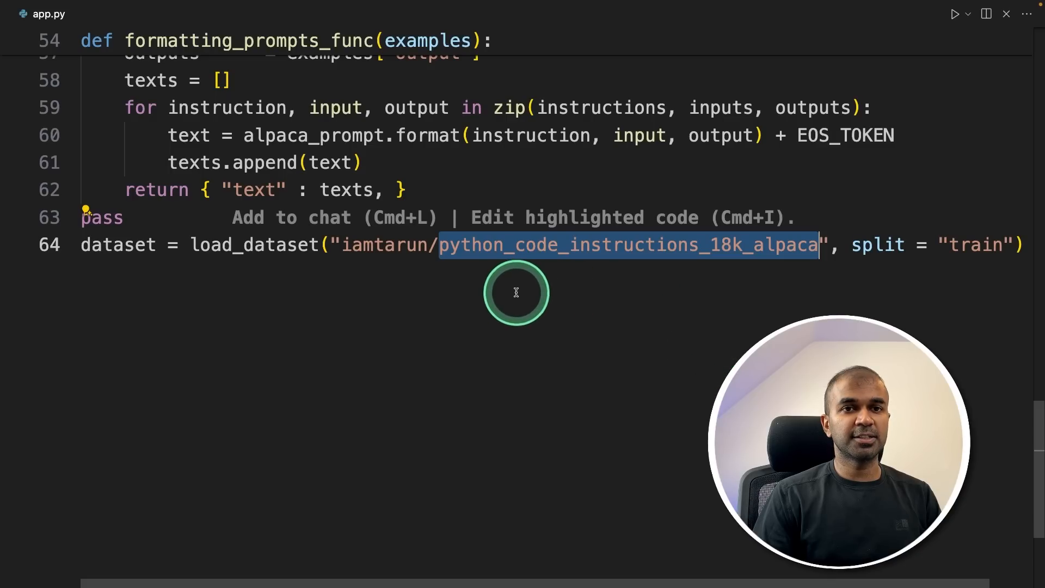
{"action": "scroll", "scroll_direction": "up", "scroll_amount": 3}
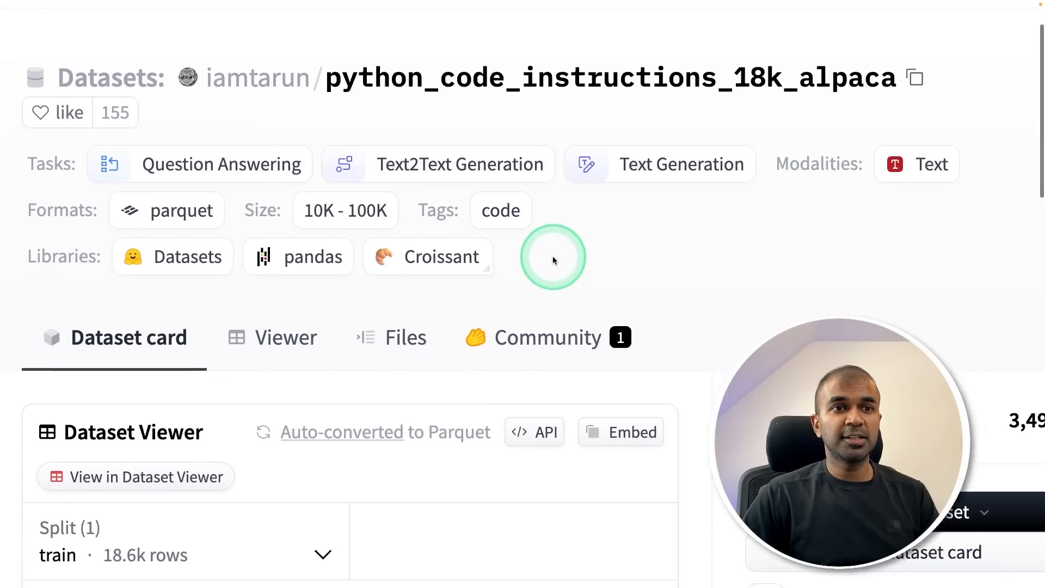
Open the dataset Viewer and expand the first example row to read its fields
{"action": "left_click", "coordinate": [286, 337]}
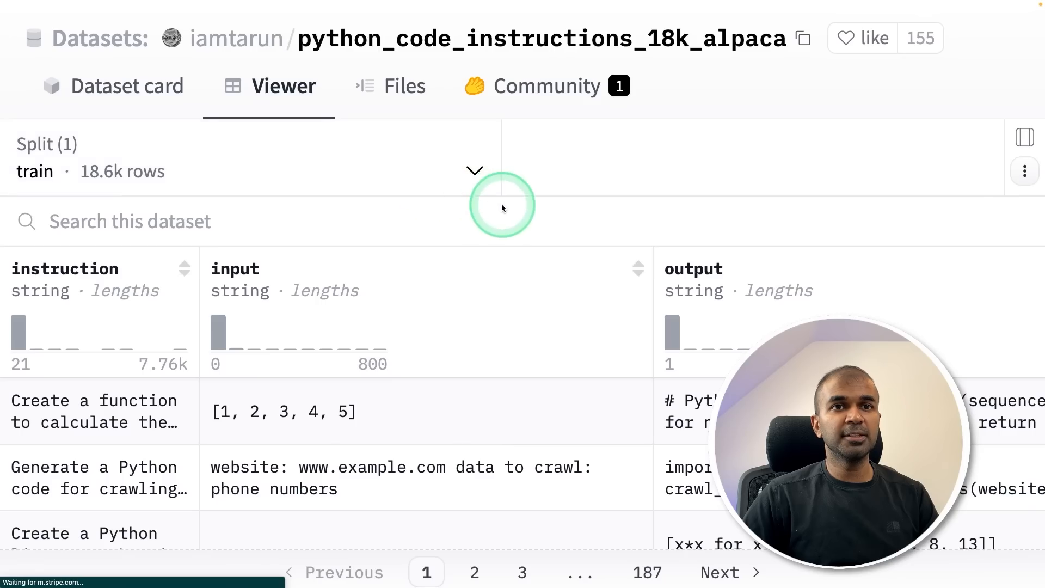
{"action": "scroll", "scroll_direction": "down", "scroll_amount": 3}
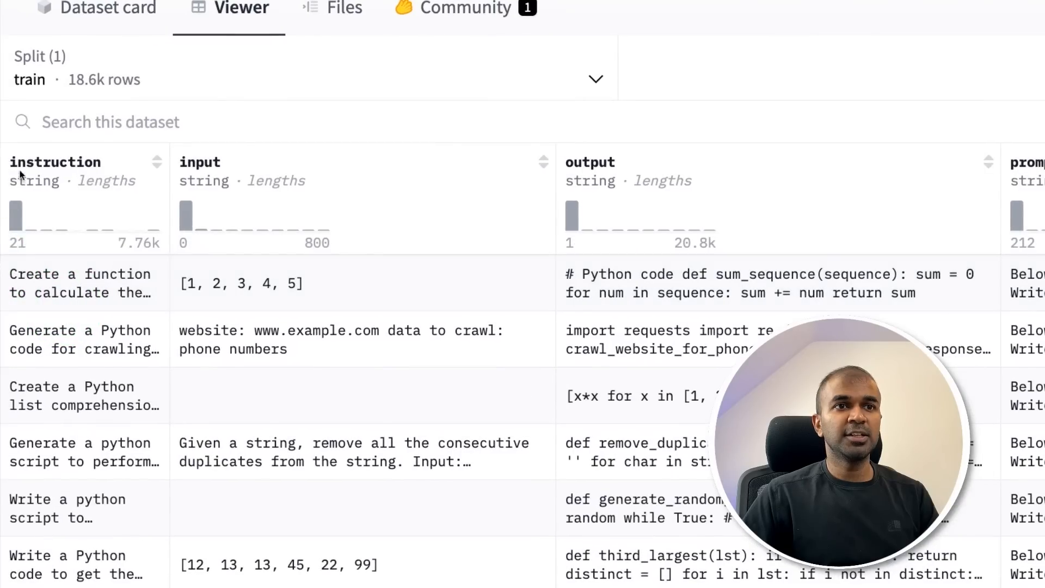
{"action": "scroll", "scroll_direction": "right", "scroll_amount": 3}
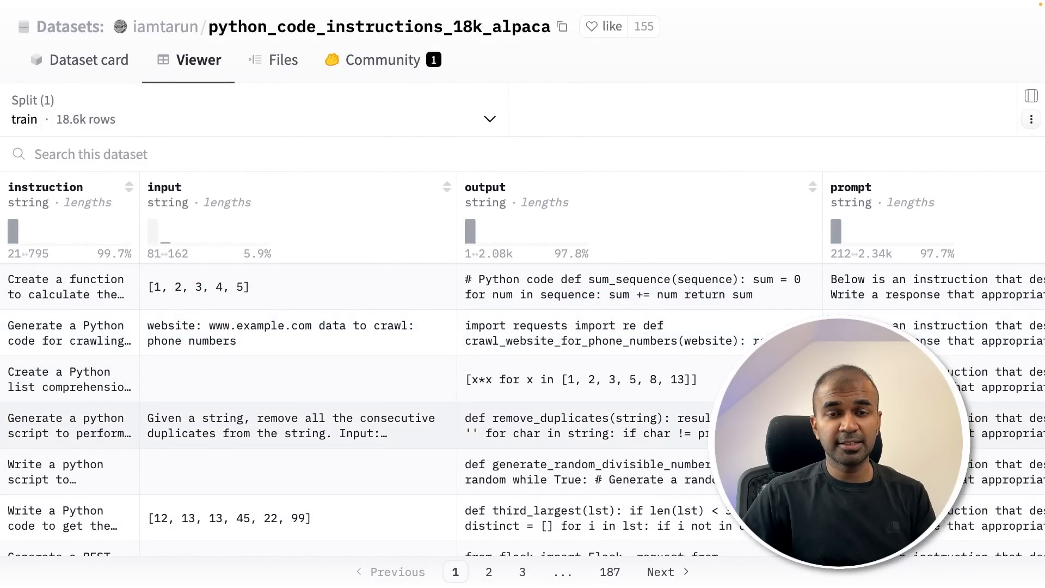
{"action": "left_click", "coordinate": [185, 166]}
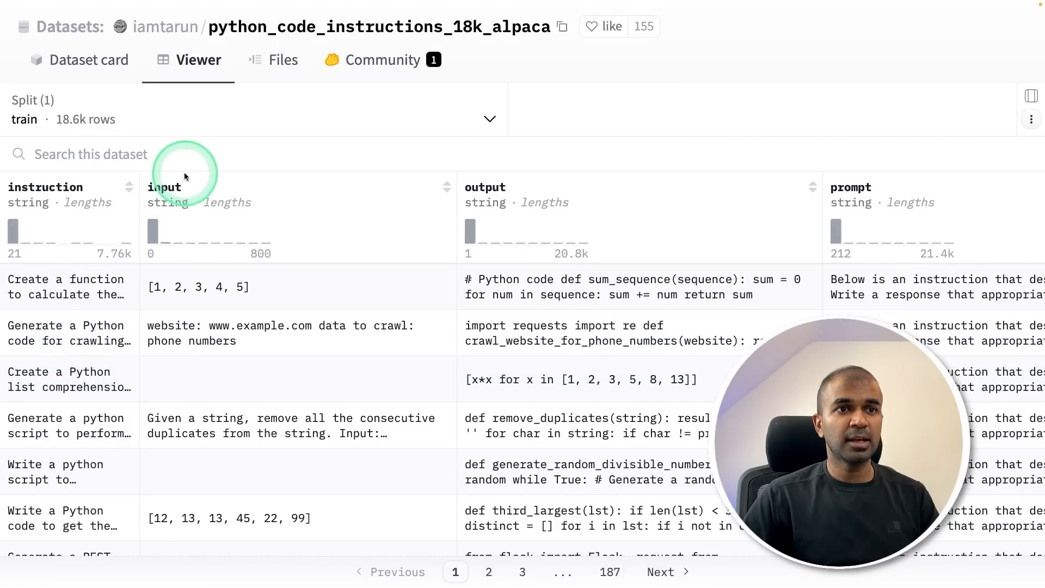
{"action": "left_click", "coordinate": [66, 295]}
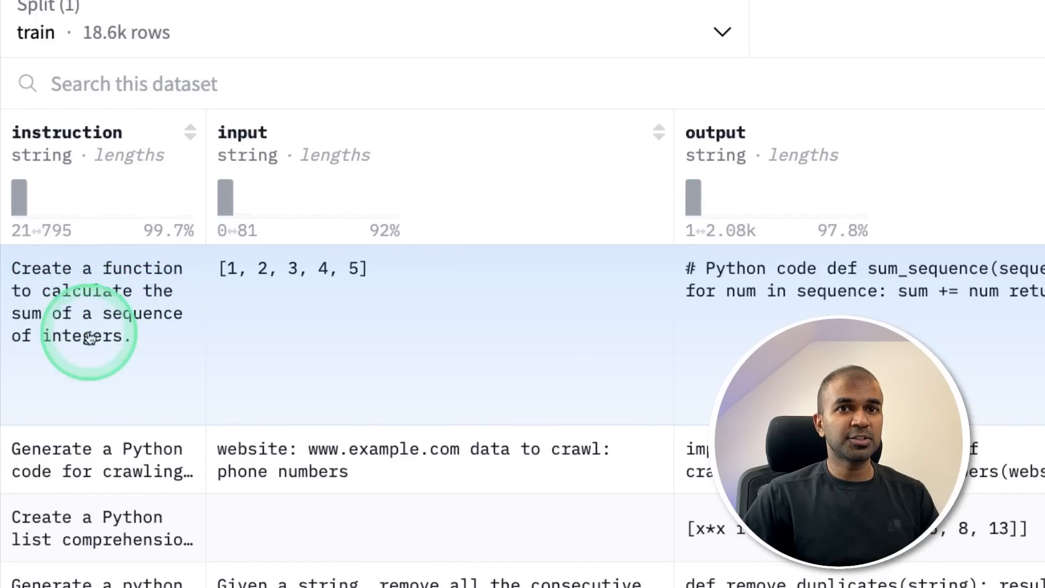
{"action": "mouse_move", "coordinate": [712, 317]}
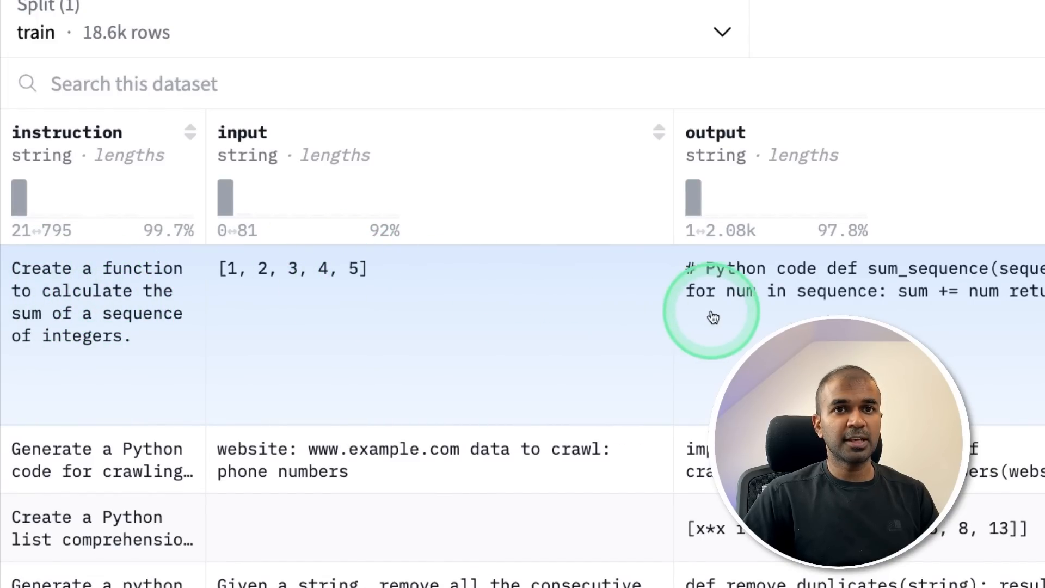
{"action": "mouse_move", "coordinate": [752, 299]}
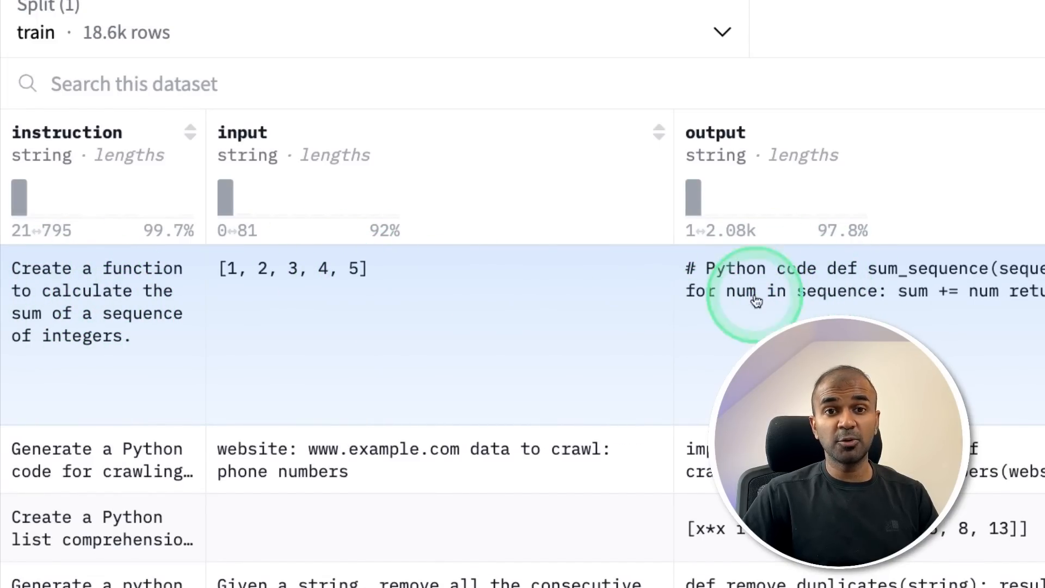
{"action": "scroll", "scroll_direction": "down", "scroll_amount": 3}
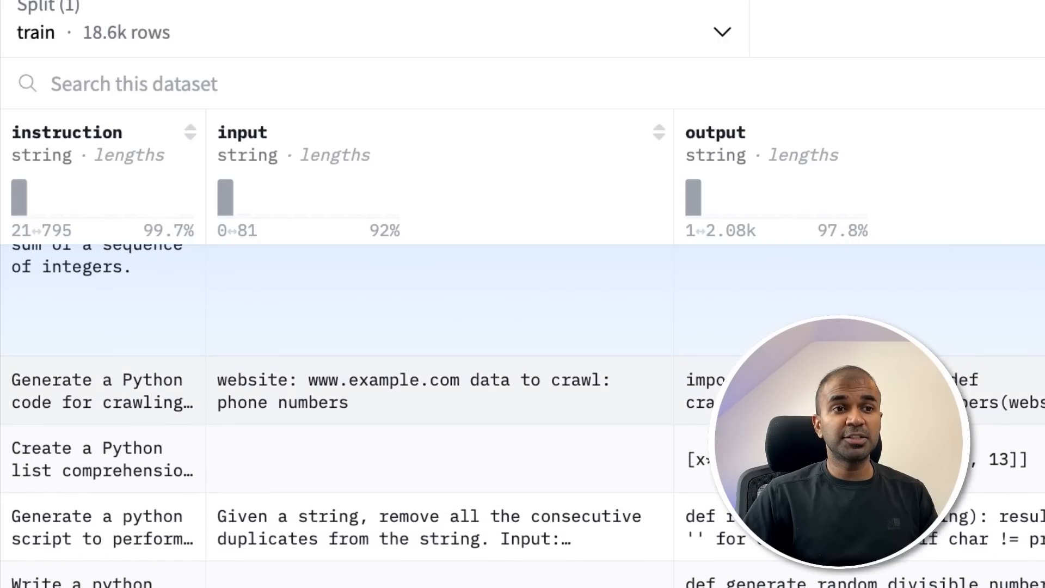
{"action": "left_click", "coordinate": [435, 368]}
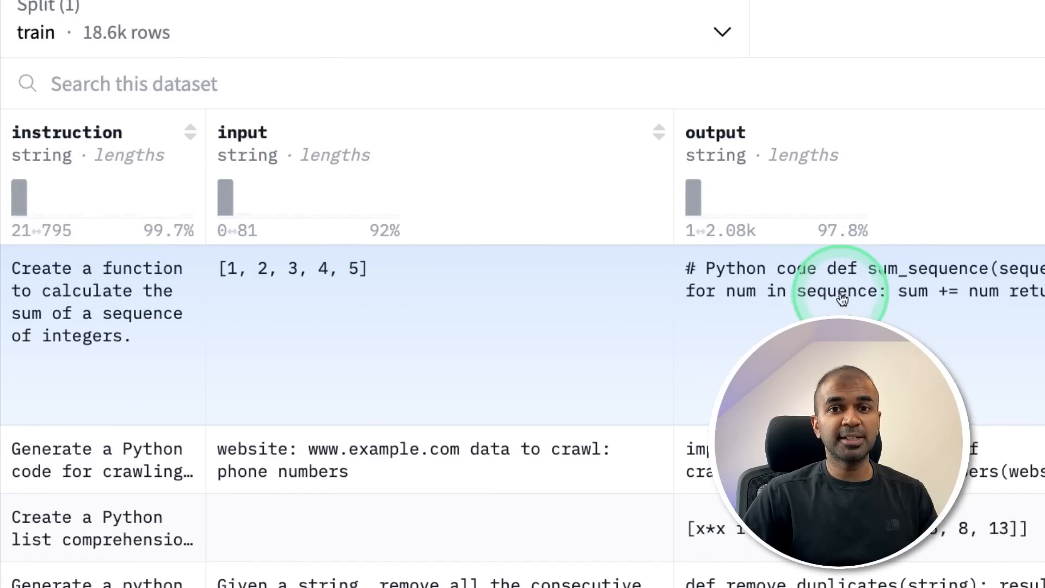
{"action": "scroll", "scroll_direction": "down", "scroll_amount": 3}
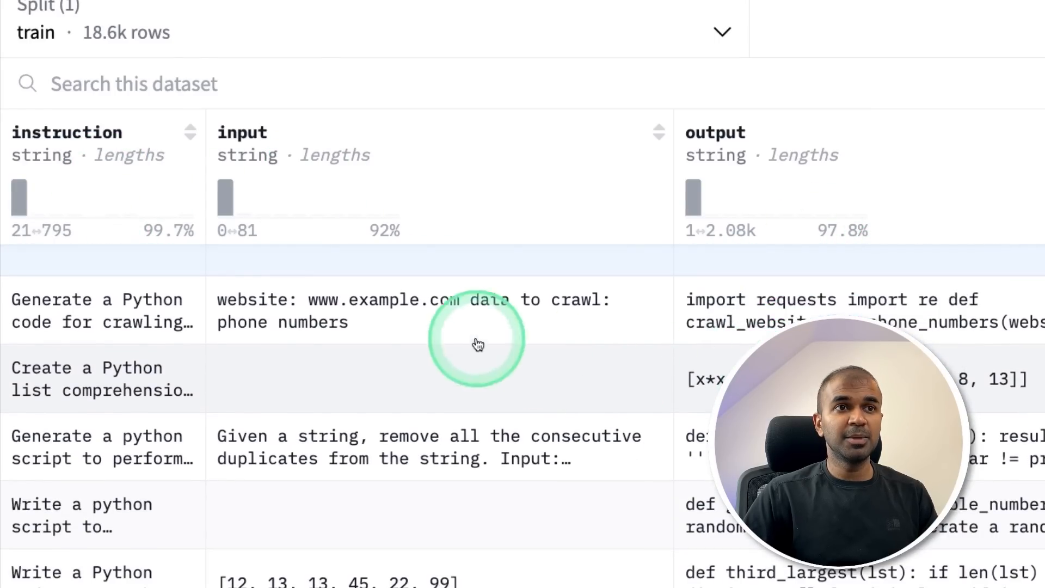
{"action": "scroll", "scroll_direction": "up", "scroll_amount": 3}
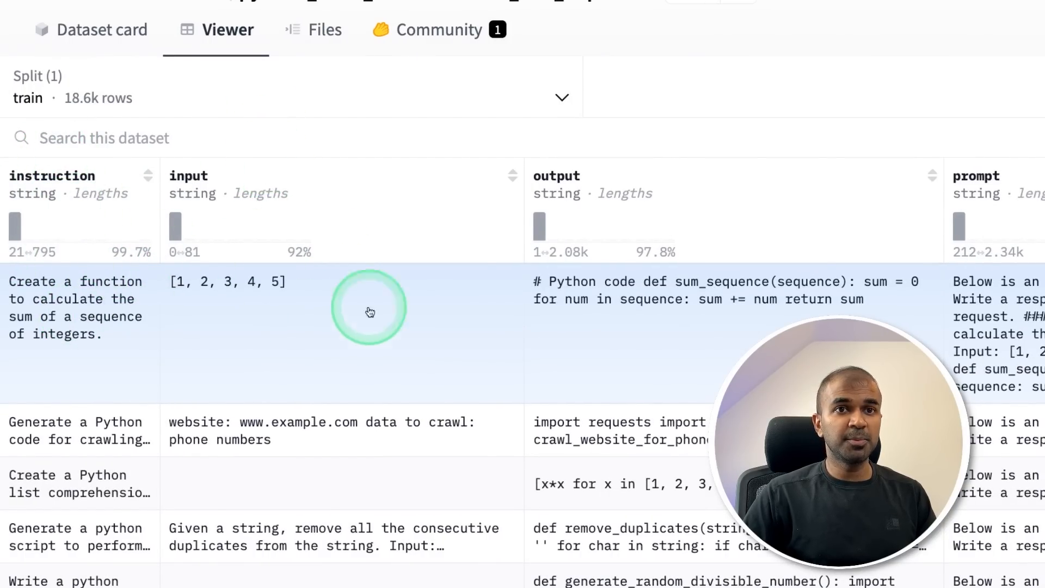
{"action": "mouse_move", "coordinate": [459, 267]}
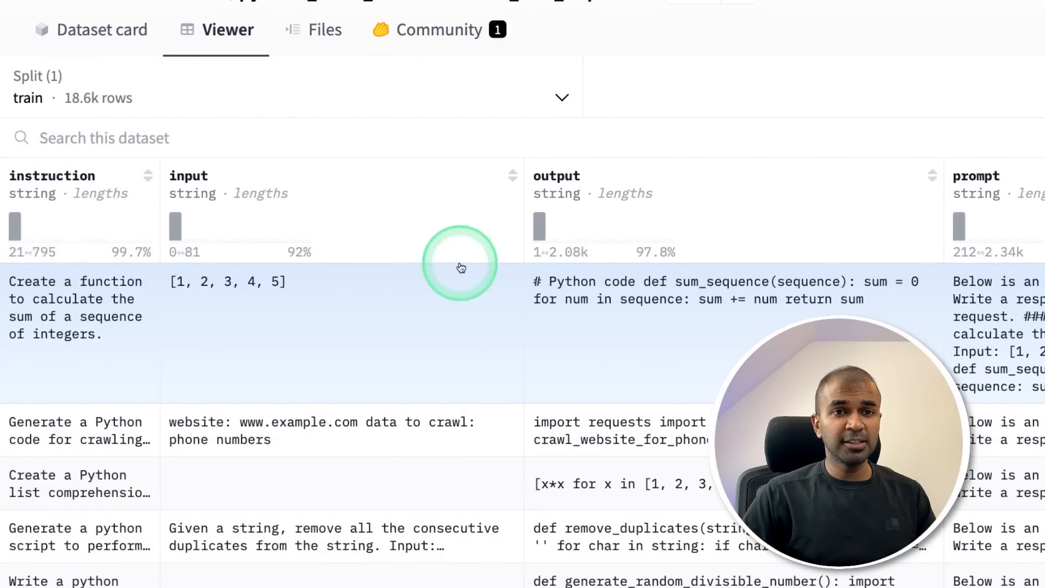
{"action": "mouse_move", "coordinate": [685, 405]}
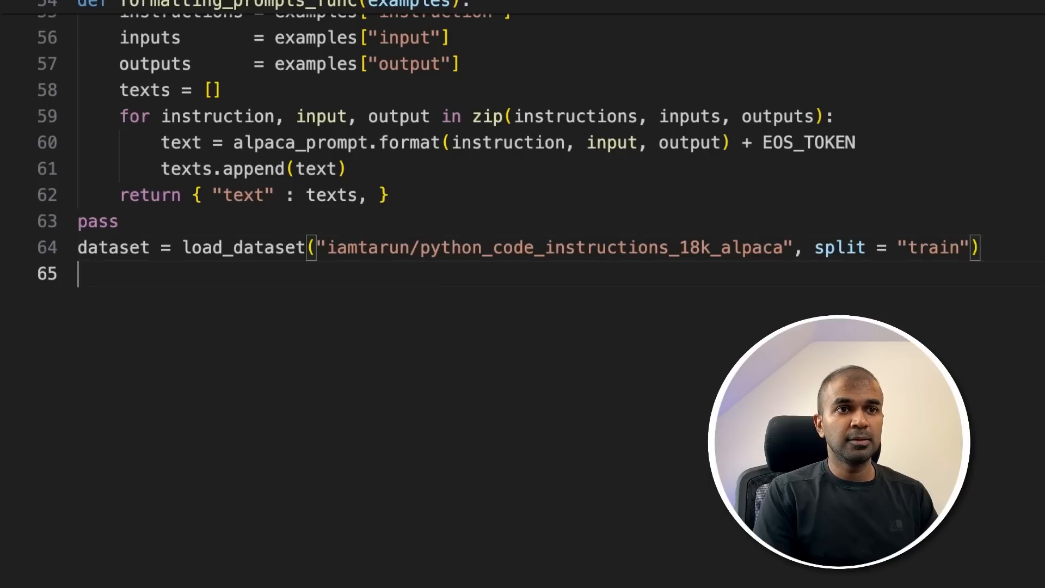
Type dataset.map(formatting_prompts_func, batched = True,) and select the dataset name in load_dataset
{"action": "type", "text": "dataset = dataset.map(formatting_prompts_func, batched = True,)"}
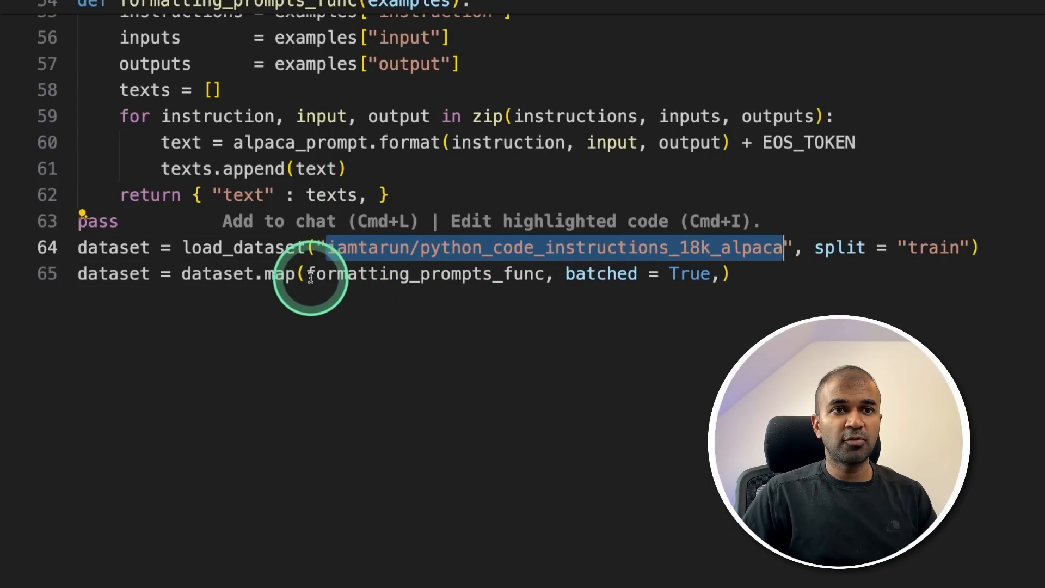
{"action": "double_click", "coordinate": [400, 273]}
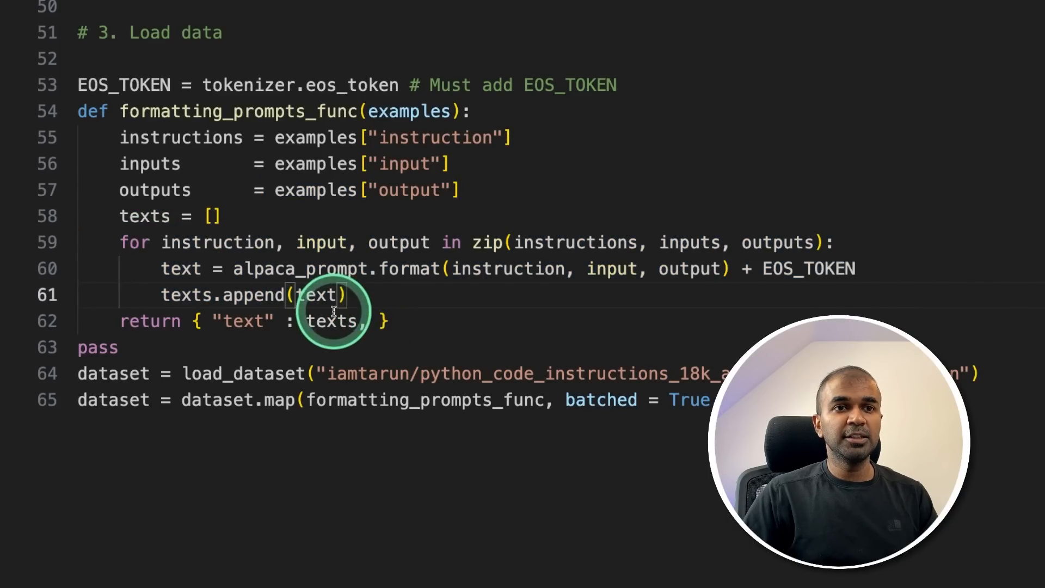
{"action": "mouse_move", "coordinate": [436, 196]}
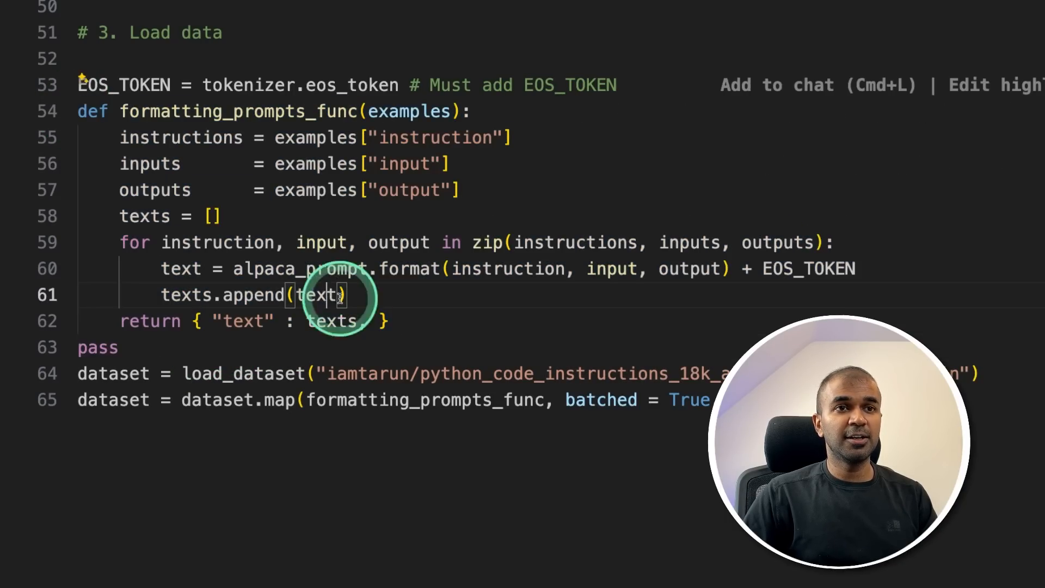
{"action": "mouse_move", "coordinate": [513, 223]}
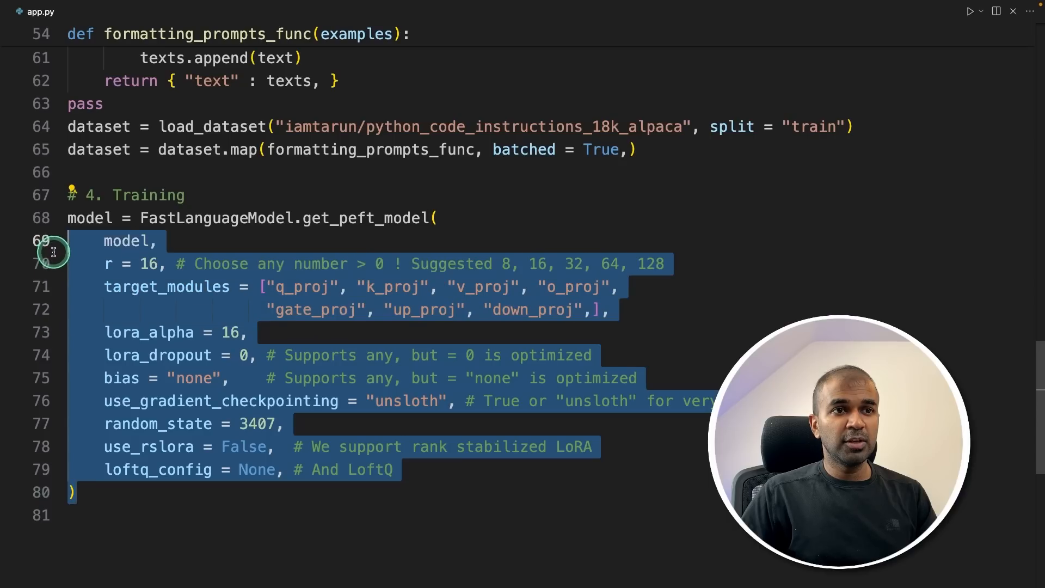
After the LoRA setup, write the SFTTrainer block and the GPU memory-stat prints
{"action": "left_click", "coordinate": [354, 400]}
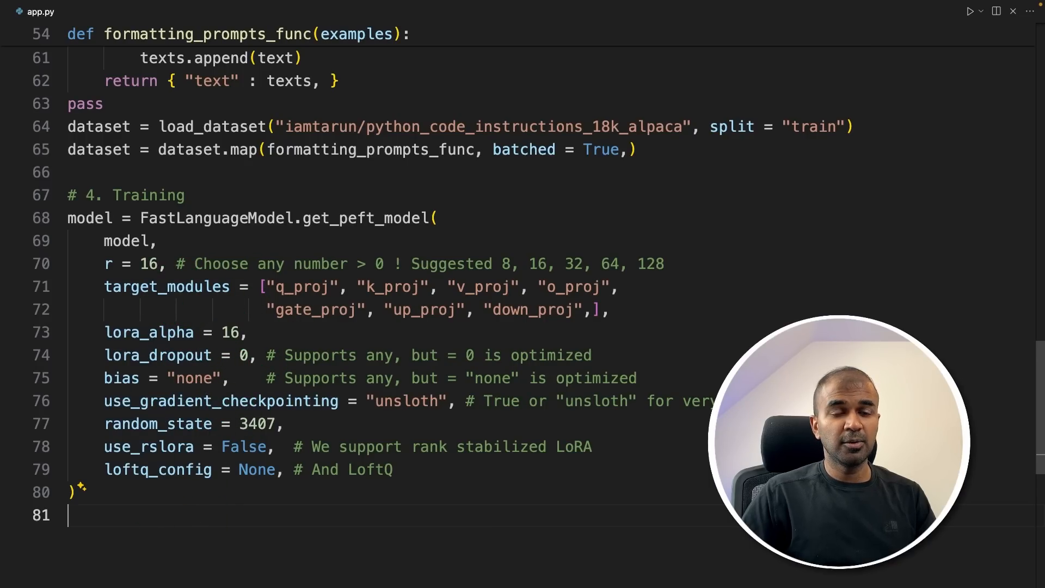
{"action": "type", "text": "trainer = SFTTrainer("}
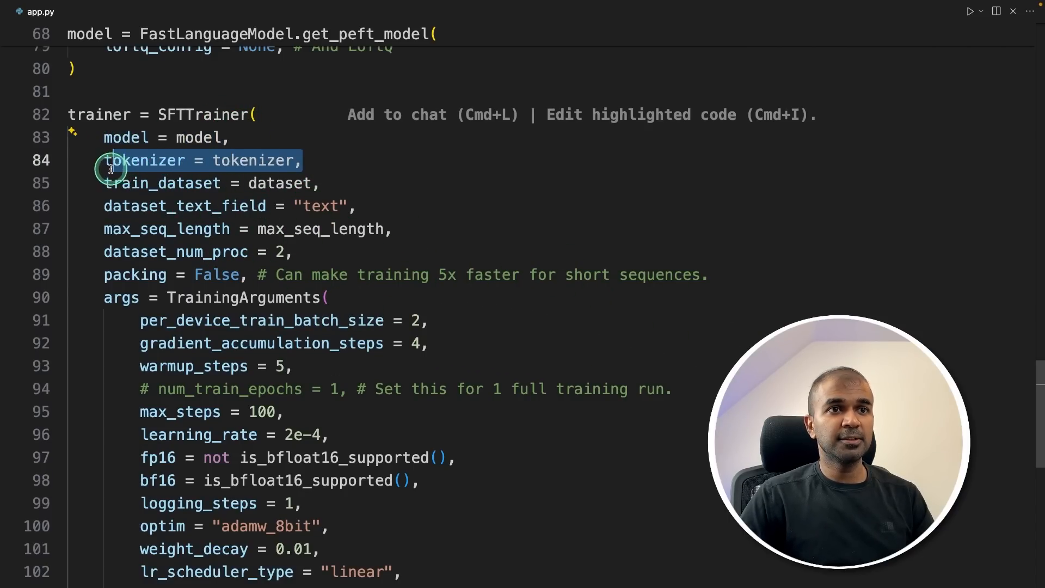
{"action": "left_click", "coordinate": [105, 206]}
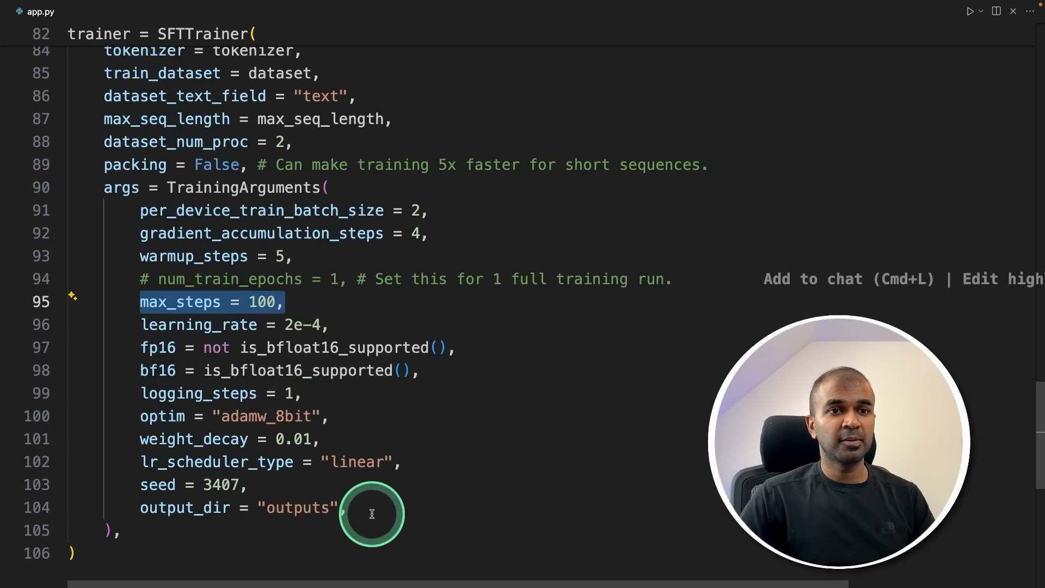
{"action": "left_click", "coordinate": [279, 507]}
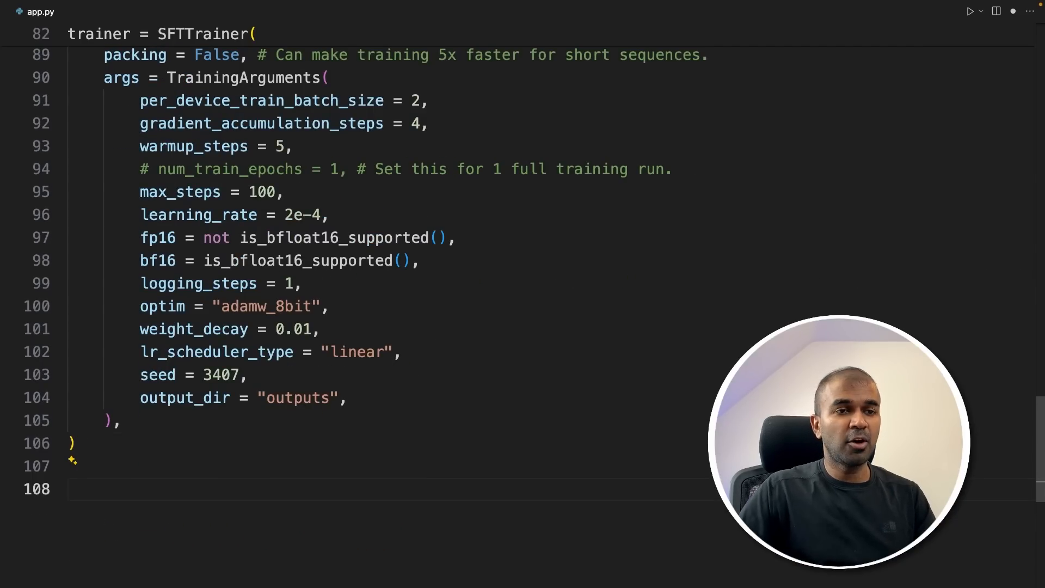
{"action": "scroll", "scroll_direction": "down", "scroll_amount": 3}
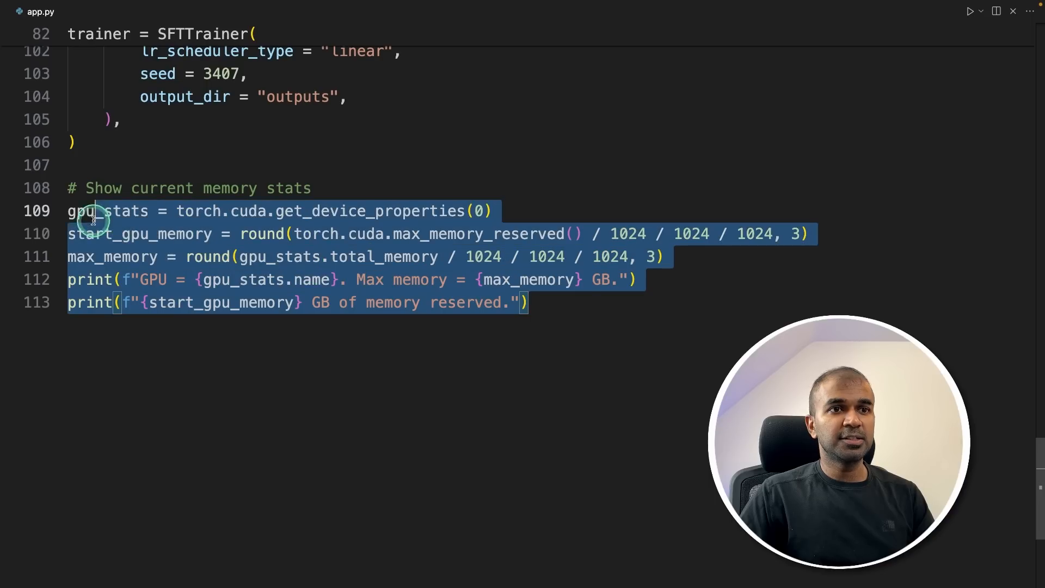
After the memory stats, add trainer.train() with runtime and peak-memory prints; select the training line
{"action": "left_click", "coordinate": [163, 302]}
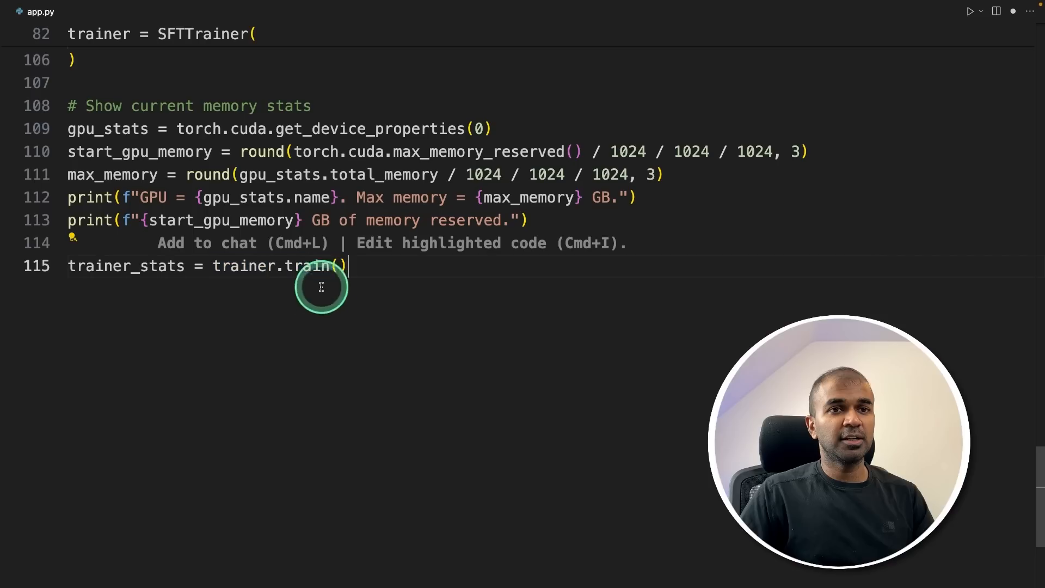
{"action": "triple_click", "coordinate": [199, 267]}
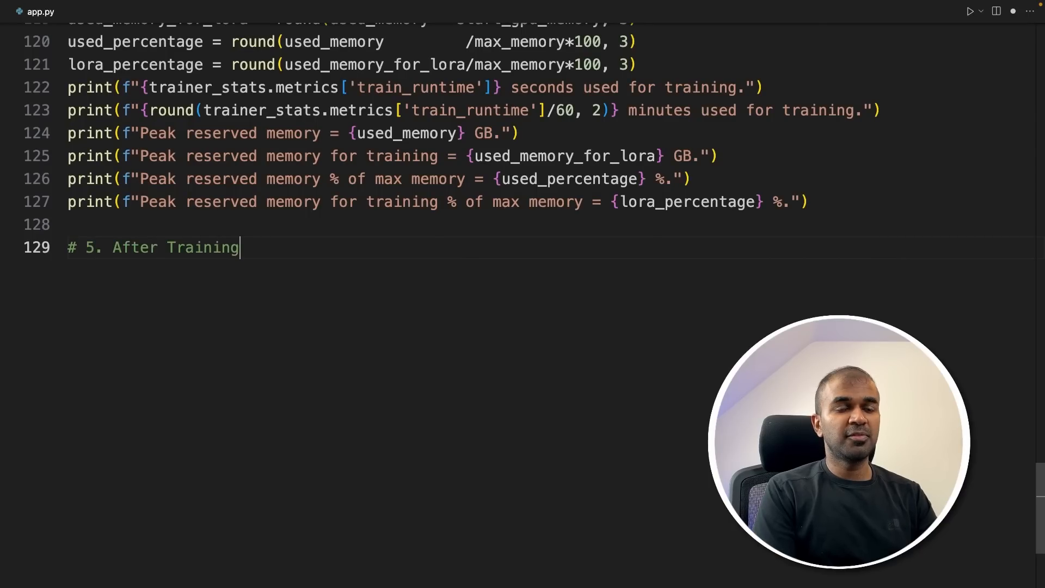
Enable for_inference, tokenize the instruction prompt, and stream generation with max_new_tokens 1000
{"action": "type", "text": "FastLanguageModel.for_inference(model) # Enable native 2x faster inference"}
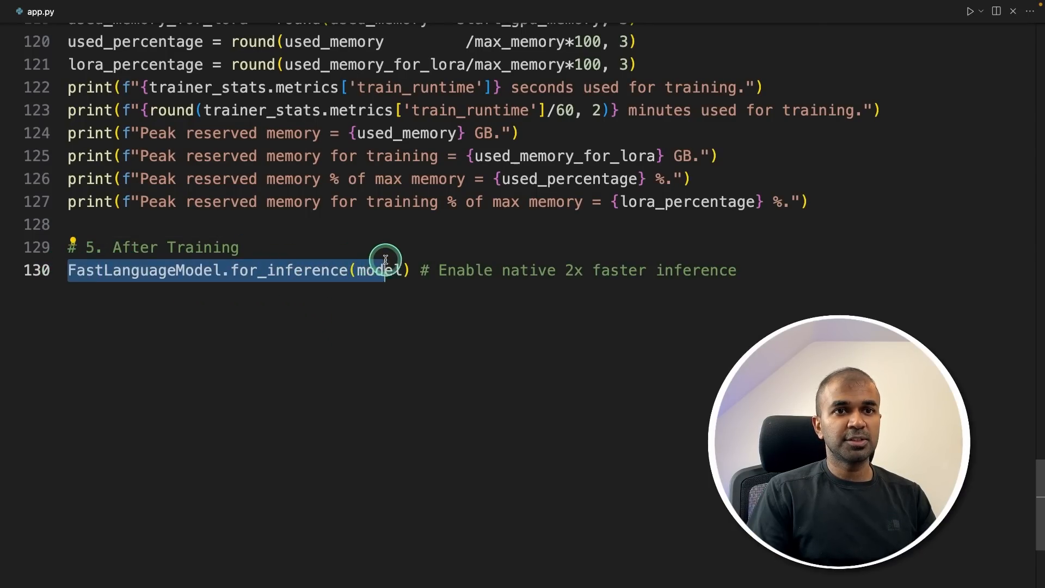
{"action": "type", "text": "inputs = tokenizer("}
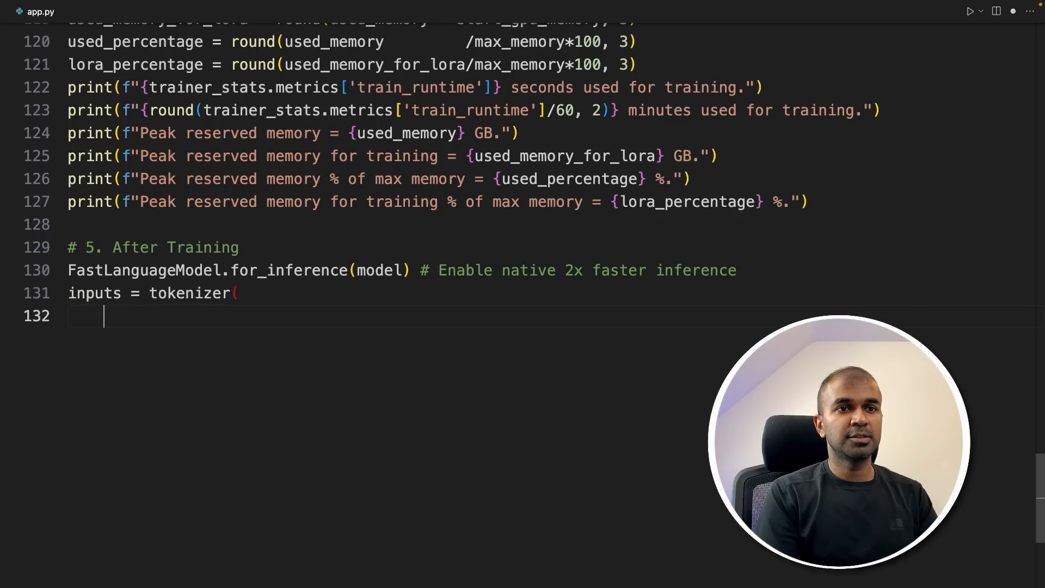
{"action": "type", "text": "["}
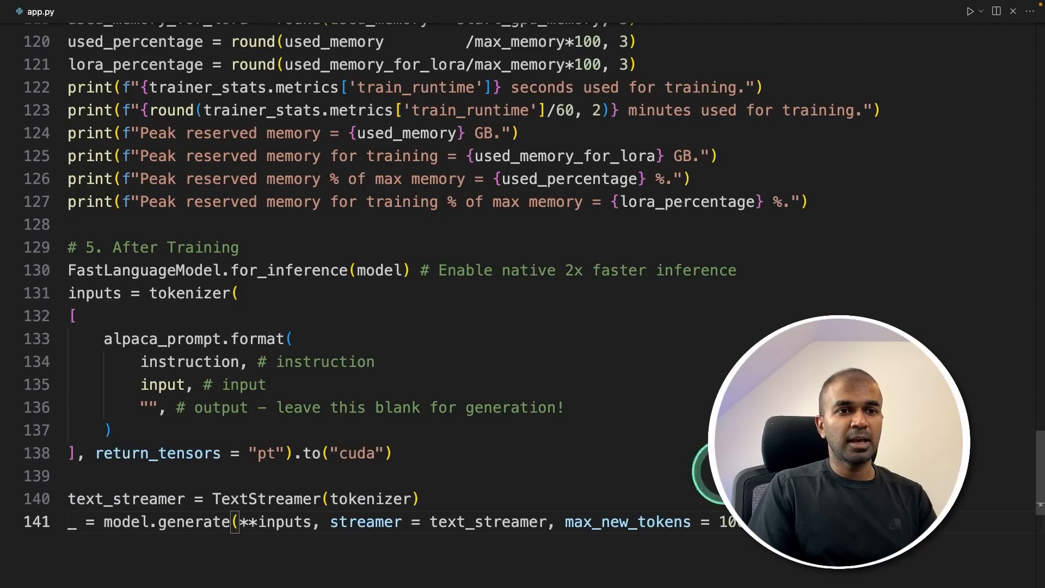
{"action": "double_click", "coordinate": [166, 522]}
{"action": "type", "text": "#"}
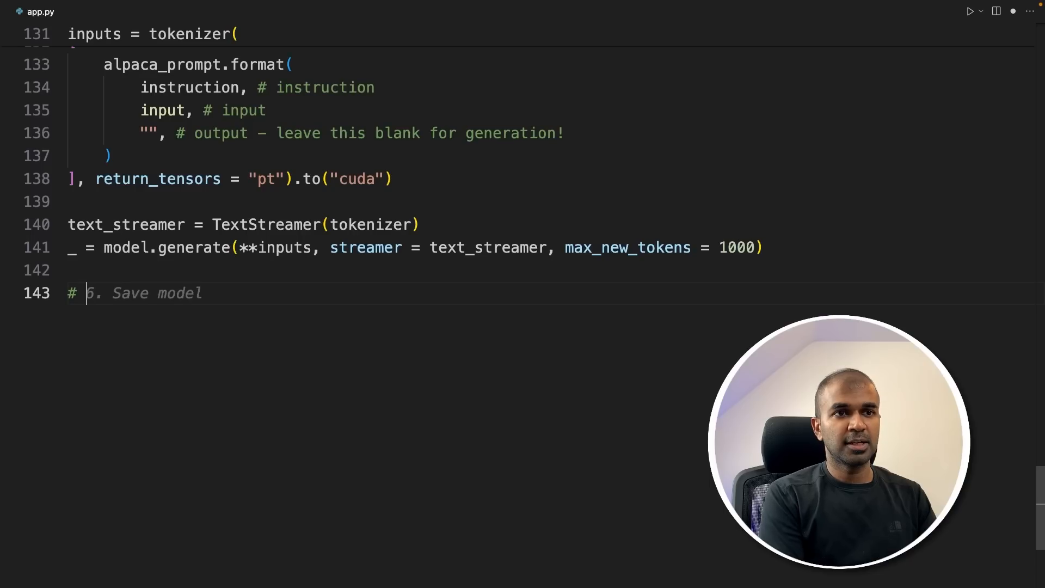
Write save_pretrained and push_to_hub lines, then merged 16-bit save_pretrained_merged and push_to_hub_merged
{"action": "type", "text": "model"}
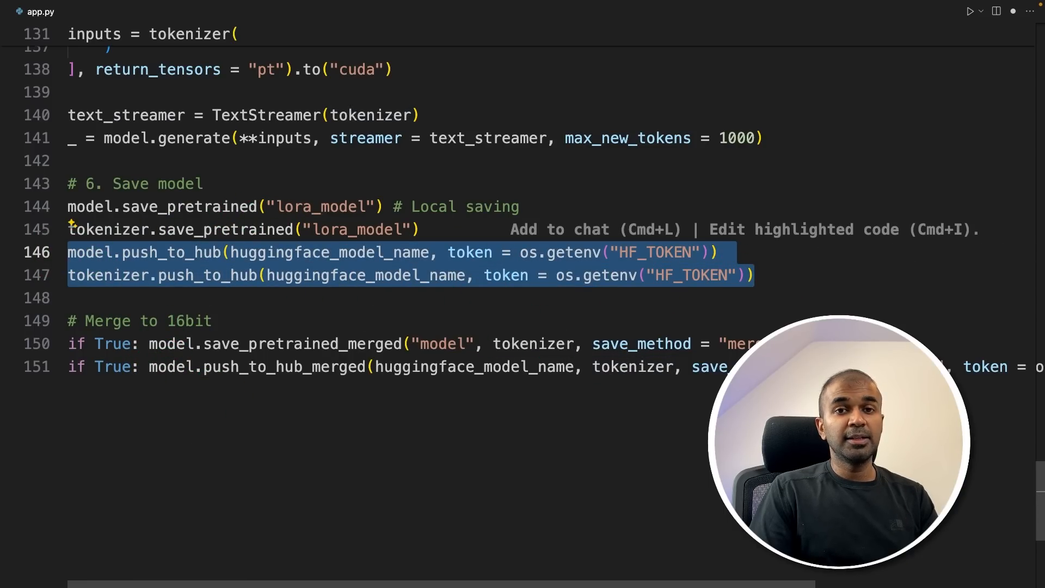
{"action": "left_click", "coordinate": [261, 275]}
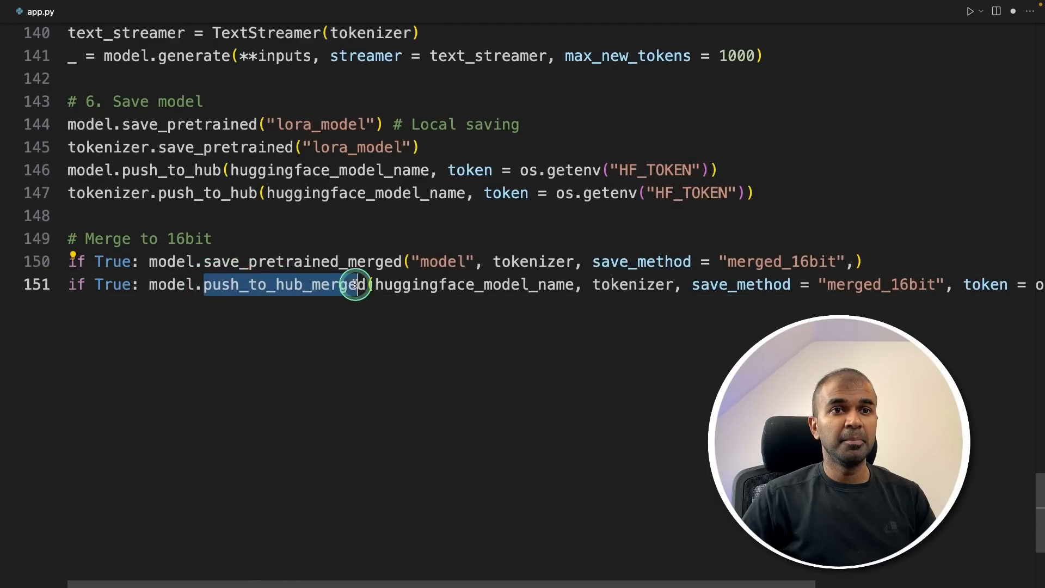
{"action": "scroll", "scroll_direction": "up", "scroll_amount": 3}
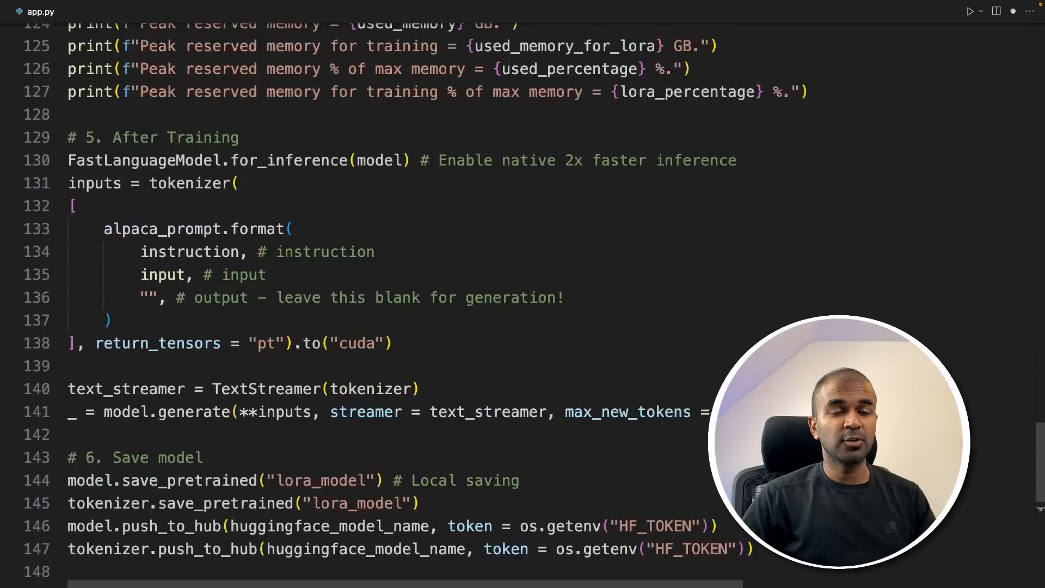
{"action": "scroll", "scroll_direction": "up", "scroll_amount": 3}
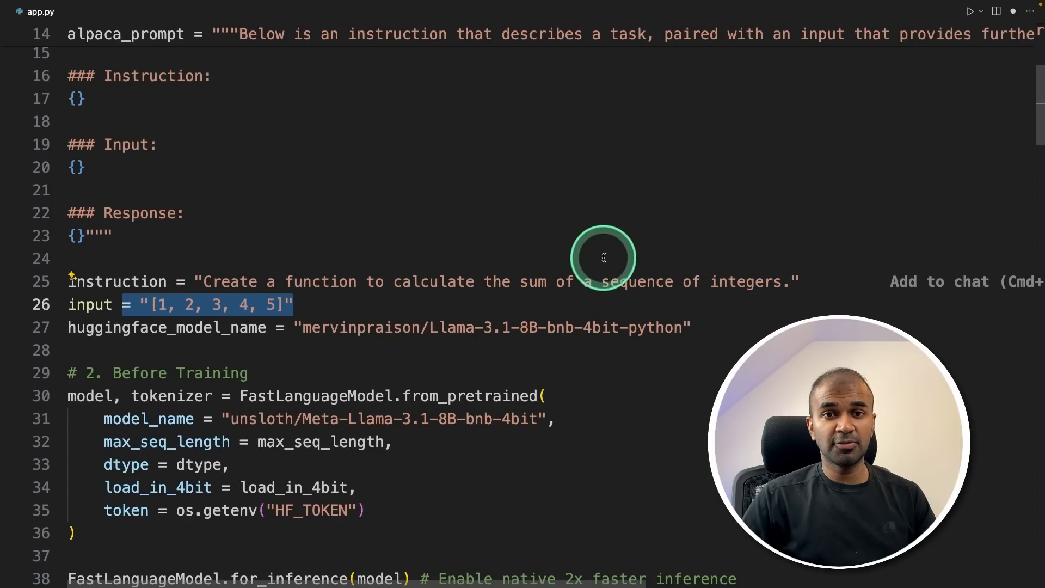
{"action": "scroll", "scroll_direction": "down", "scroll_amount": 3}
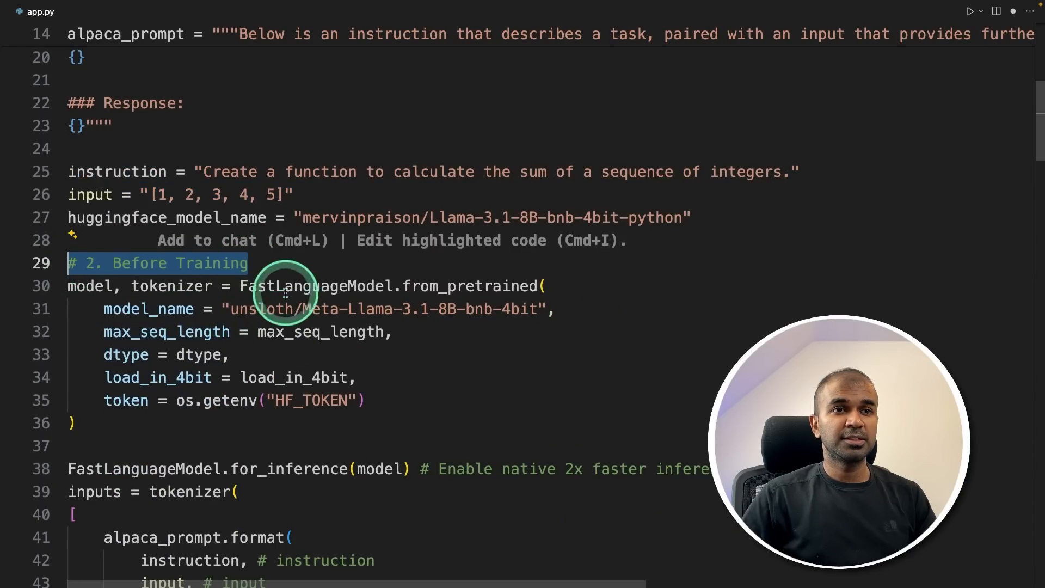
{"action": "scroll", "scroll_direction": "down", "scroll_amount": 3}
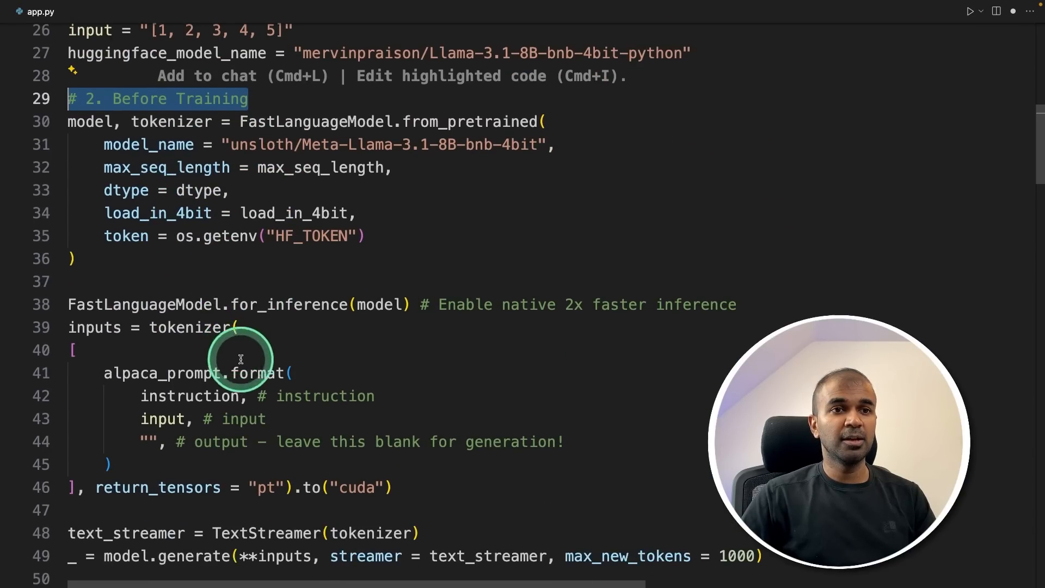
{"action": "scroll", "scroll_direction": "down", "scroll_amount": 3}
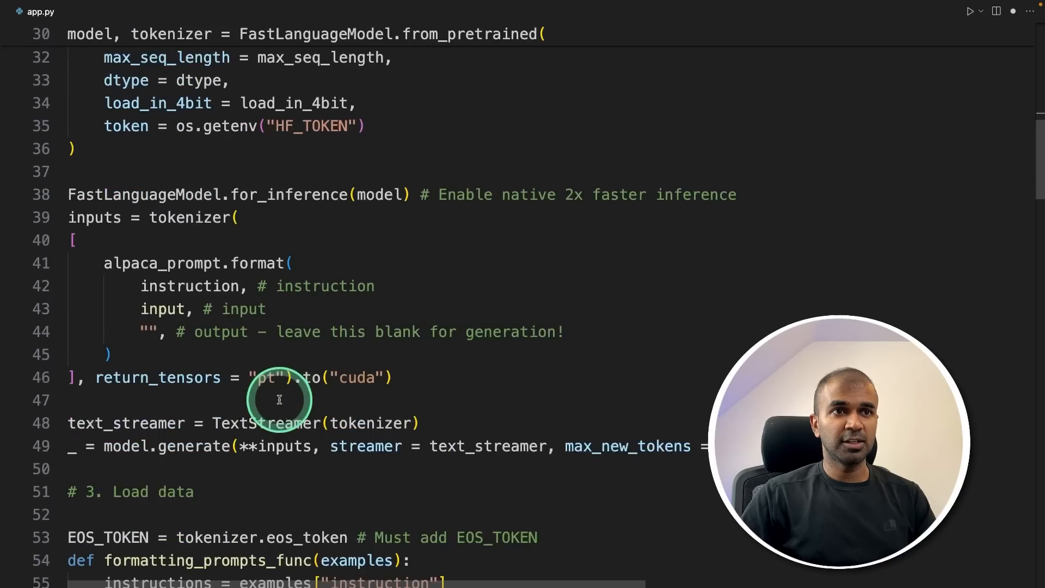
{"action": "scroll", "scroll_direction": "down", "scroll_amount": 3}
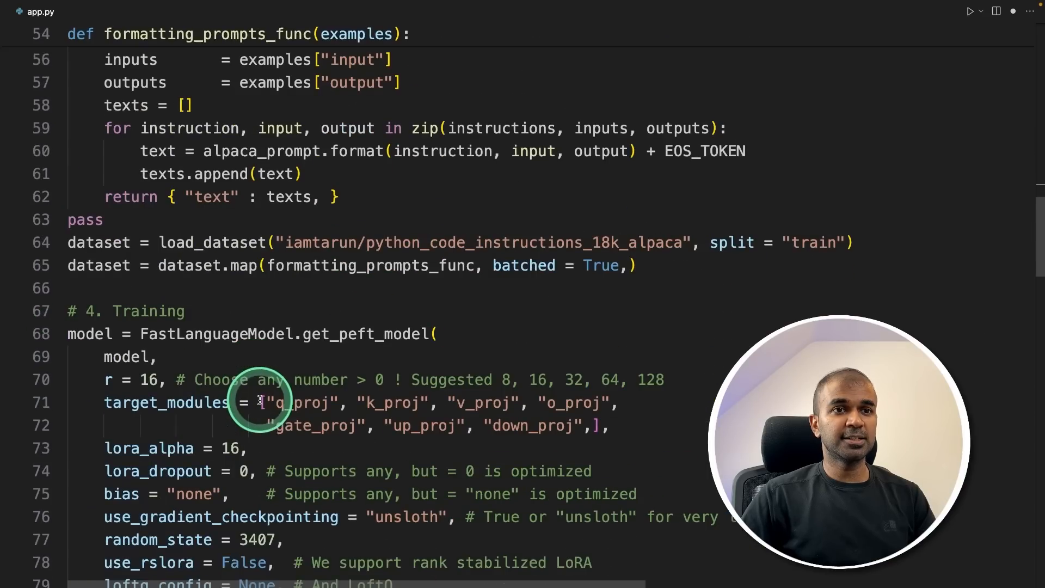
{"action": "scroll", "scroll_direction": "down", "scroll_amount": 3}
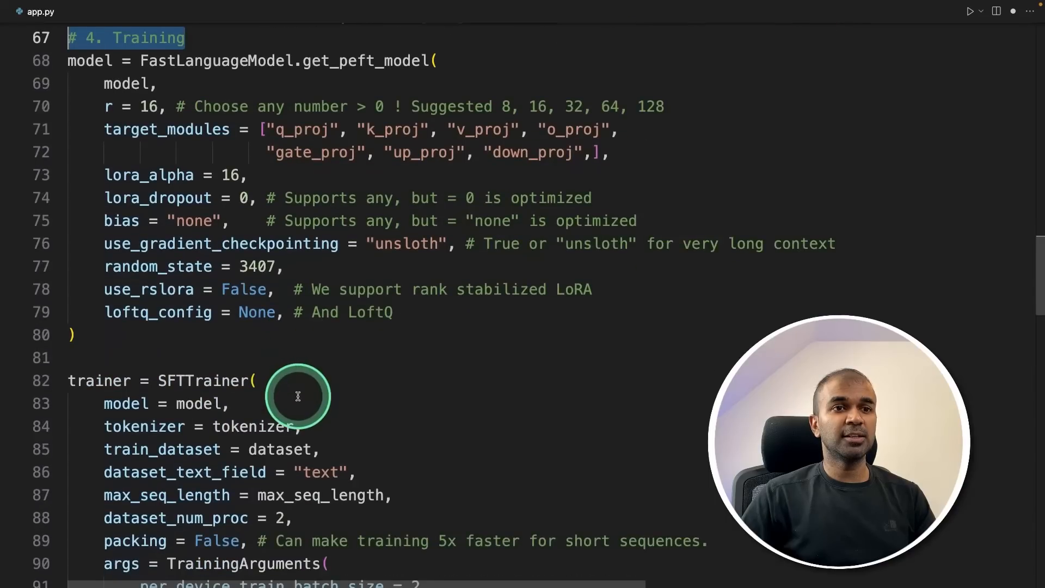
{"action": "scroll", "scroll_direction": "down", "scroll_amount": 3}
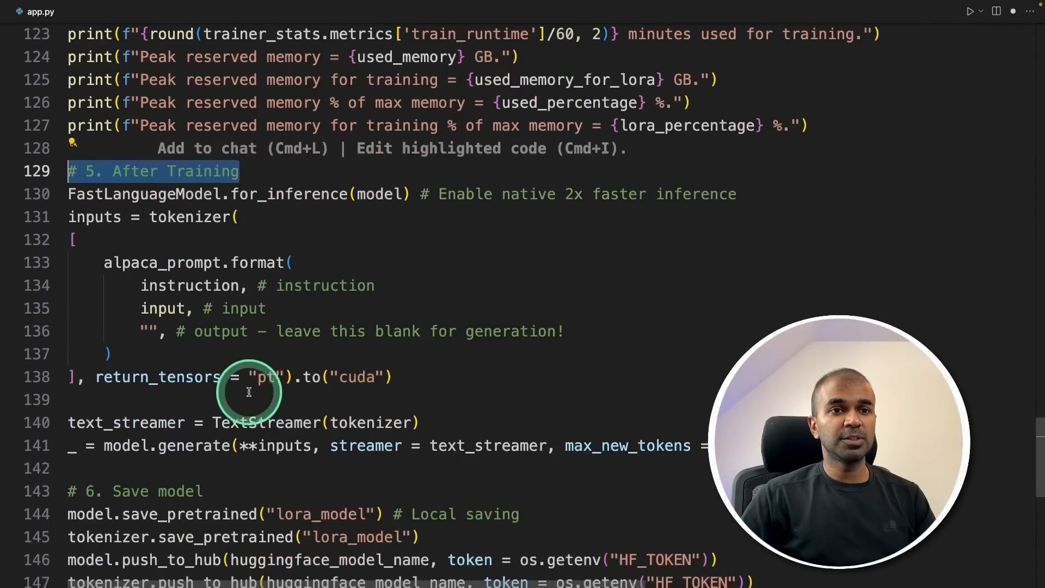
{"action": "scroll", "scroll_direction": "down", "scroll_amount": 3}
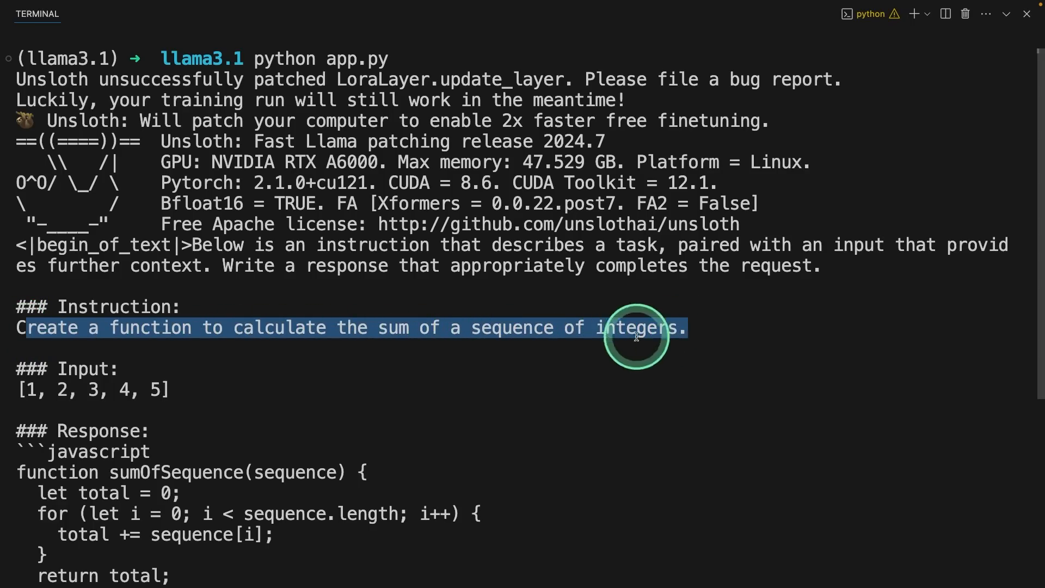
Run python app.py and scroll through the base model's answer and dataset mapping output
{"action": "left_click", "coordinate": [13, 389]}
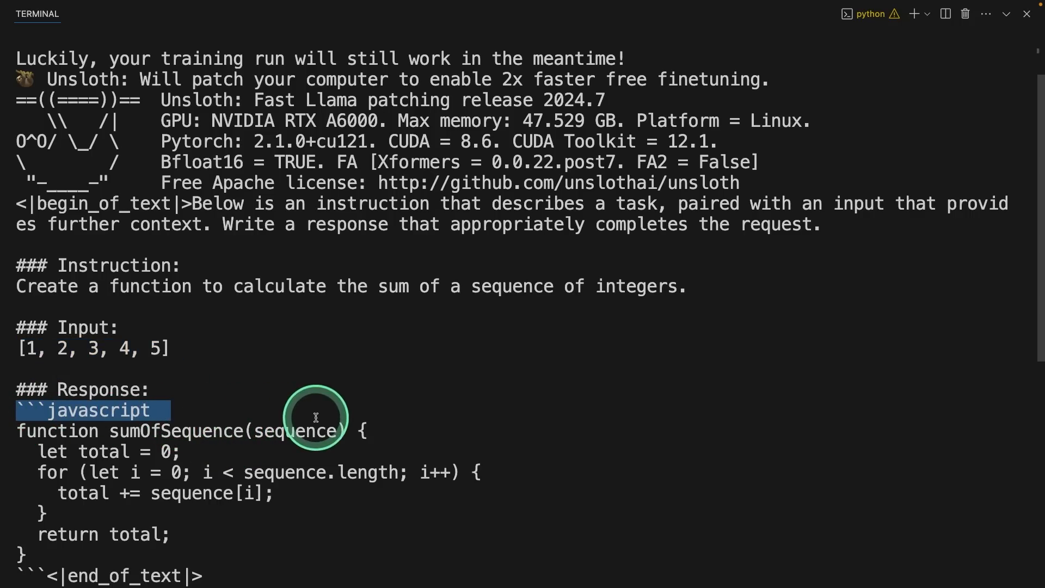
{"action": "scroll", "scroll_direction": "down", "scroll_amount": 3}
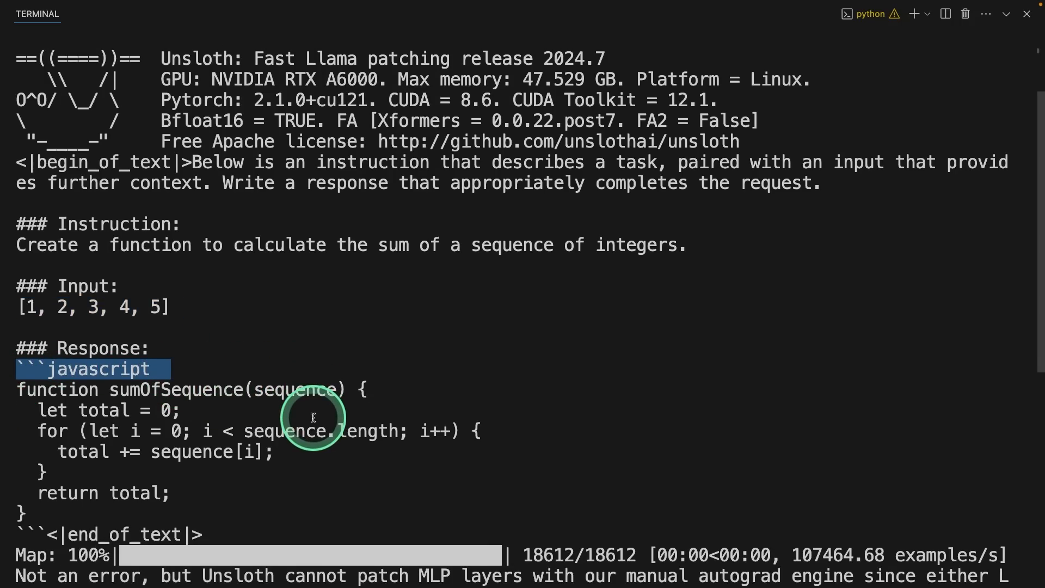
{"action": "scroll", "scroll_direction": "down", "scroll_amount": 3}
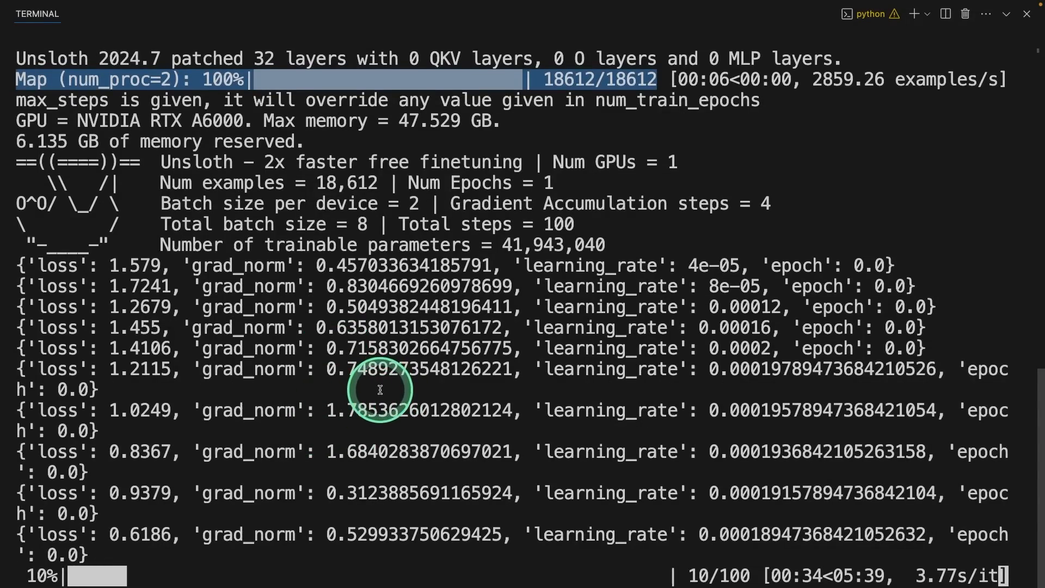
Scroll the terminal to follow the training loss logs and progress bar
{"action": "scroll", "scroll_direction": "down", "scroll_amount": 3}
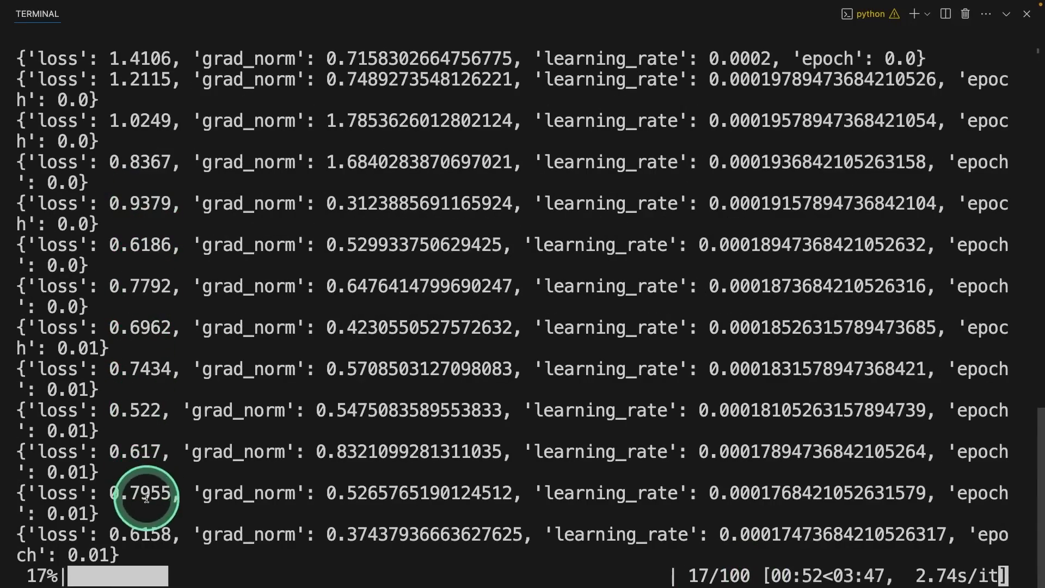
{"action": "scroll", "scroll_direction": "down", "scroll_amount": 3}
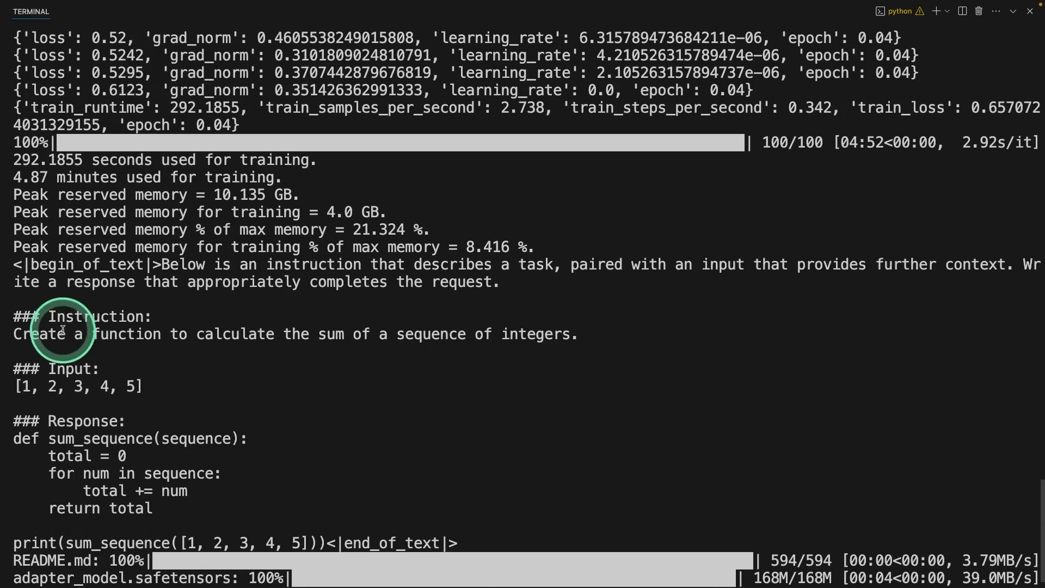
{"action": "mouse_move", "coordinate": [537, 335]}
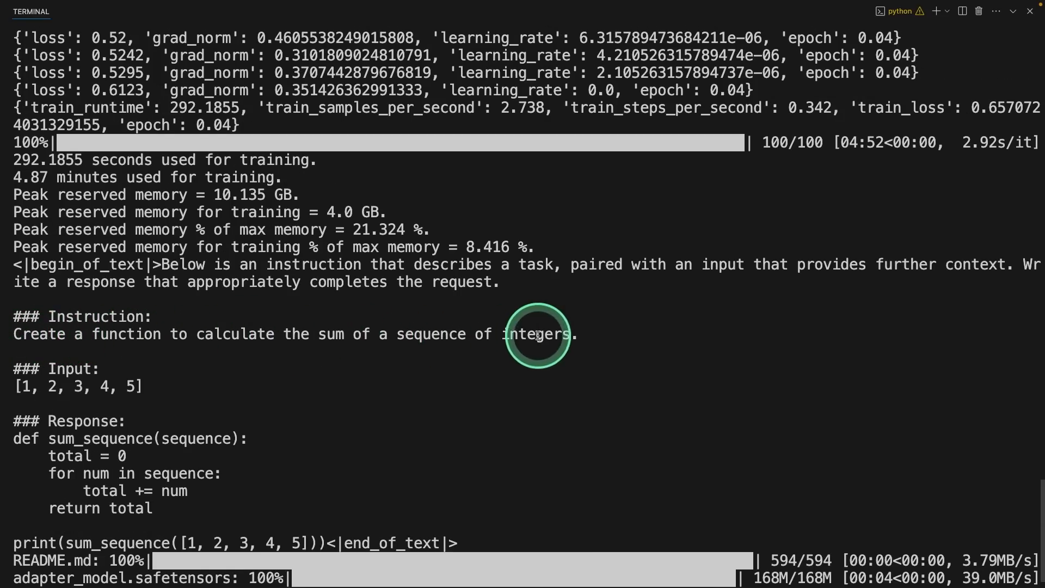
{"action": "mouse_move", "coordinate": [23, 439]}
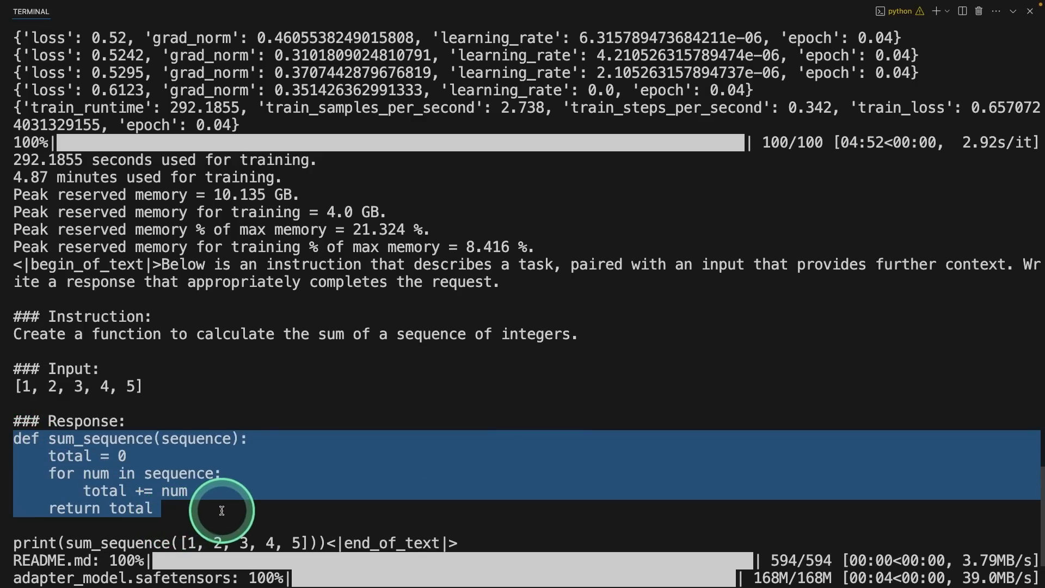
Scroll through the training stats and sum_sequence test response while the model saves
{"action": "scroll", "scroll_direction": "down", "scroll_amount": 3}
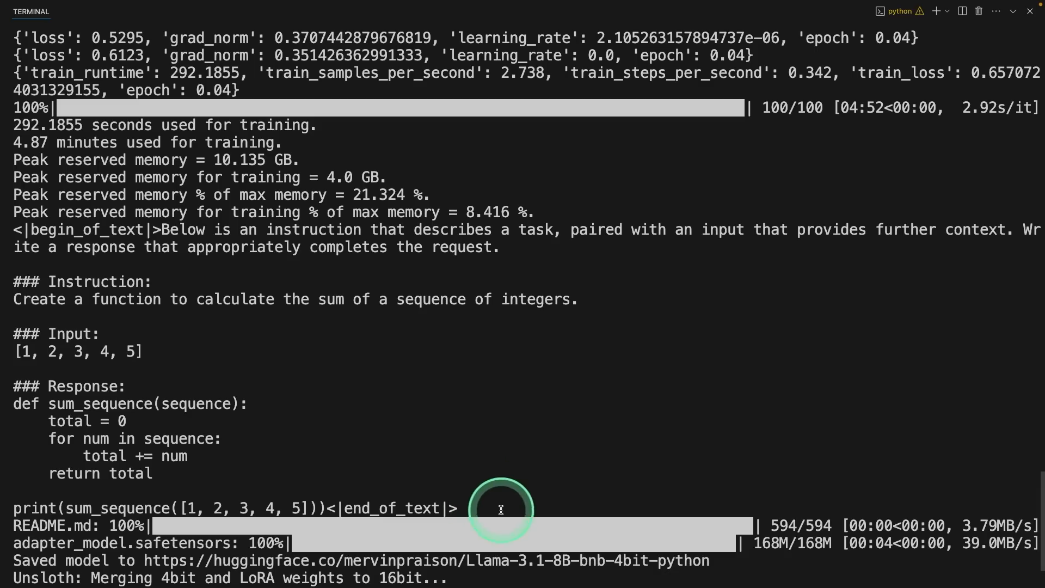
{"action": "mouse_move", "coordinate": [363, 552]}
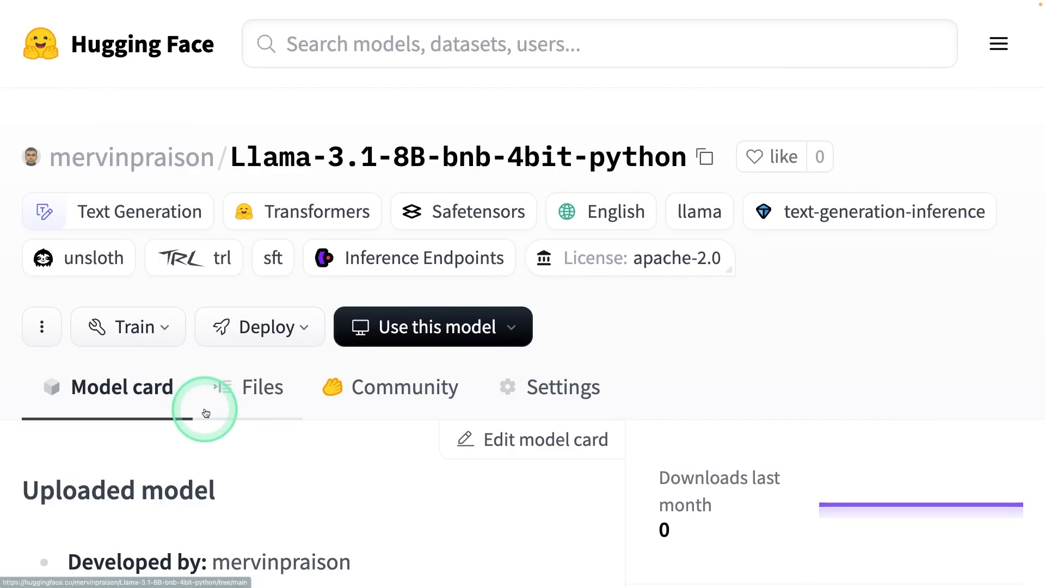
Browse the repository's Files tab, scrolling through the uploaded file list and back up
{"action": "left_click", "coordinate": [260, 386]}
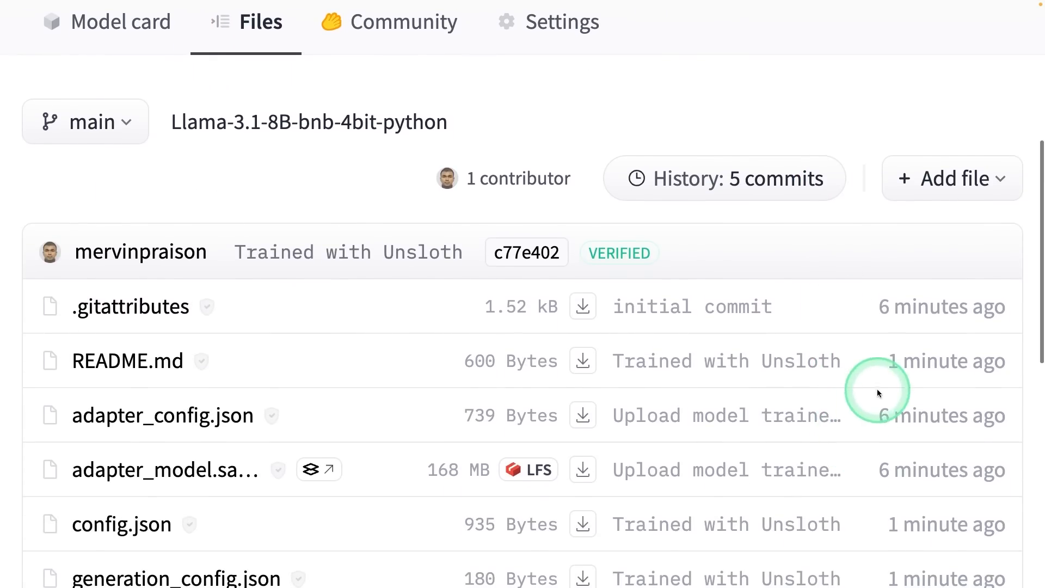
{"action": "scroll", "scroll_direction": "down", "scroll_amount": 3}
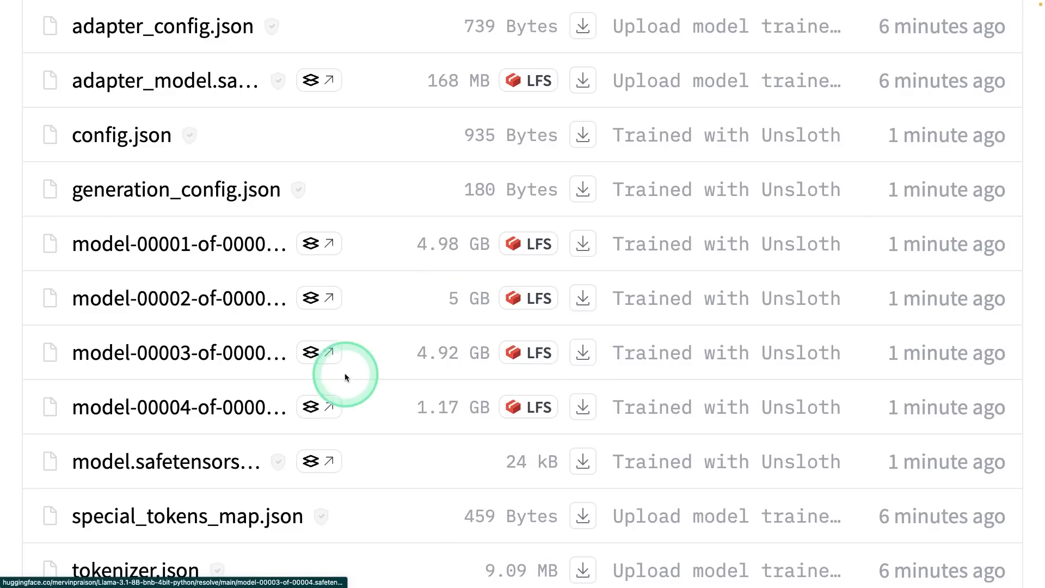
{"action": "scroll", "scroll_direction": "up", "scroll_amount": 3}
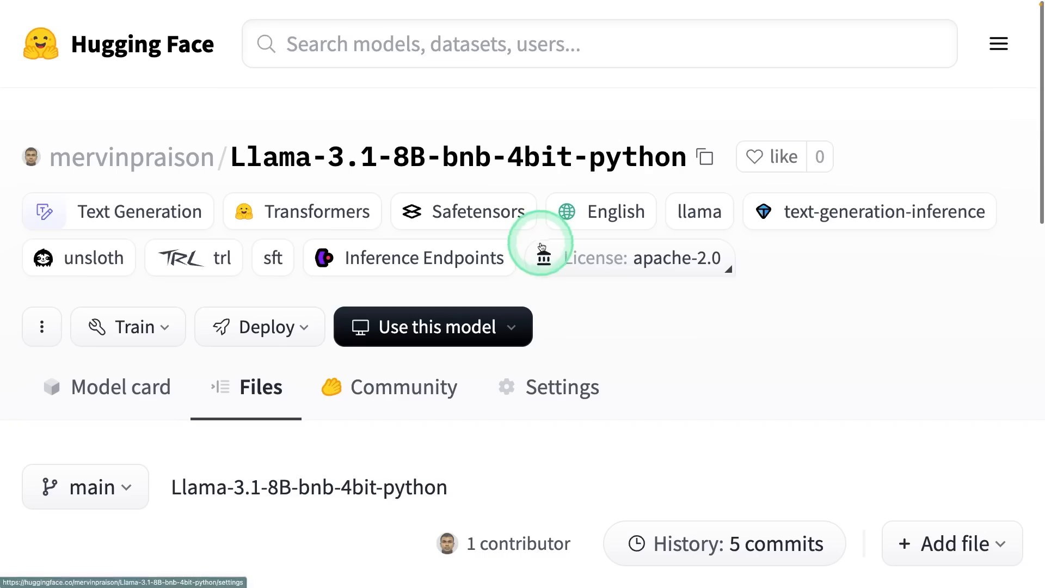
{"action": "left_click", "coordinate": [433, 326]}
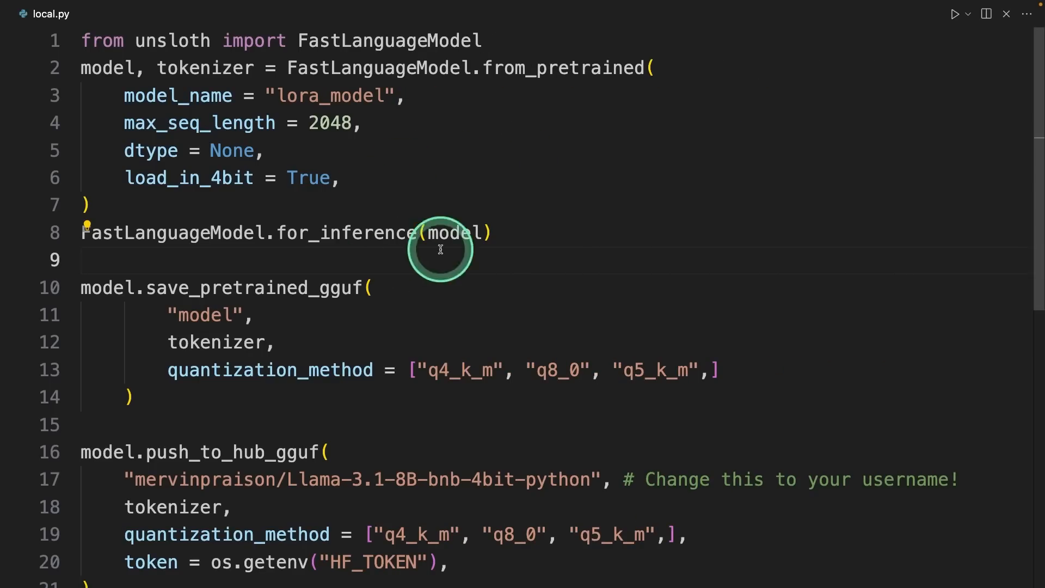
{"action": "mouse_move", "coordinate": [309, 451]}
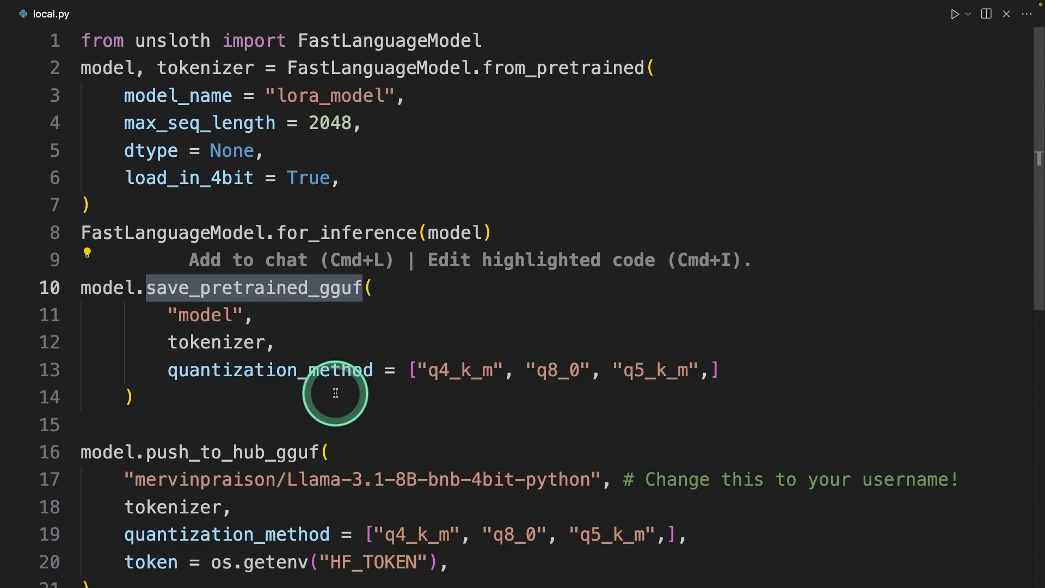
Highlight the save_pretrained_gguf call and its "model" output folder argument in local.py
{"action": "double_click", "coordinate": [207, 315]}
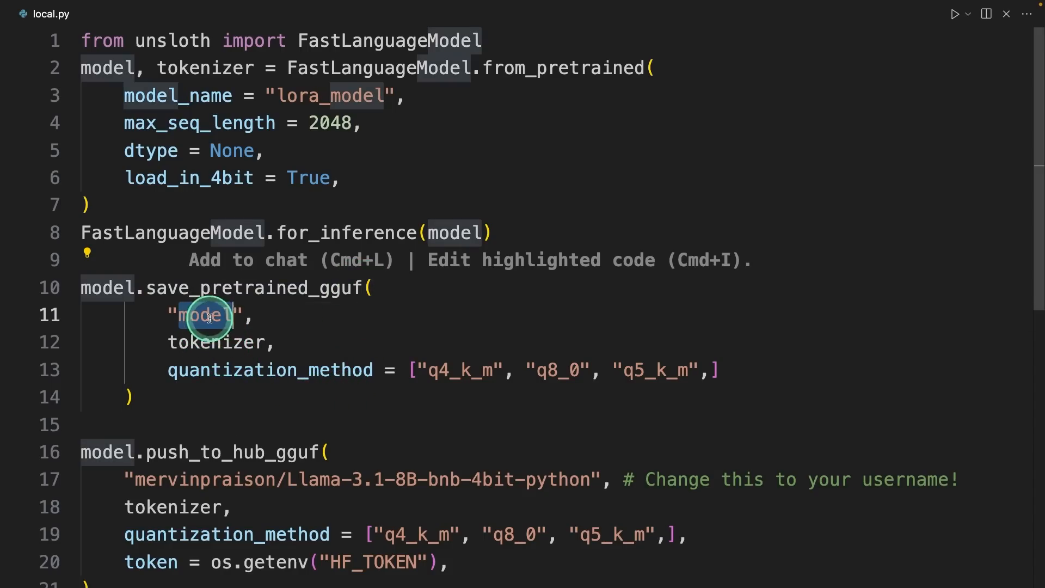
{"action": "double_click", "coordinate": [270, 371]}
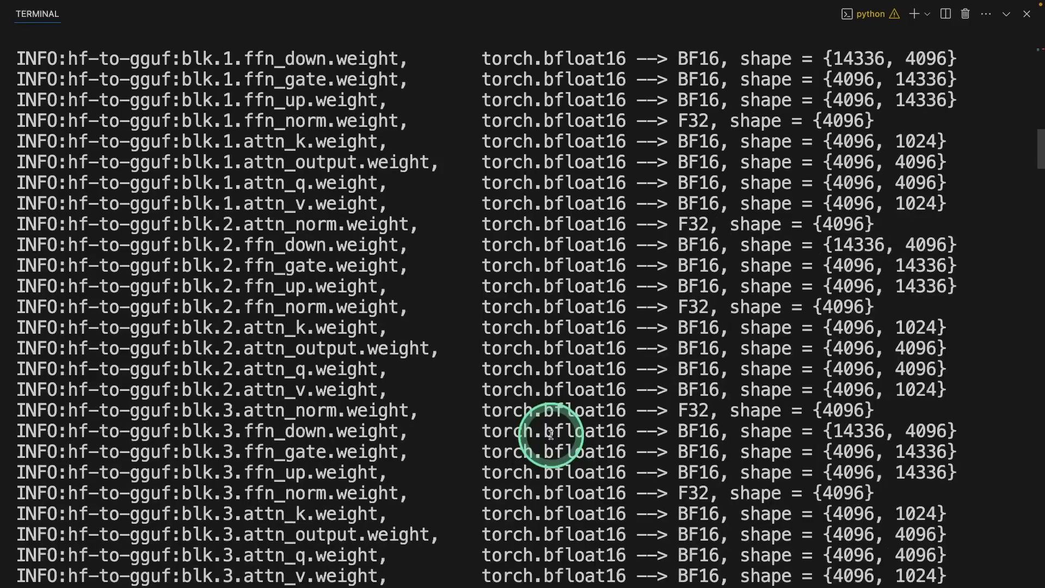
Follow the conversion log until the Q4_K_M, Q8_0 and Q5_K_M GGUF uploads finish
{"action": "scroll", "scroll_direction": "down", "scroll_amount": 3}
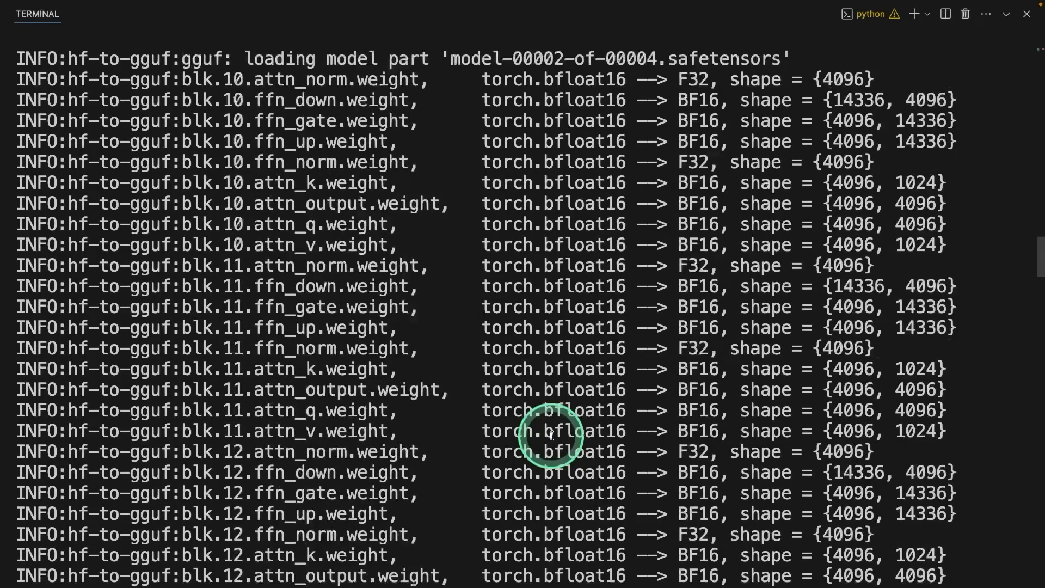
{"action": "scroll", "scroll_direction": "down", "scroll_amount": 3}
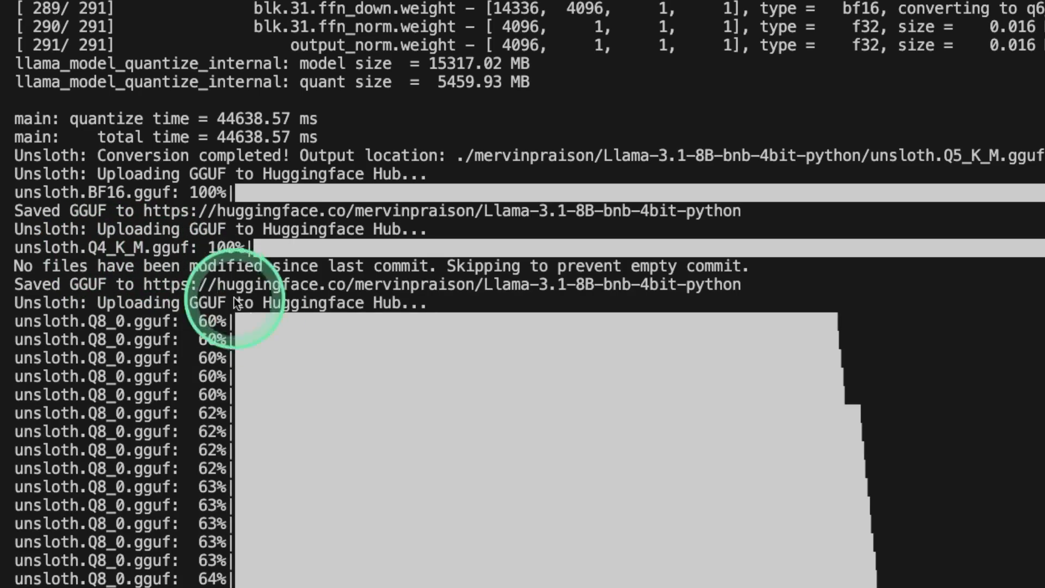
{"action": "scroll", "scroll_direction": "down", "scroll_amount": 3}
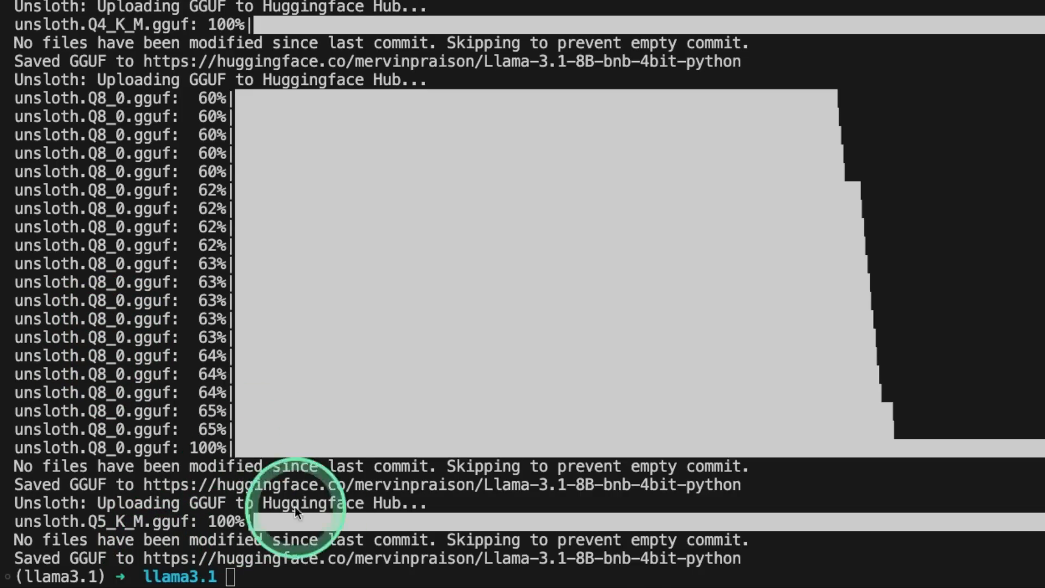
{"action": "mouse_move", "coordinate": [550, 493]}
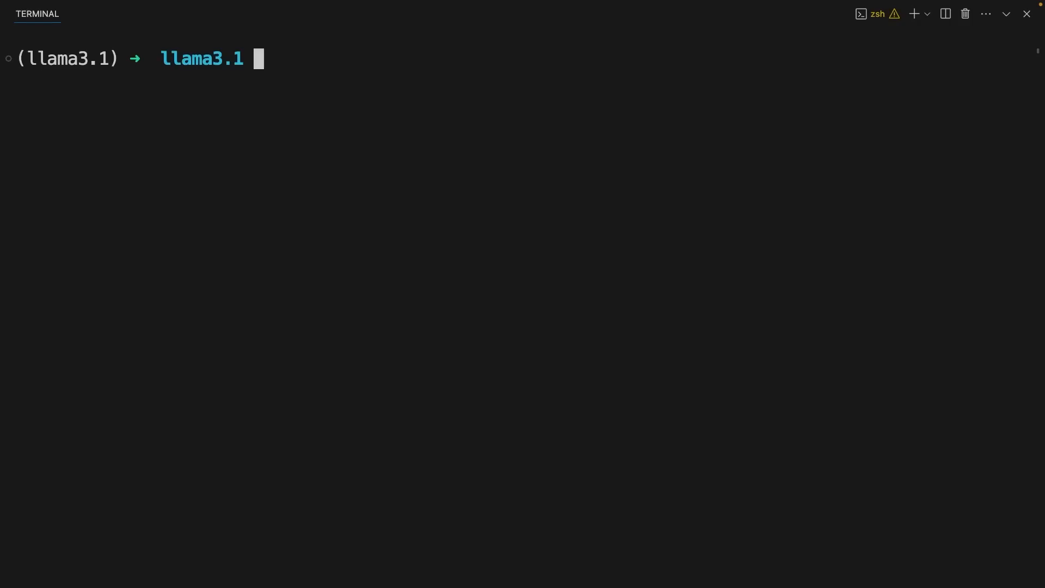
Create the Modelfile with its prompt template and copy the unsloth.Q5_K_M.gguf path for FROM
{"action": "type", "text": "touch Mod"}
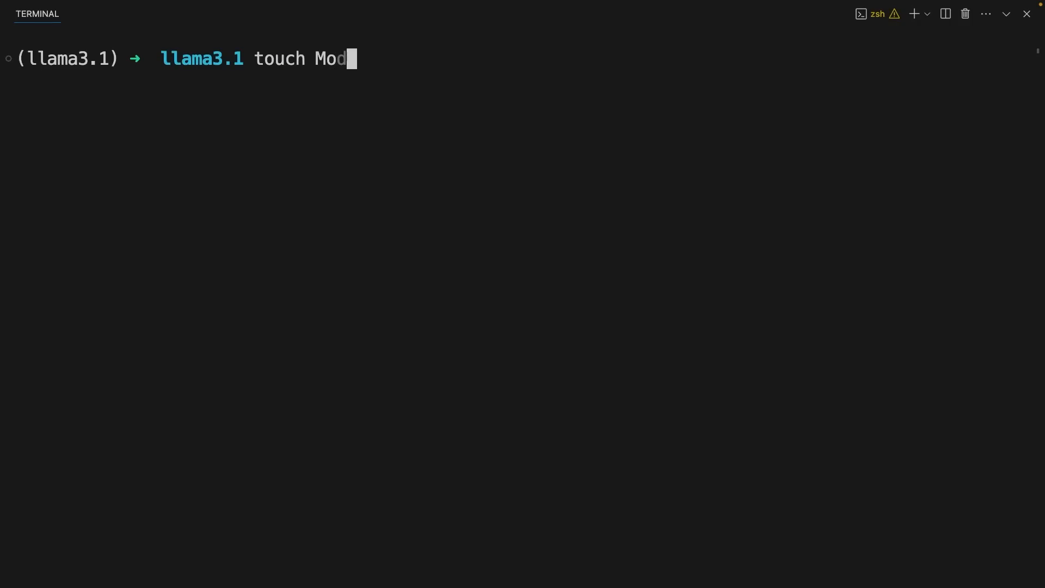
{"action": "type", "text": "elfile"}
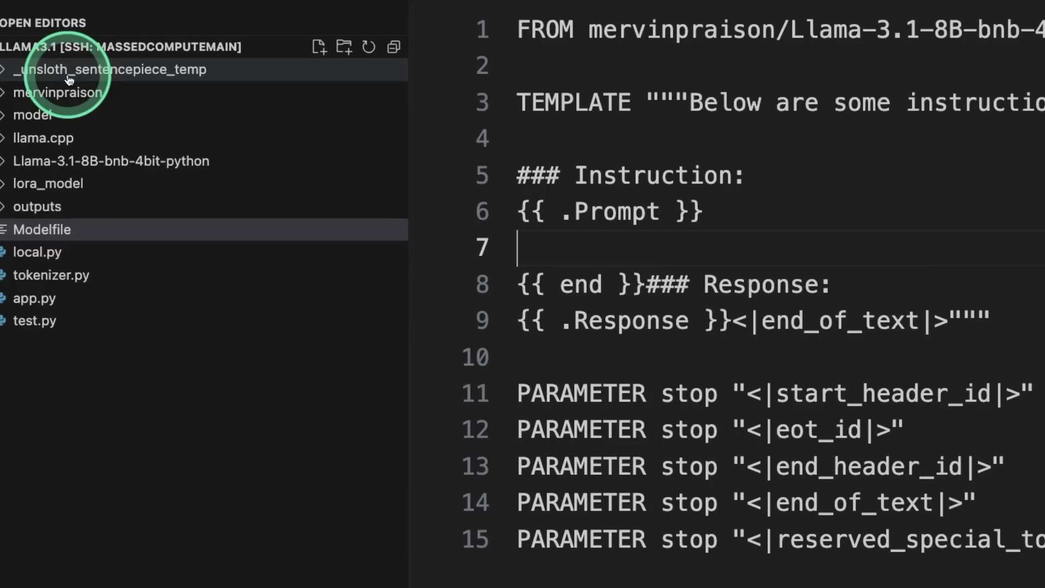
{"action": "left_click", "coordinate": [57, 91]}
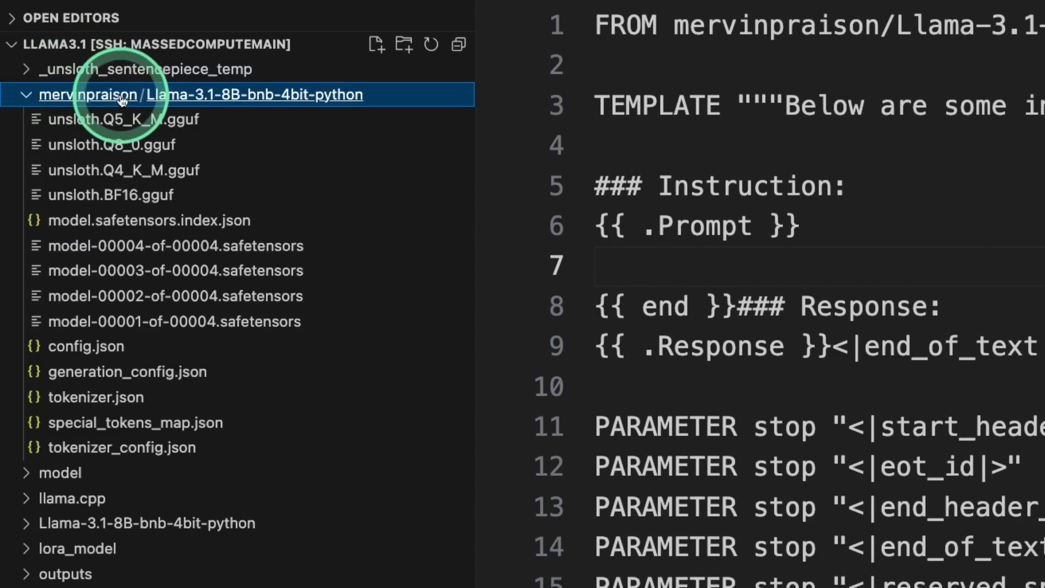
{"action": "mouse_move", "coordinate": [63, 145]}
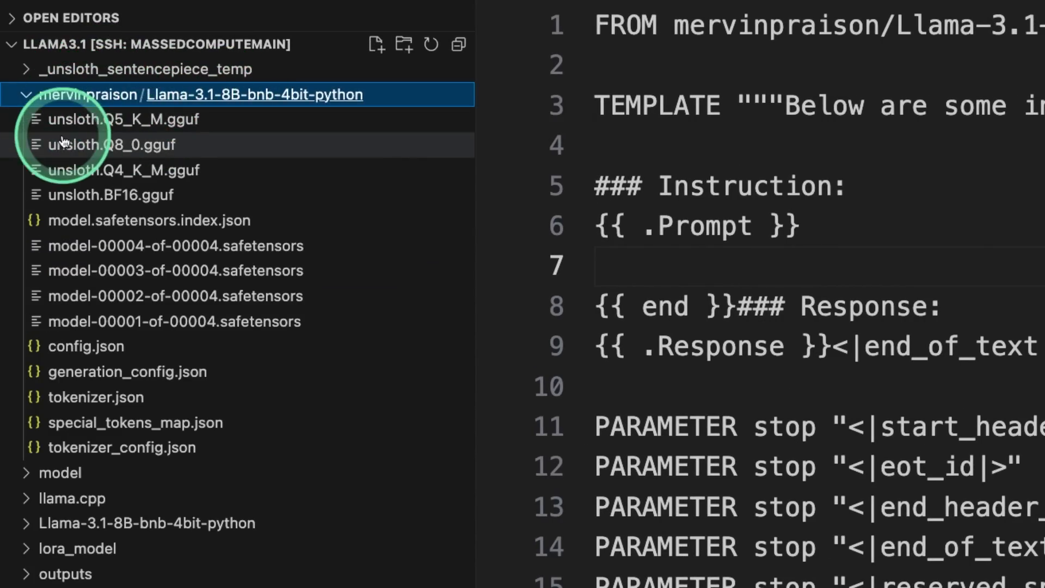
{"action": "mouse_move", "coordinate": [120, 119]}
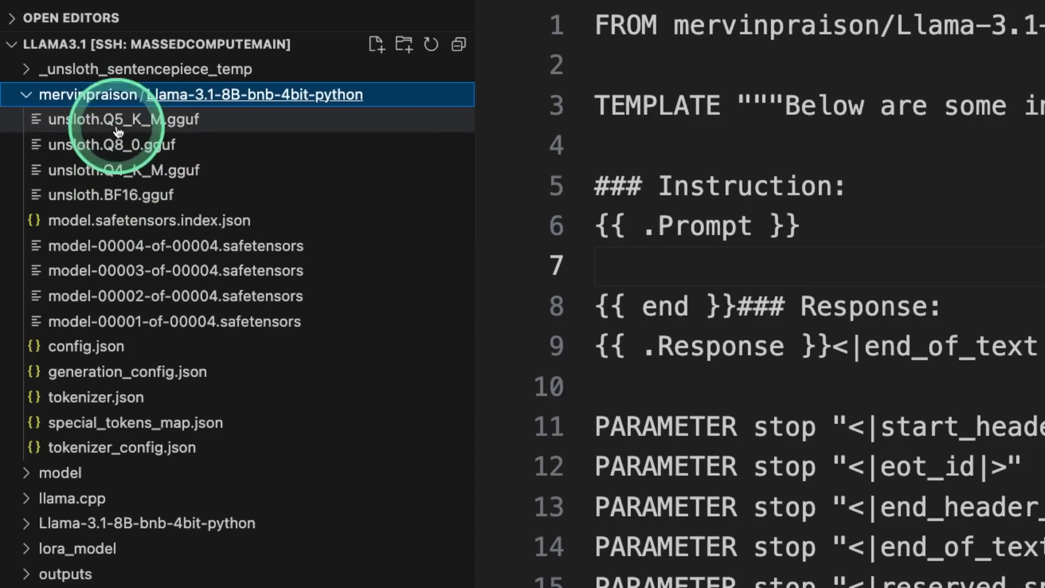
{"action": "right_click", "coordinate": [120, 119]}
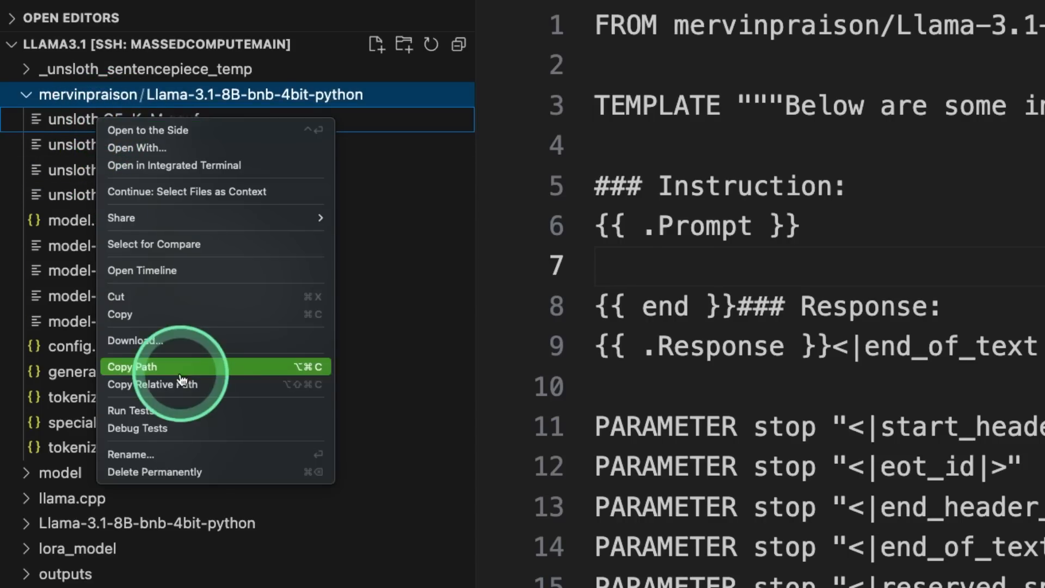
{"action": "left_click", "coordinate": [132, 366]}
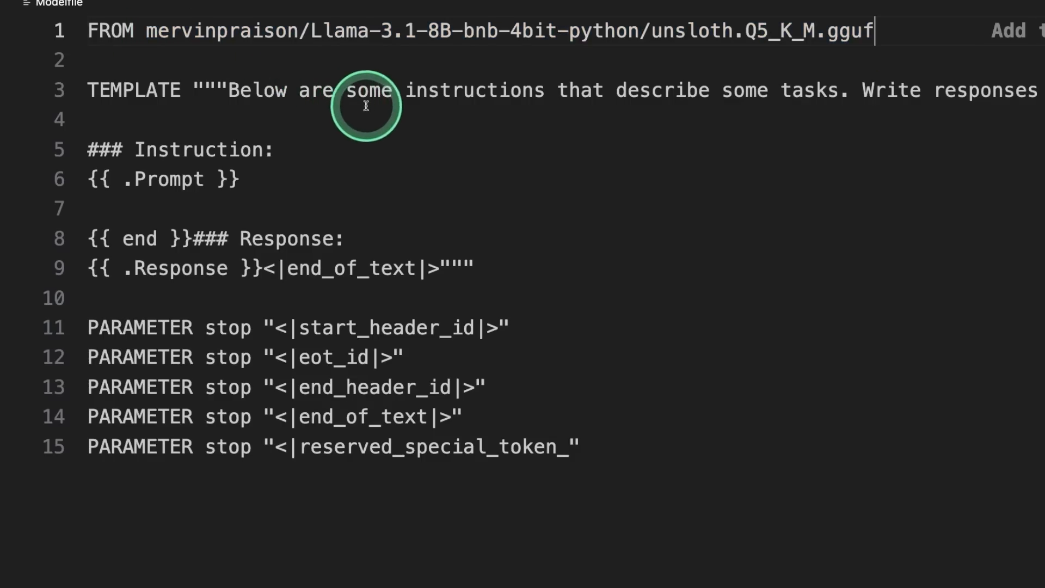
{"action": "left_click_drag", "start_coordinate": [365, 89], "coordinate": [380, 238]}
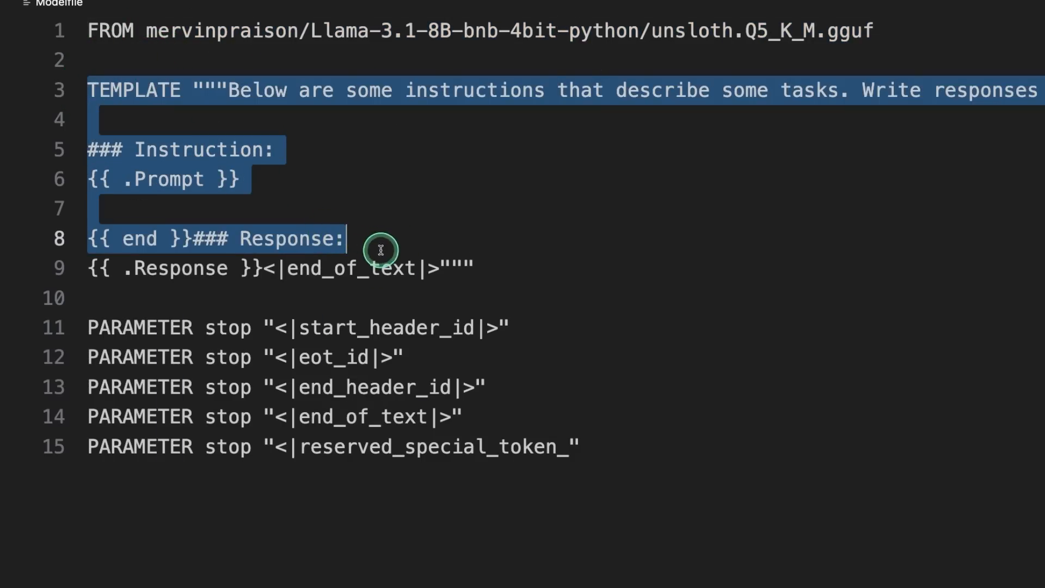
{"action": "left_click", "coordinate": [656, 370]}
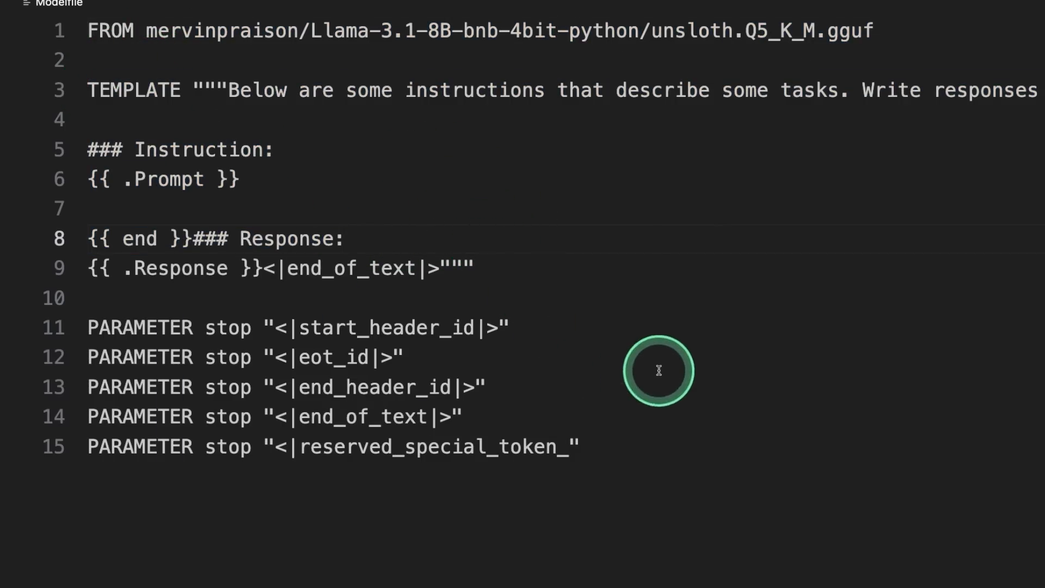
{"action": "mouse_move", "coordinate": [542, 228]}
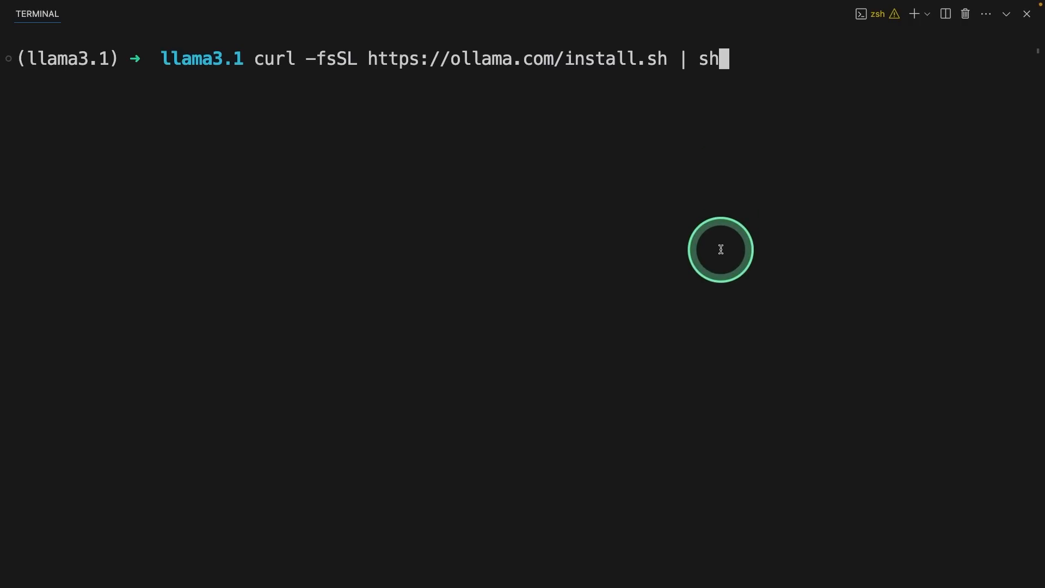
Run the Ollama install script, then enter ollama create -f Modelfile me/llama3.1-python
{"action": "key", "text": "Return"}
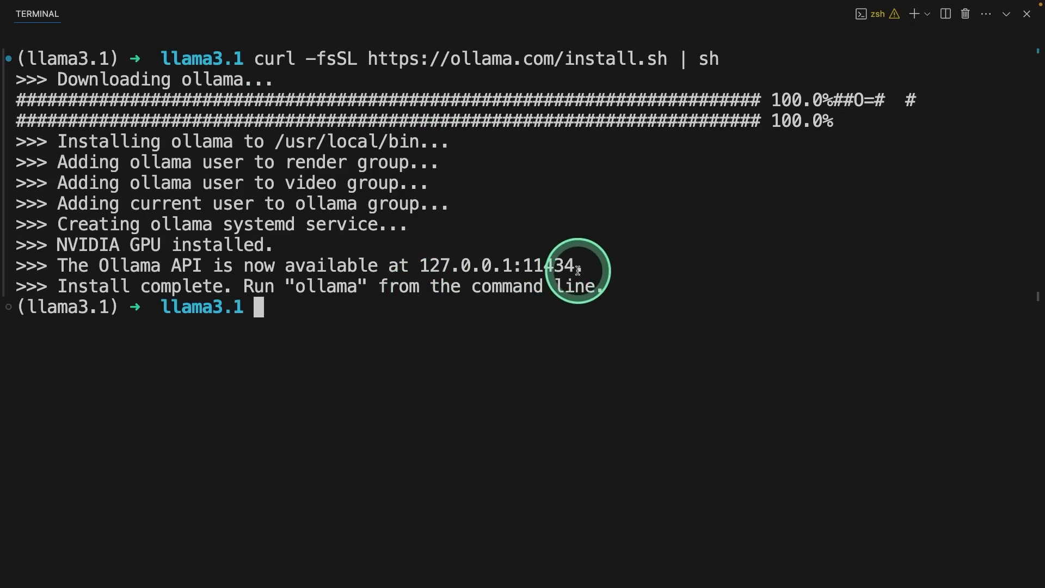
{"action": "mouse_move", "coordinate": [742, 546]}
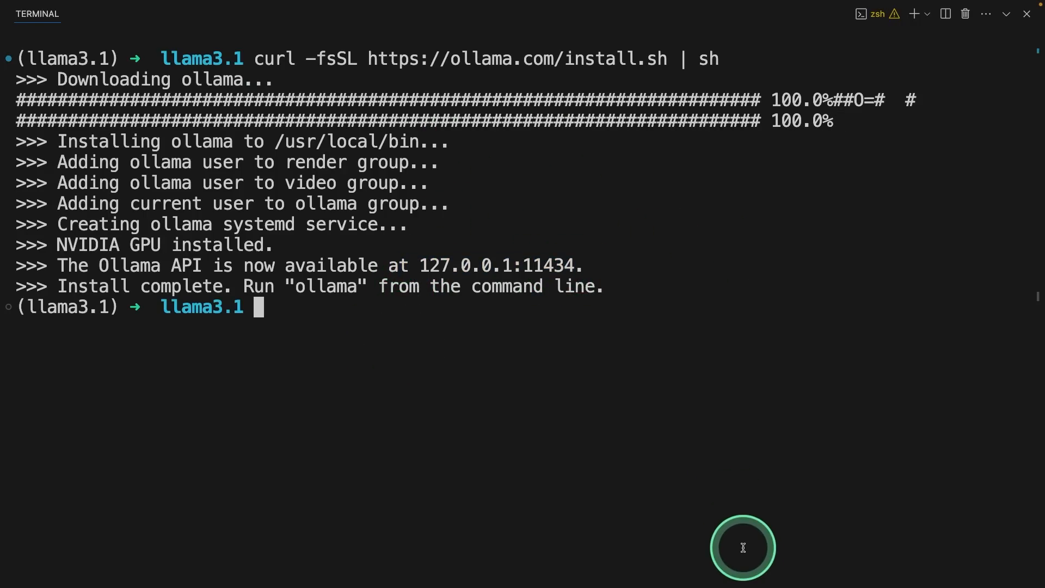
{"action": "type", "text": "ollama create -f Modelfile me/llama3.1-python"}
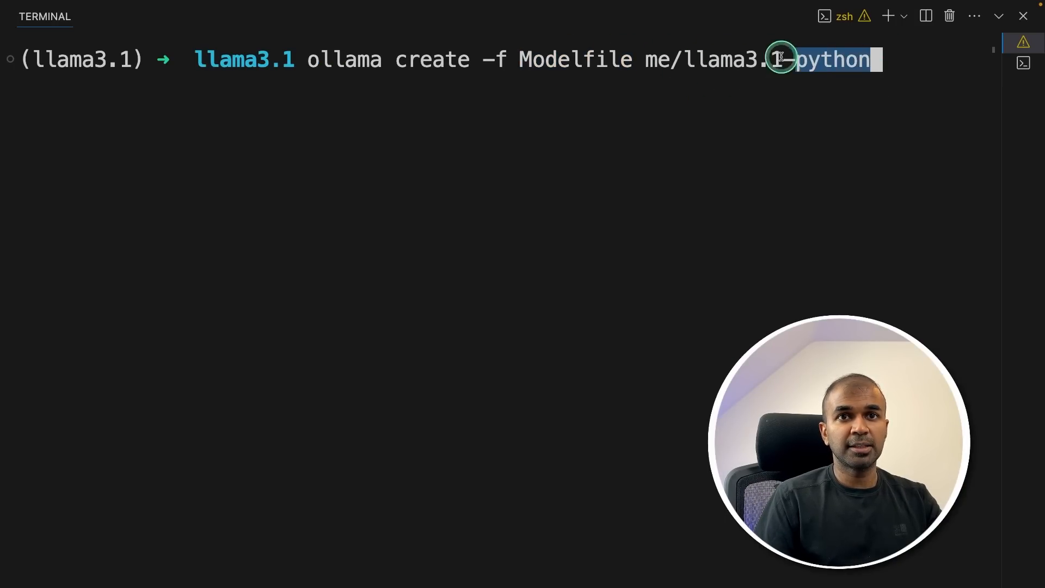
{"action": "mouse_move", "coordinate": [666, 60]}
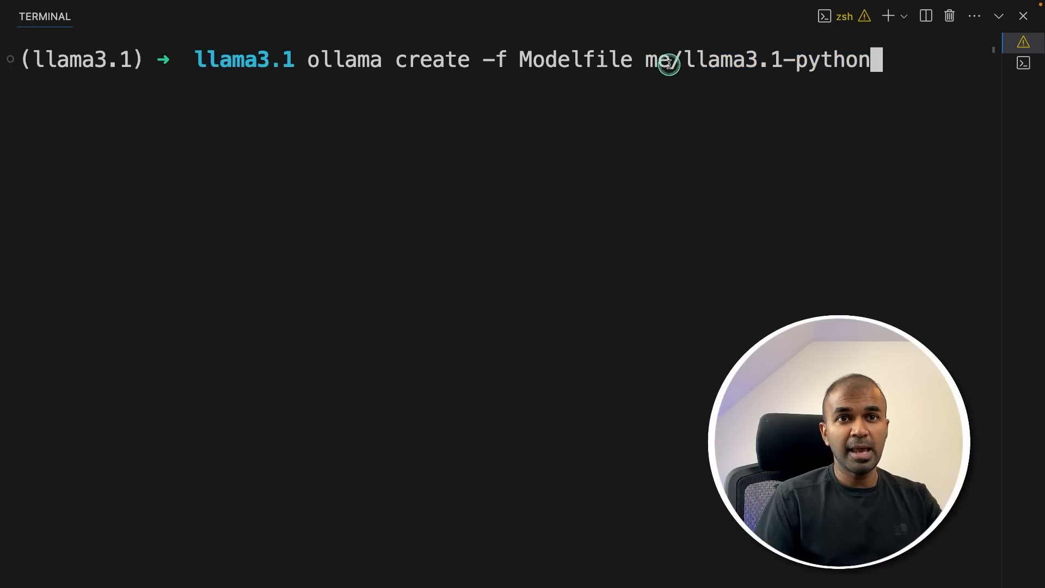
{"action": "double_click", "coordinate": [656, 59]}
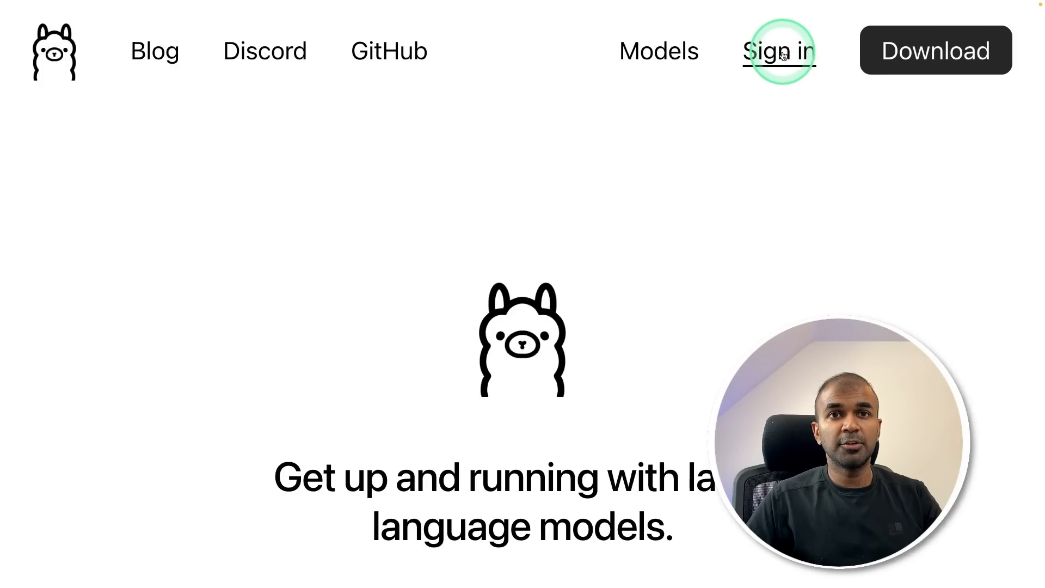
{"action": "left_click", "coordinate": [780, 50]}
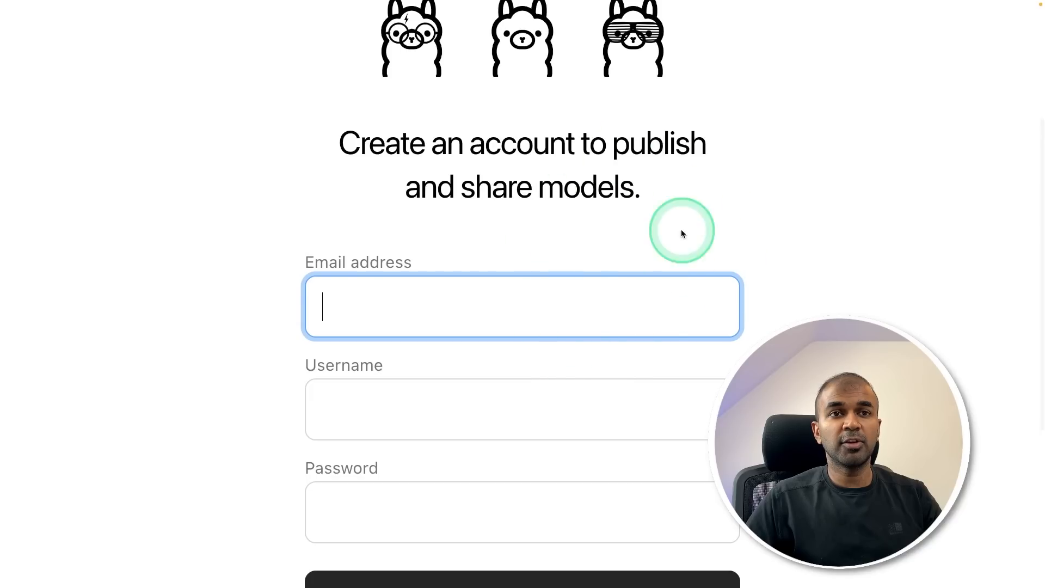
{"action": "mouse_move", "coordinate": [556, 168]}
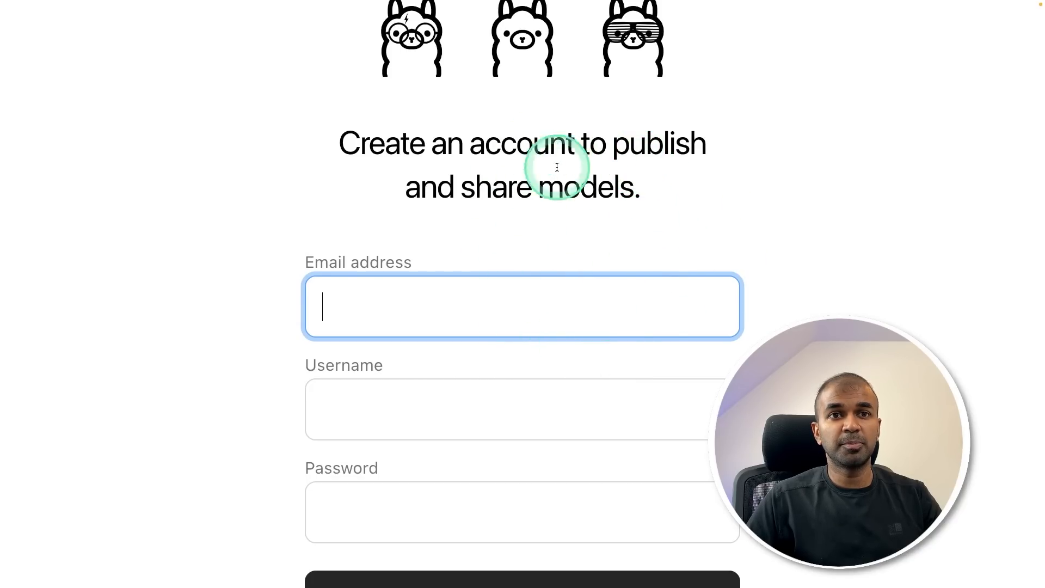
{"action": "scroll", "scroll_direction": "up", "scroll_amount": 3}
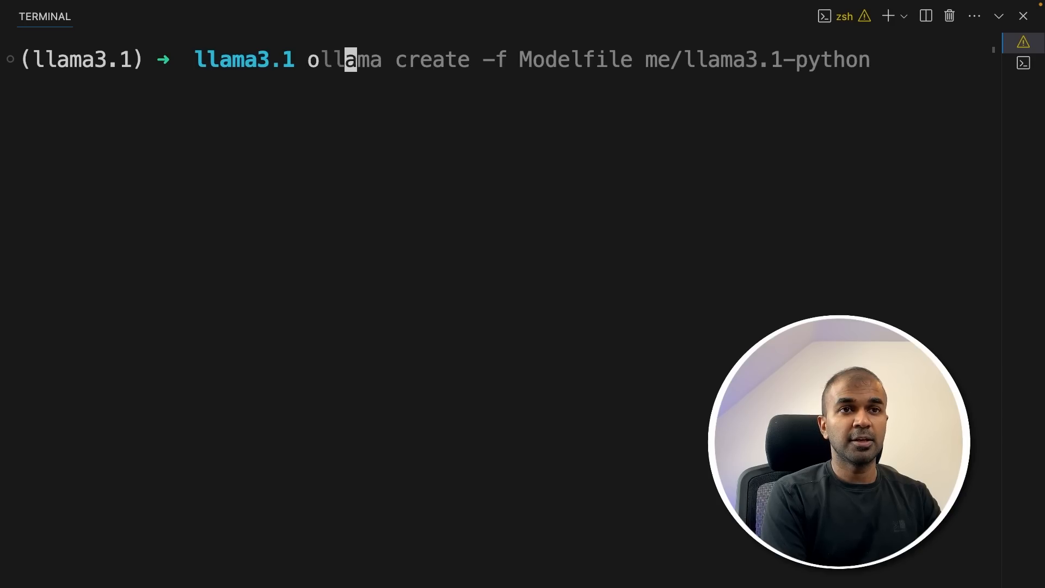
Run me/llama3.1-python, ask for a function adding numbers 1,2,3,4, then /exit the chat
{"action": "type", "text": "ollama run me/"}
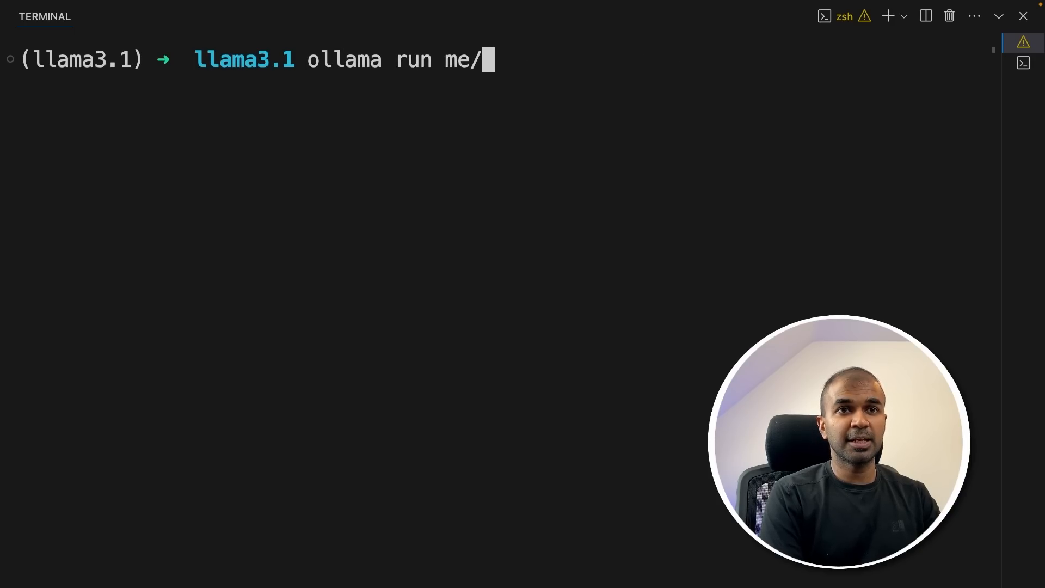
{"action": "type", "text": "llama3.1-python"}
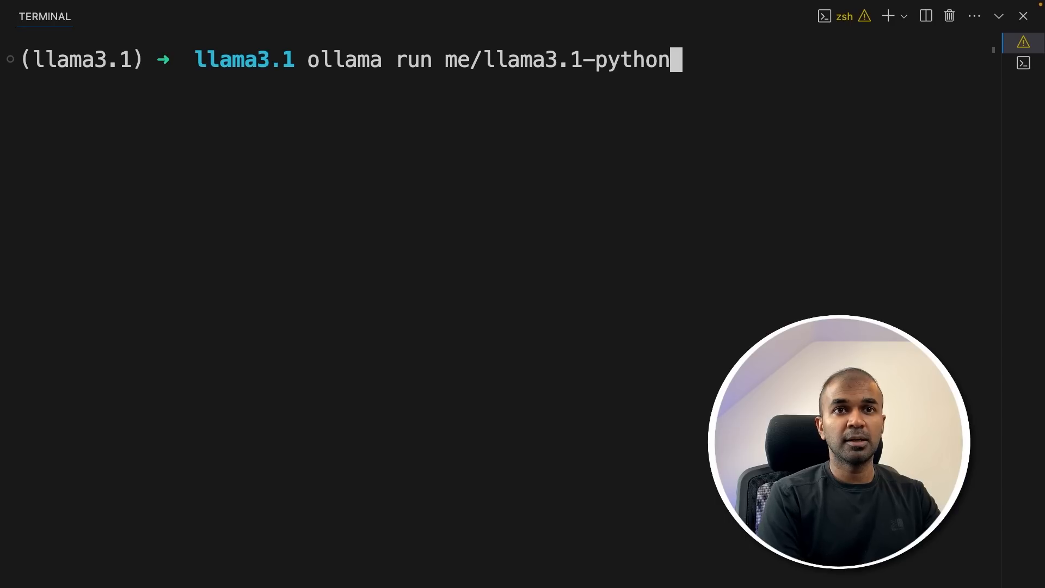
{"action": "key", "text": "Return"}
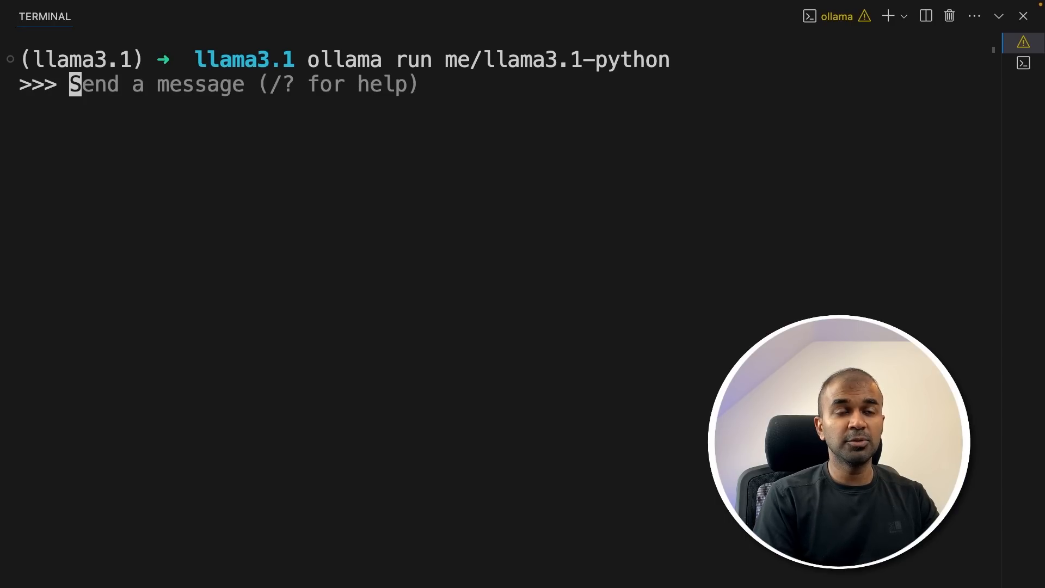
{"action": "type", "text": "create a c"}
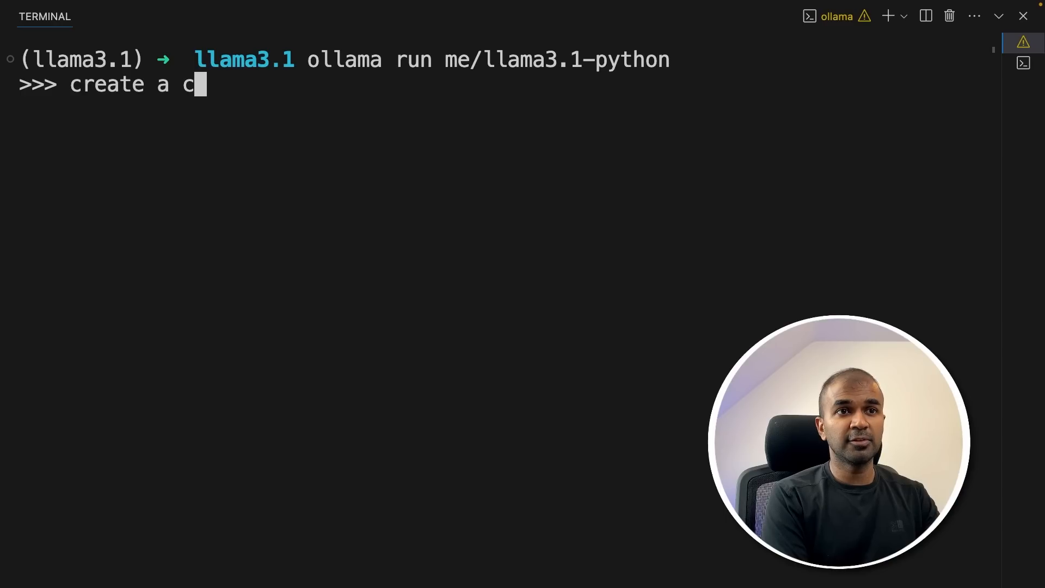
{"action": "type", "text": "unction to add these"}
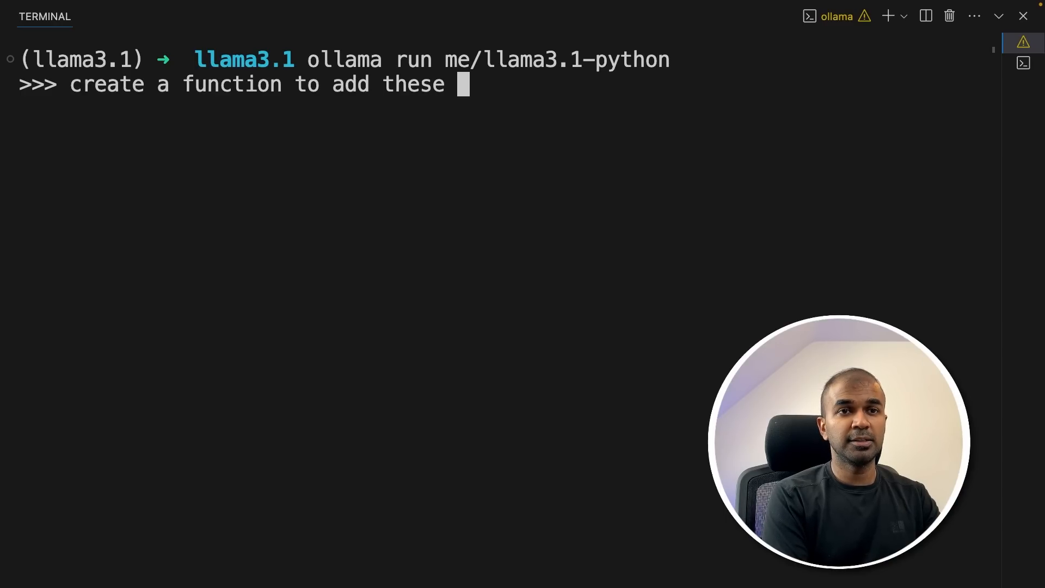
{"action": "type", "text": "number 1,2,3,4,5"}
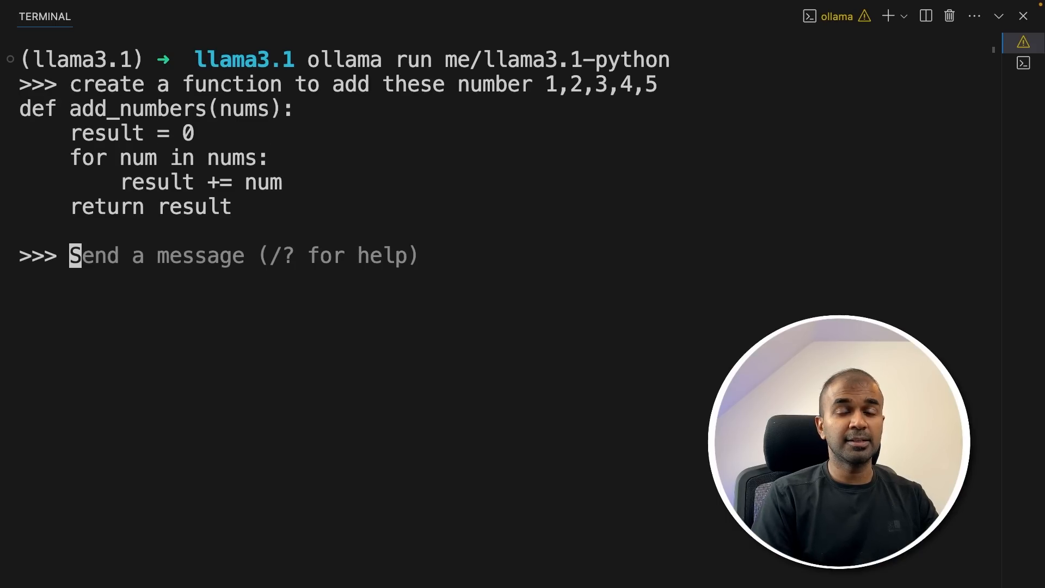
{"action": "type", "text": "/exit"}
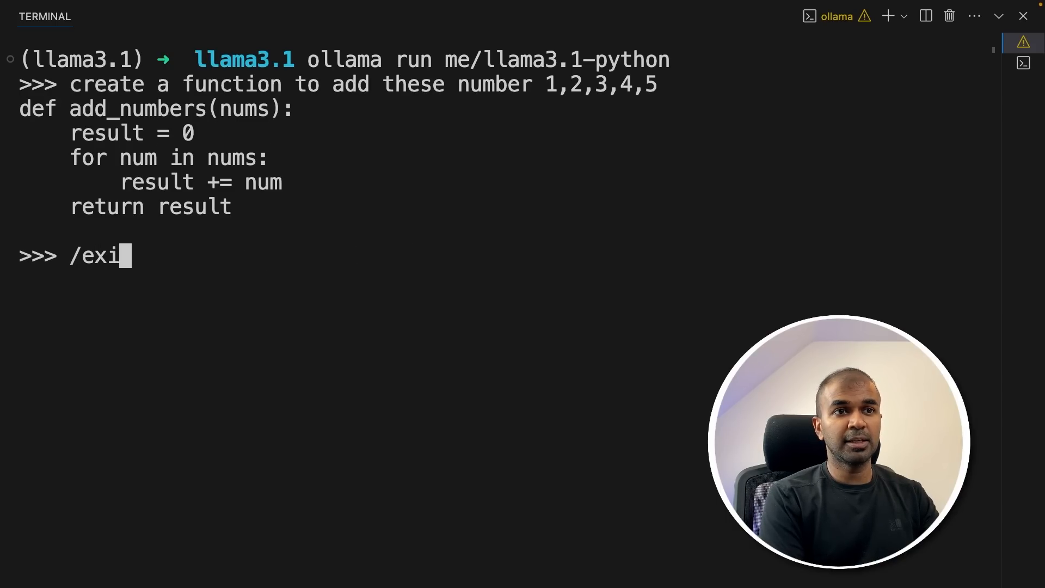
{"action": "key", "text": "Return"}
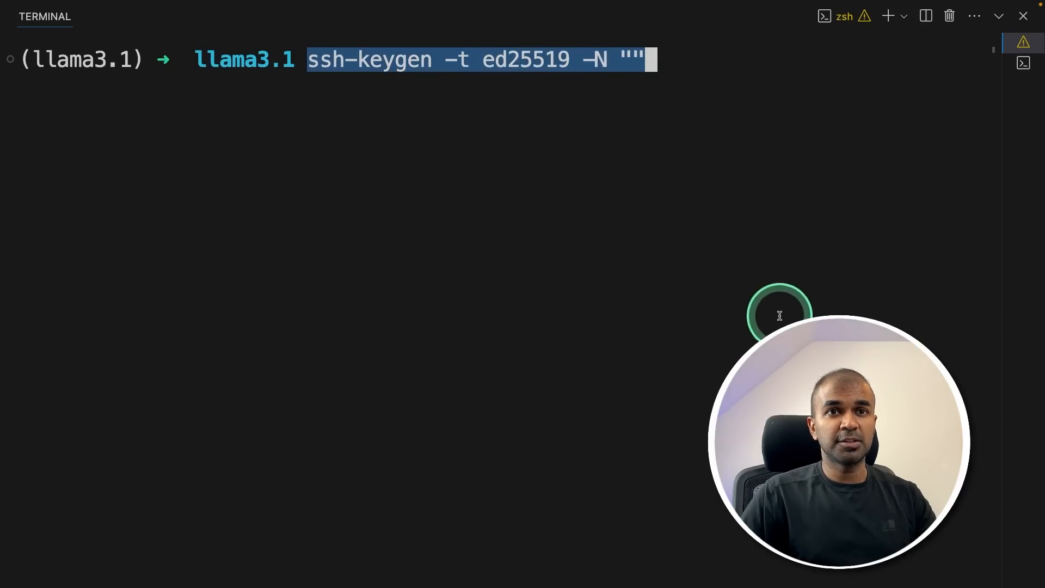
Generate the ed25519 key, copy id_ed25519 to /usr/share/ollama/.ollama, and print id_ed25519.pub
{"action": "key", "text": "Return"}
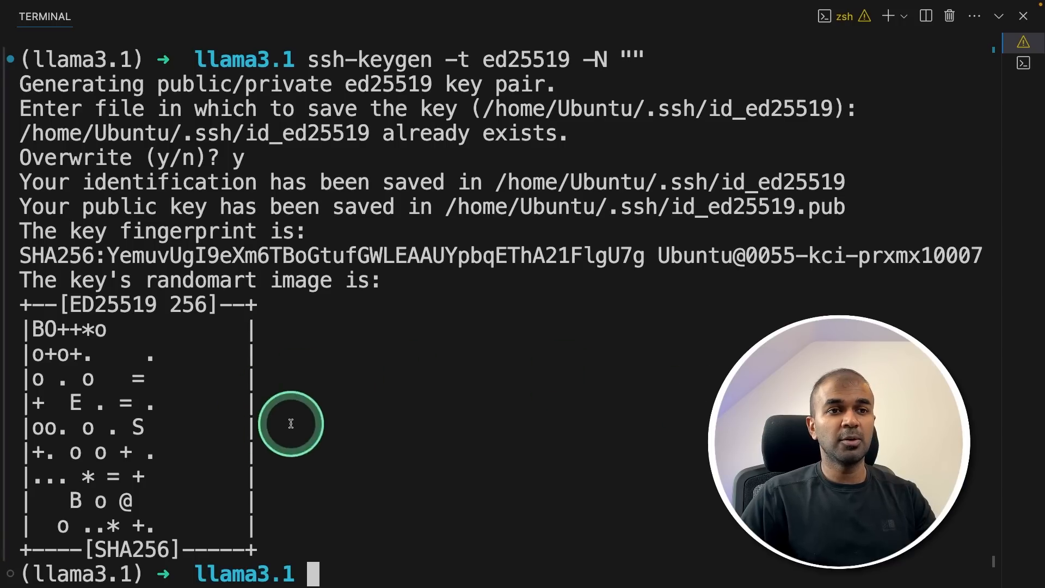
{"action": "mouse_move", "coordinate": [860, 211]}
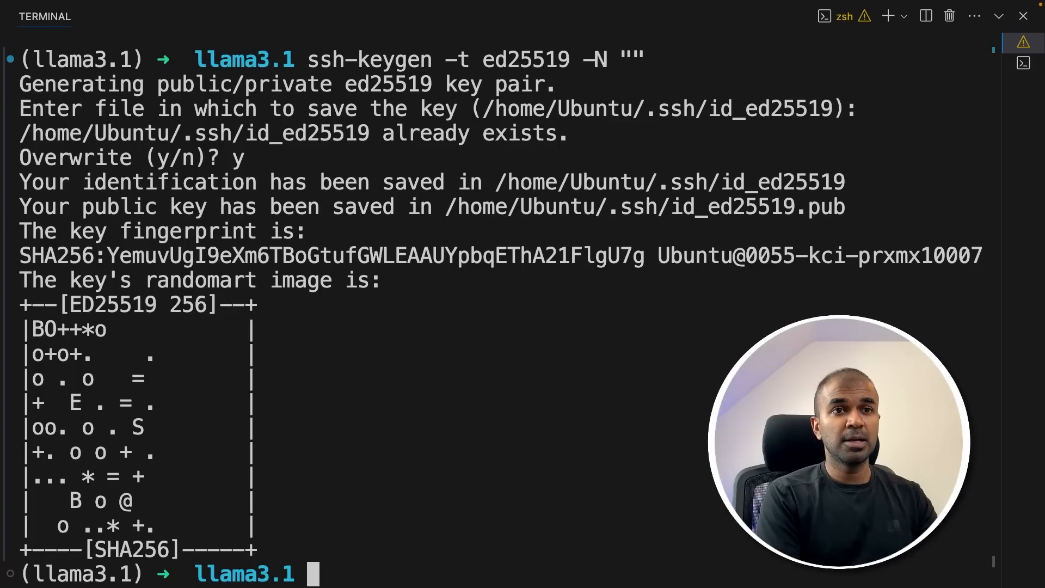
{"action": "type", "text": "sudo cp ../.ssh/id_ed25519 /usr/share/ollama/.ollama"}
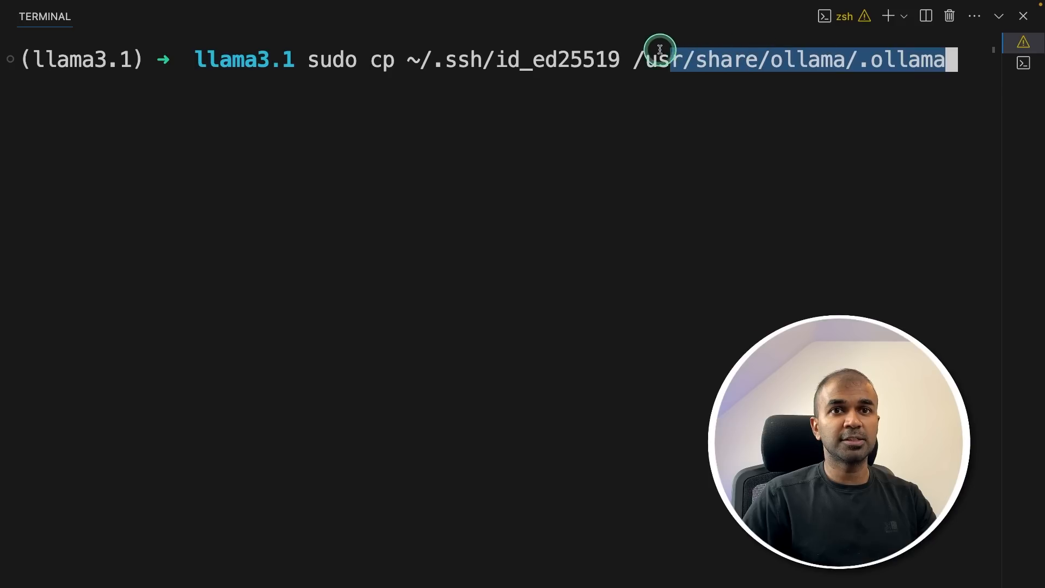
{"action": "key", "text": "Return"}
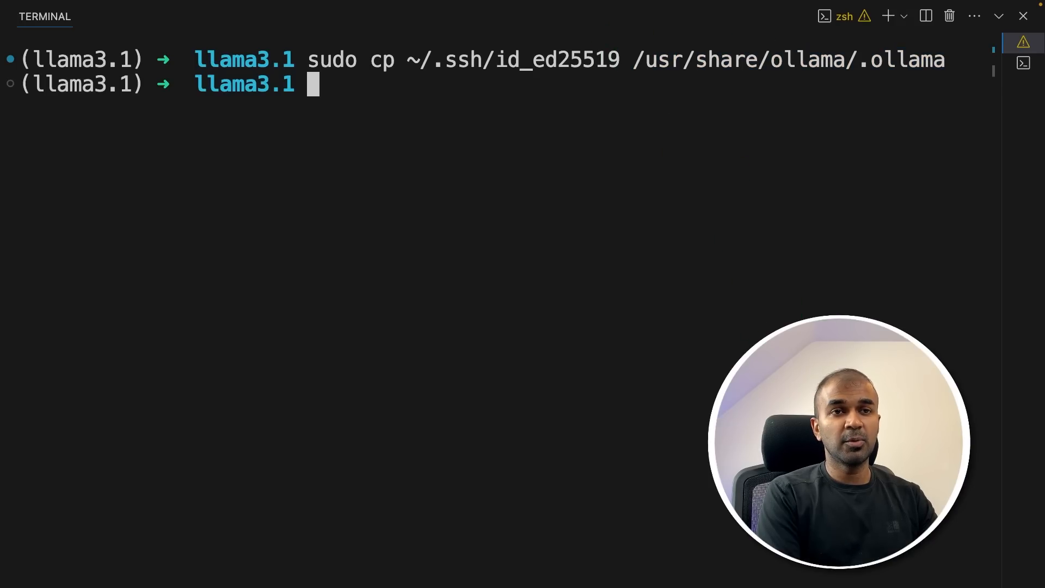
{"action": "type", "text": "cat ~/.ssh/id_ed25519.pub"}
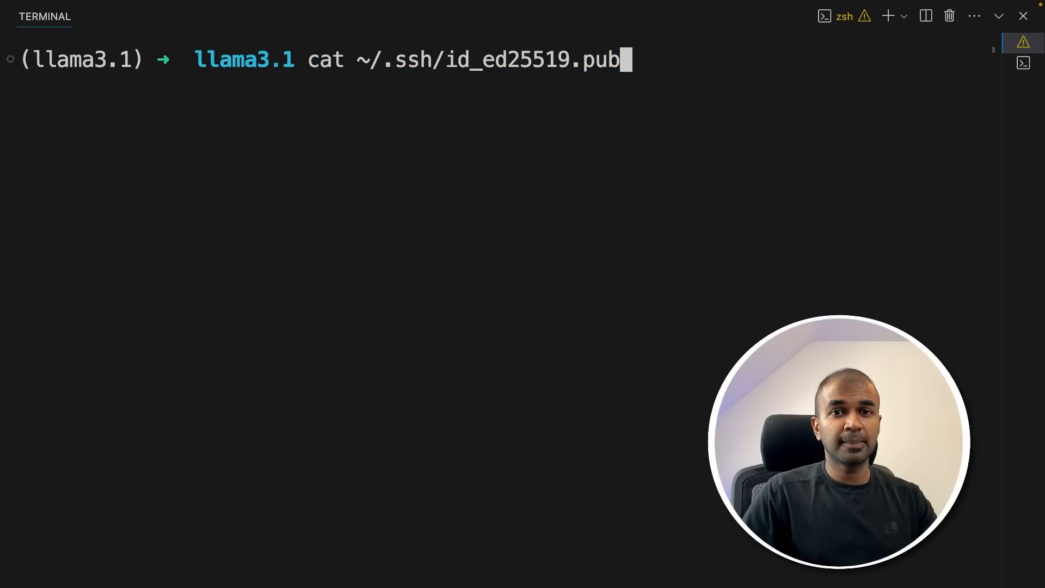
{"action": "key", "text": "Return"}
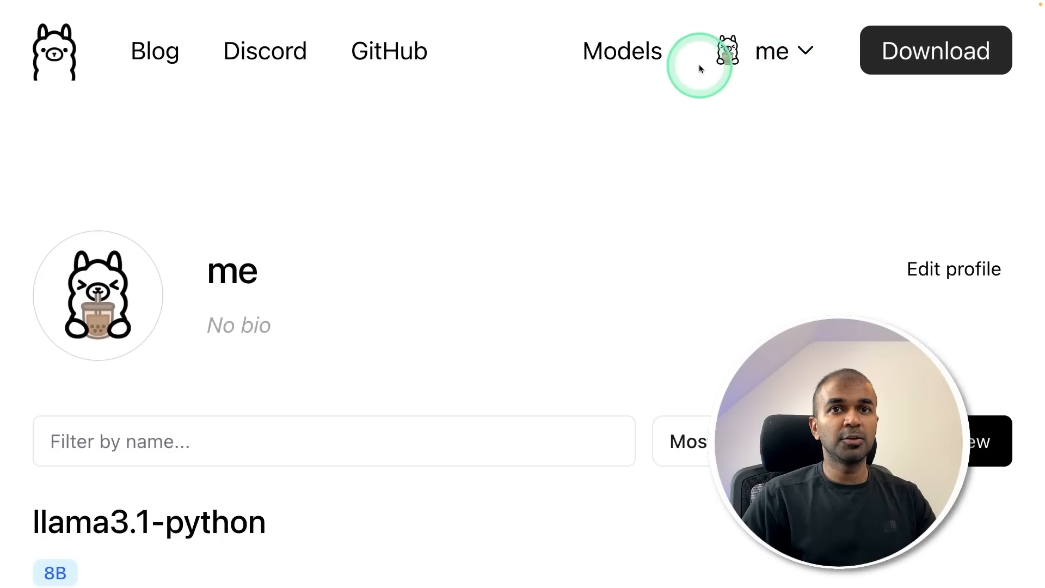
In ollama.com account settings, add the pasted ed25519 public key as an Ollama key
{"action": "left_click", "coordinate": [783, 51]}
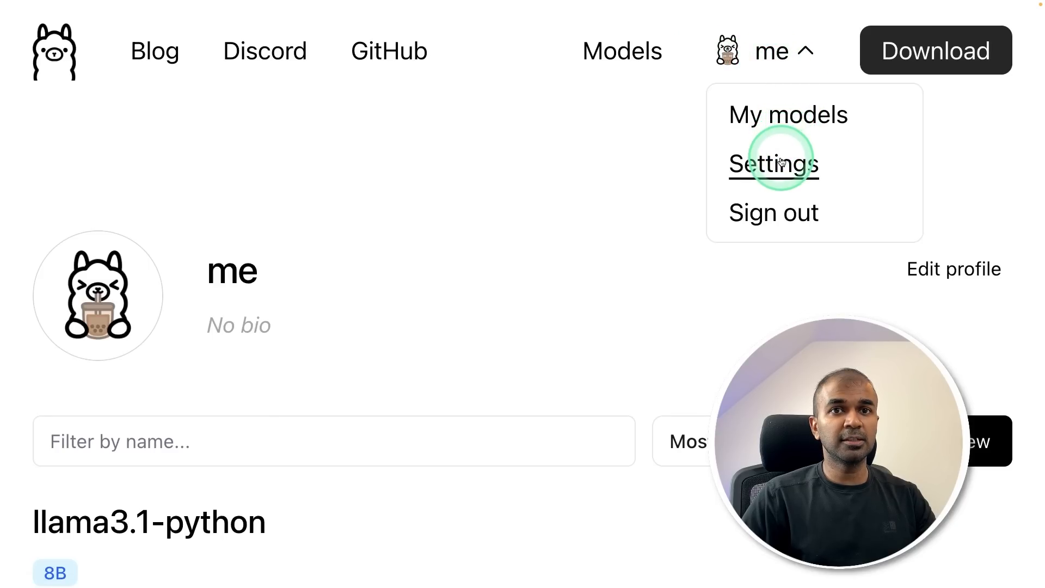
{"action": "left_click", "coordinate": [772, 163]}
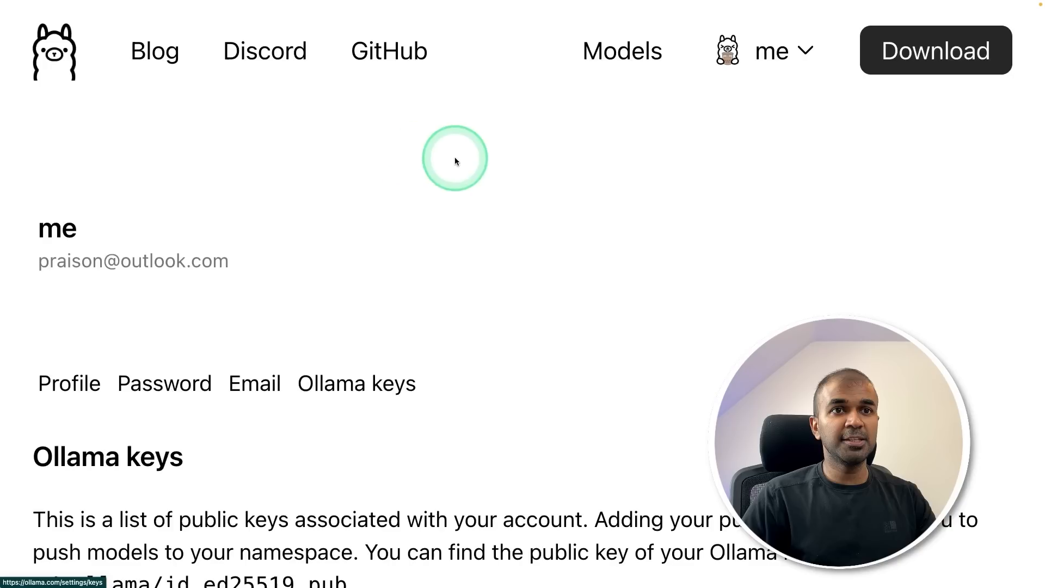
{"action": "scroll", "scroll_direction": "down", "scroll_amount": 3}
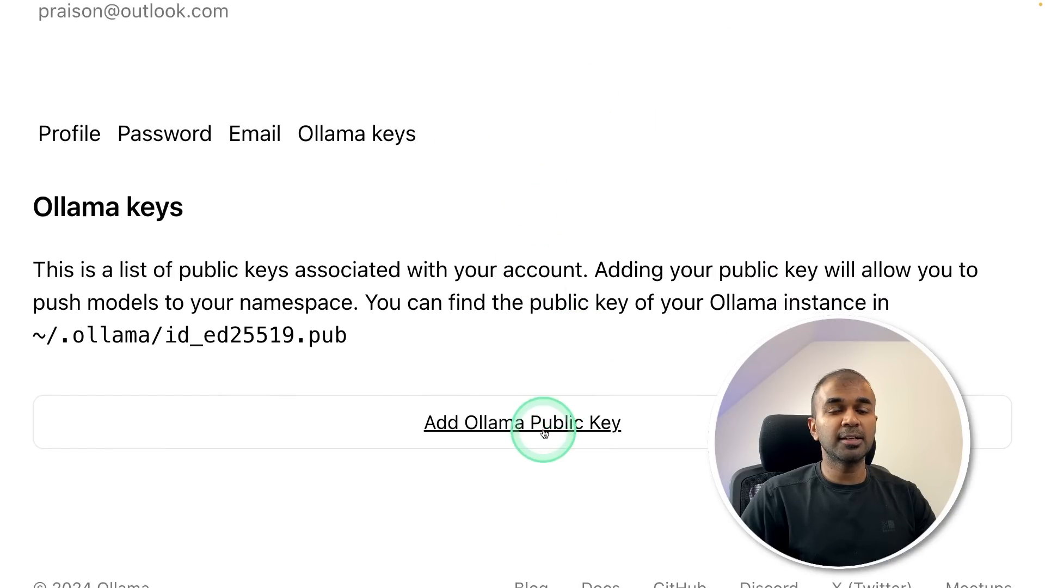
{"action": "left_click", "coordinate": [521, 421]}
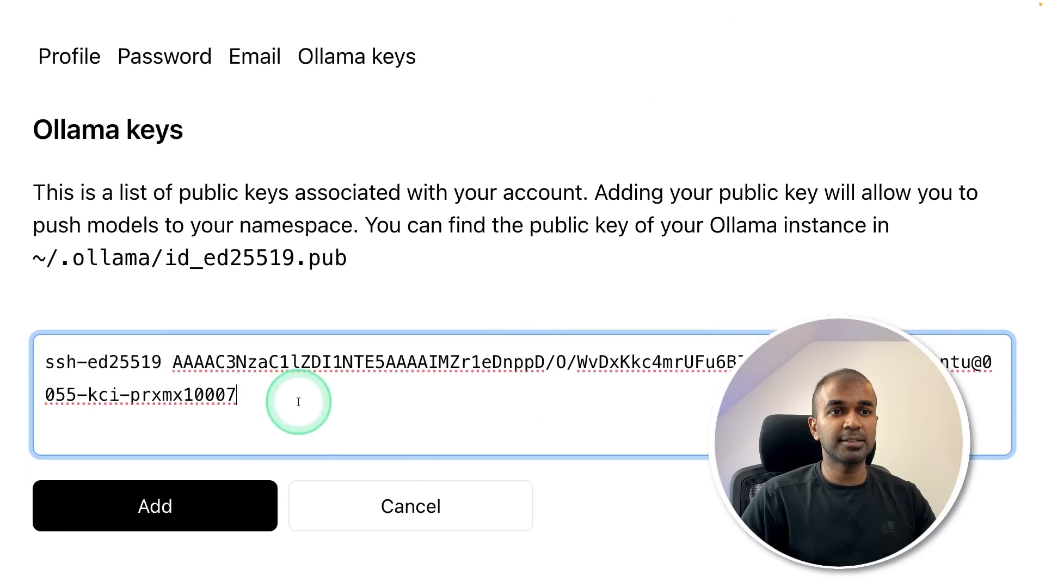
{"action": "left_click", "coordinate": [154, 505]}
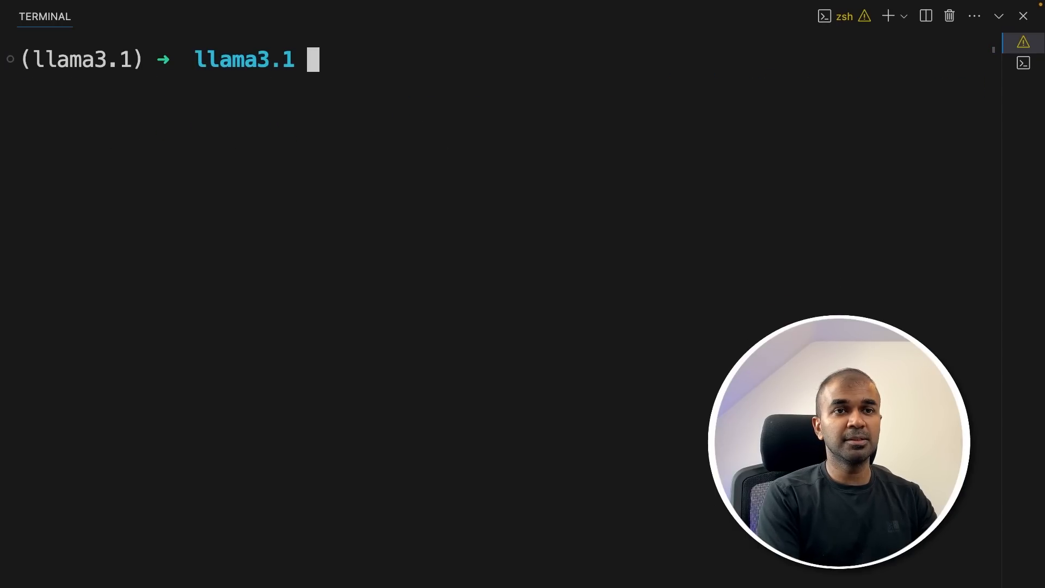
Push me/llama3.1-python to ollama.com with 'ollama push me/llama3.1-python'
{"action": "type", "text": "ollama push me/llama3.1-python"}
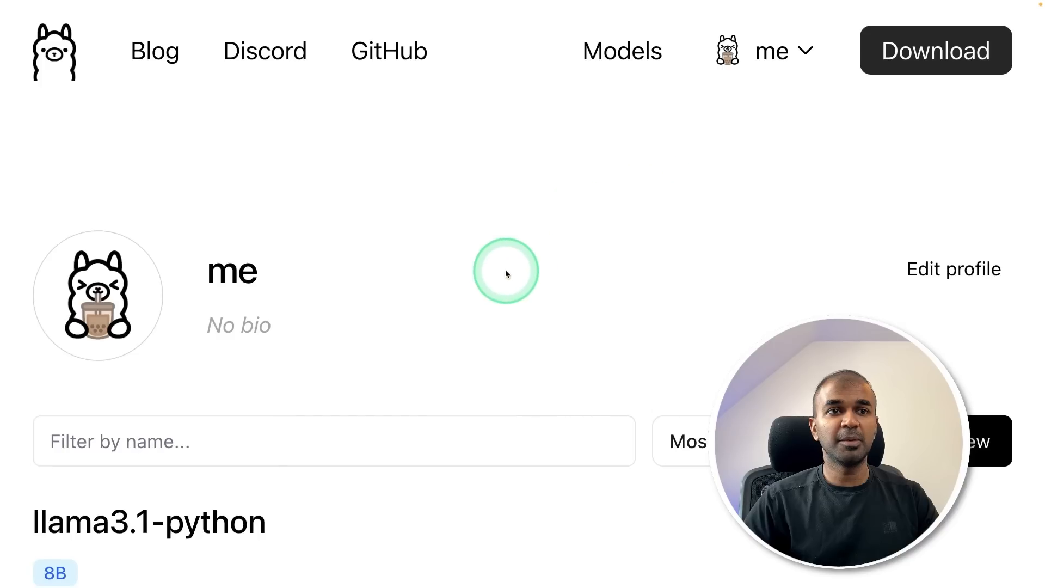
Open the llama3.1-python model page from the ollama.com profile
{"action": "scroll", "scroll_direction": "down", "scroll_amount": 3}
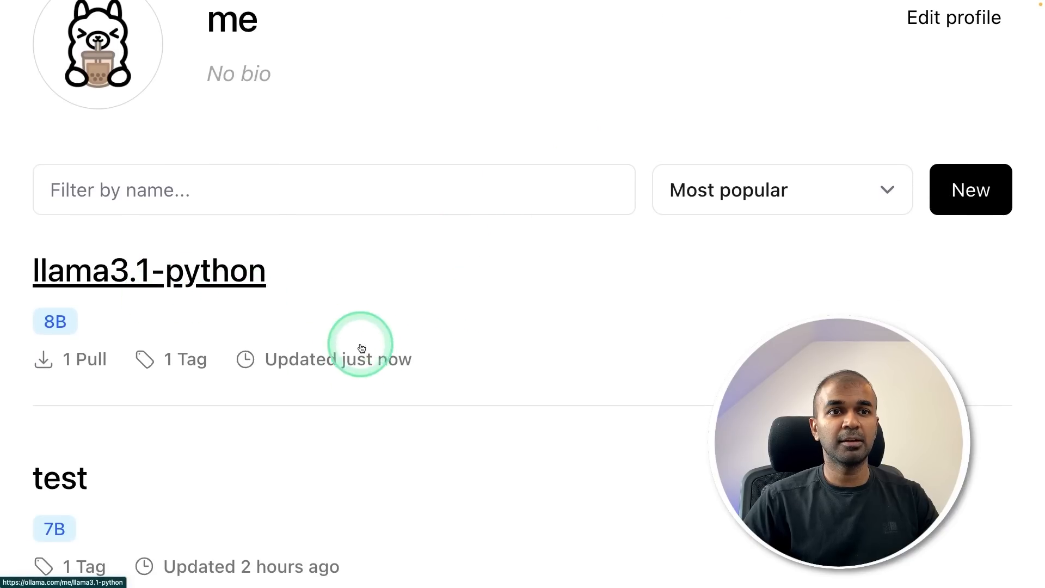
{"action": "left_click", "coordinate": [148, 270]}
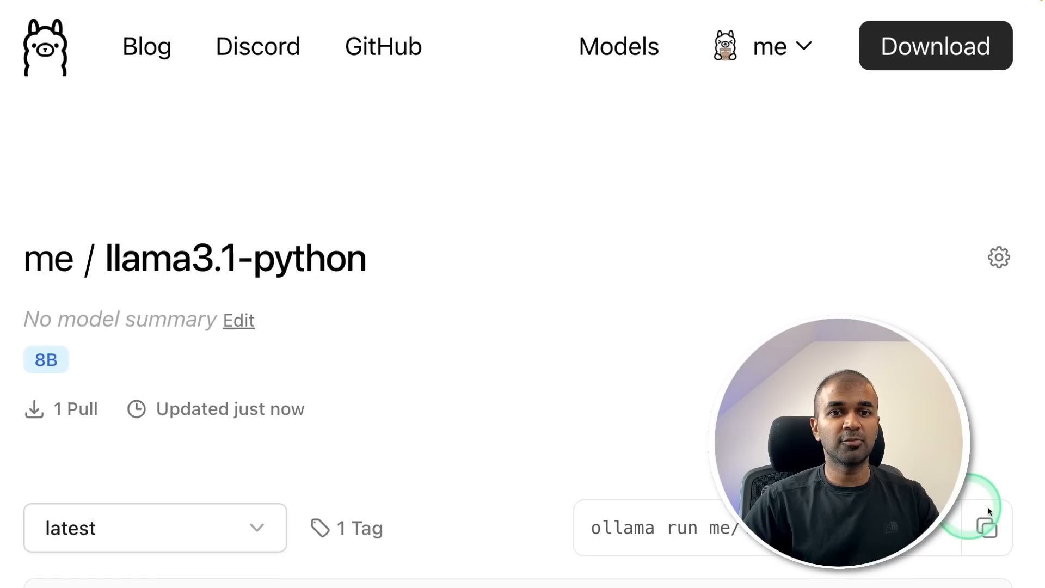